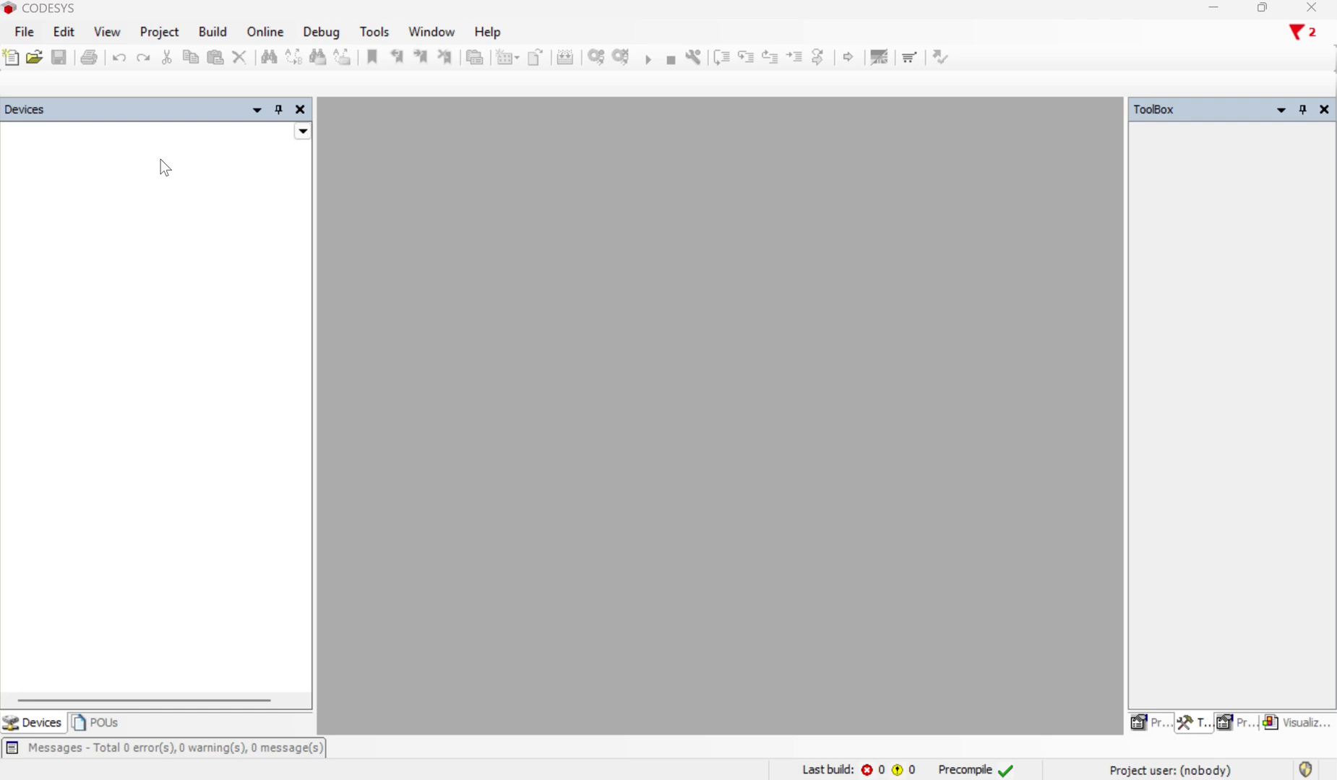
mouse_move(149, 166)
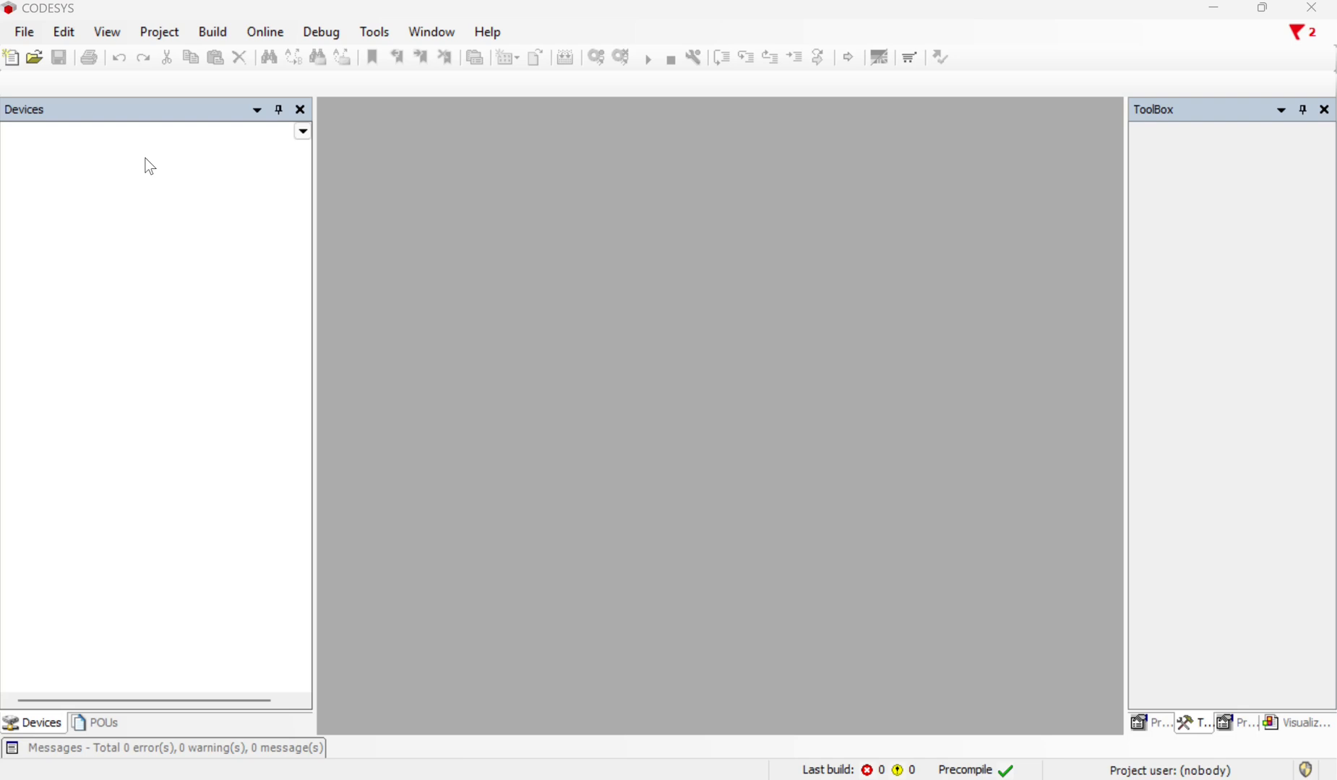
mouse_move(283, 277)
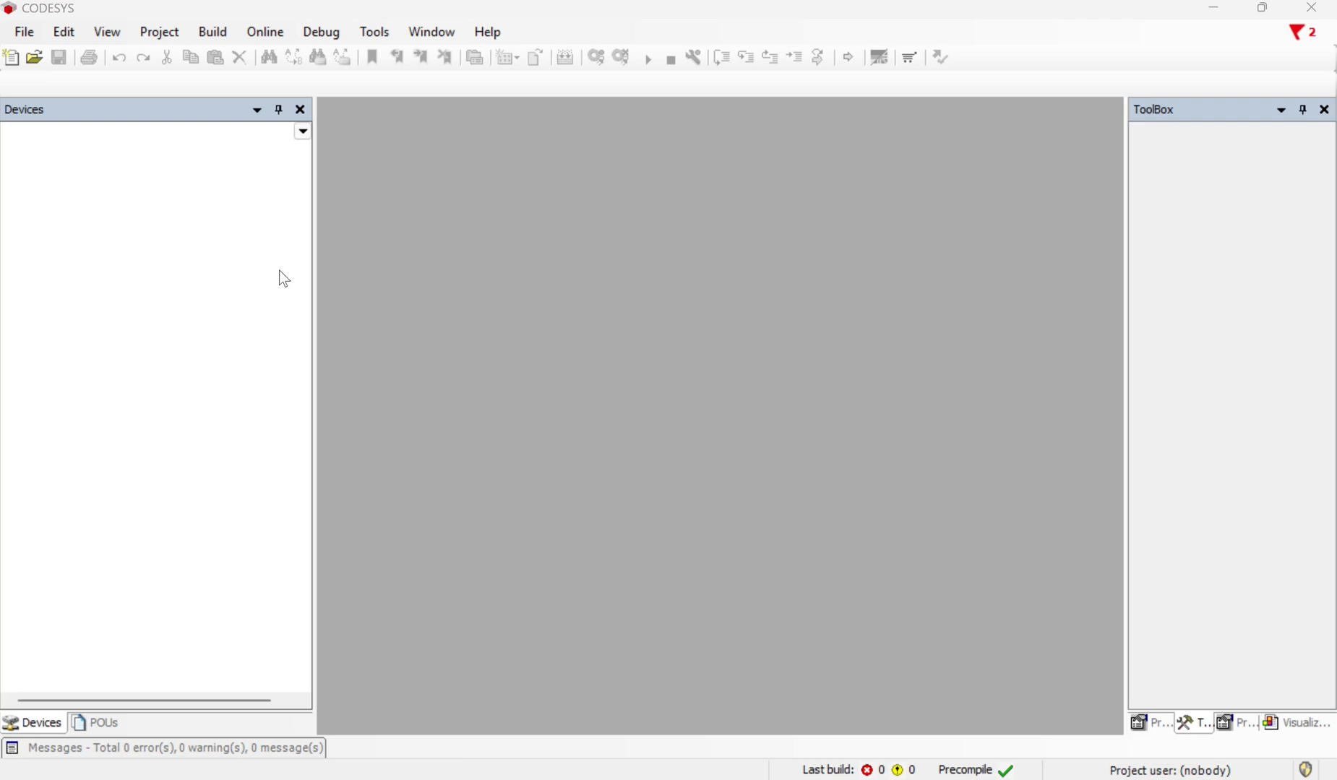
mouse_move(134, 124)
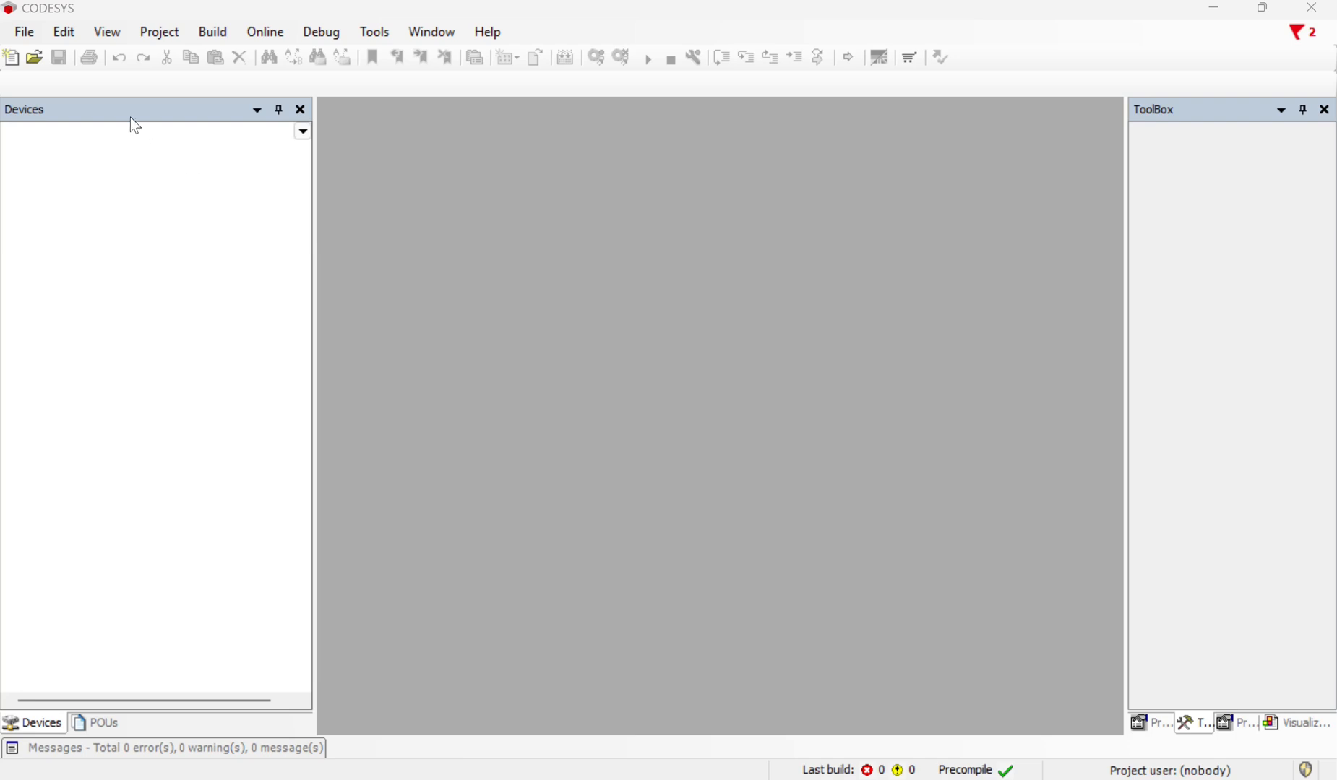
mouse_move(24, 32)
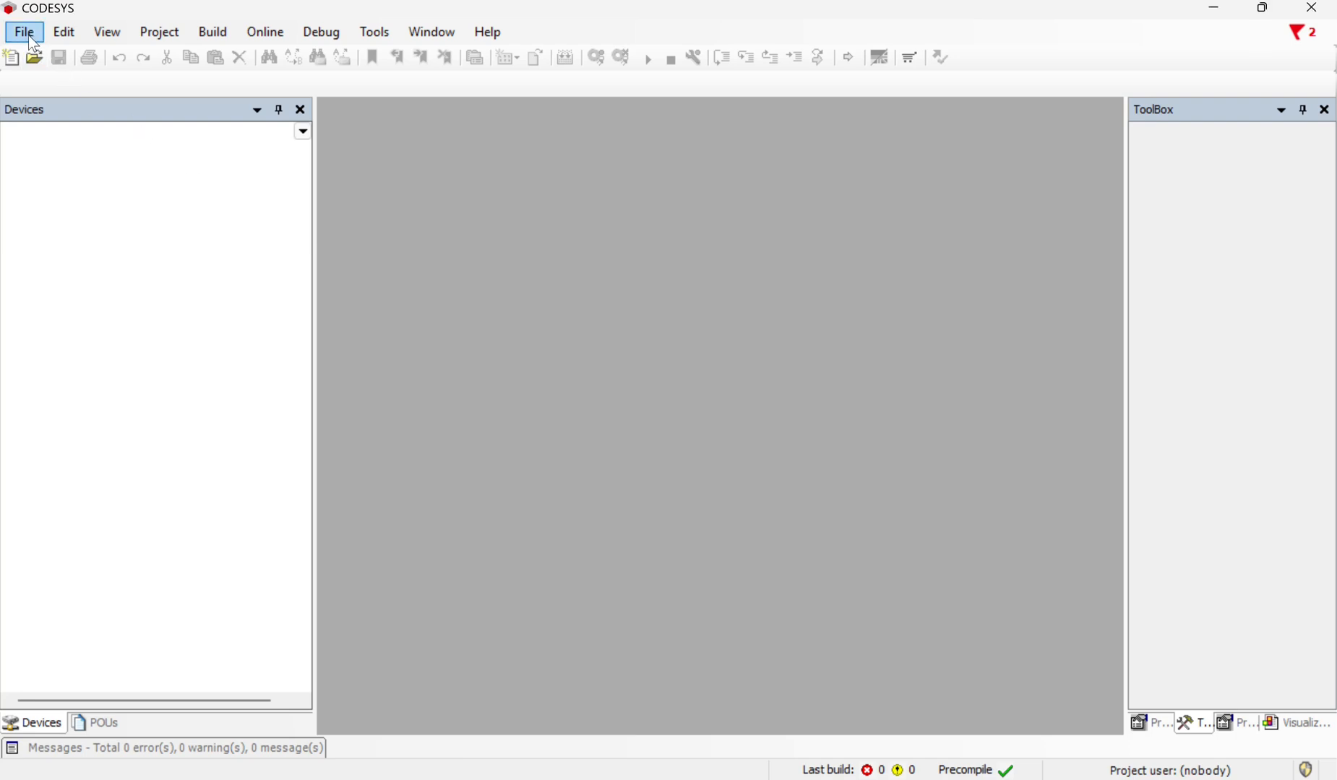
Create an empty library project named LibraryDemo from the Libraries templates.
left_click(12, 58)
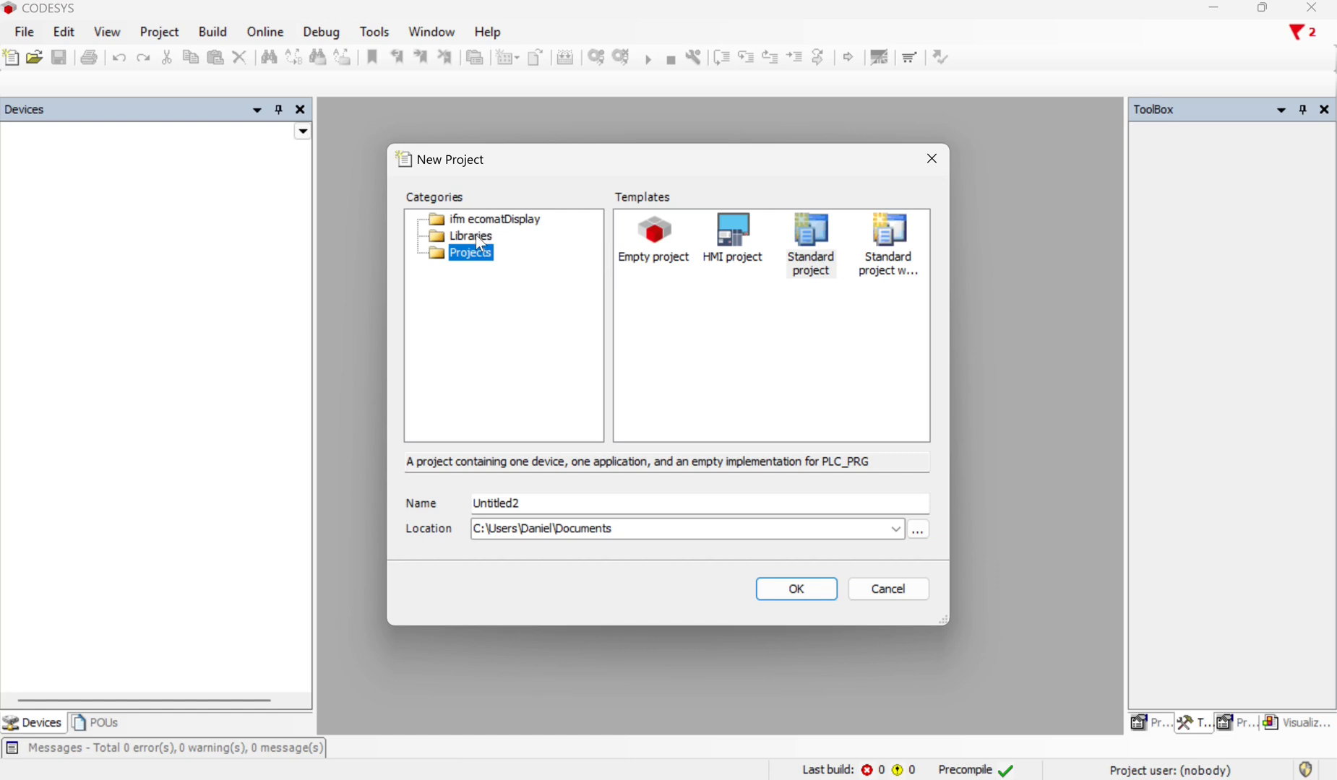
mouse_move(532, 235)
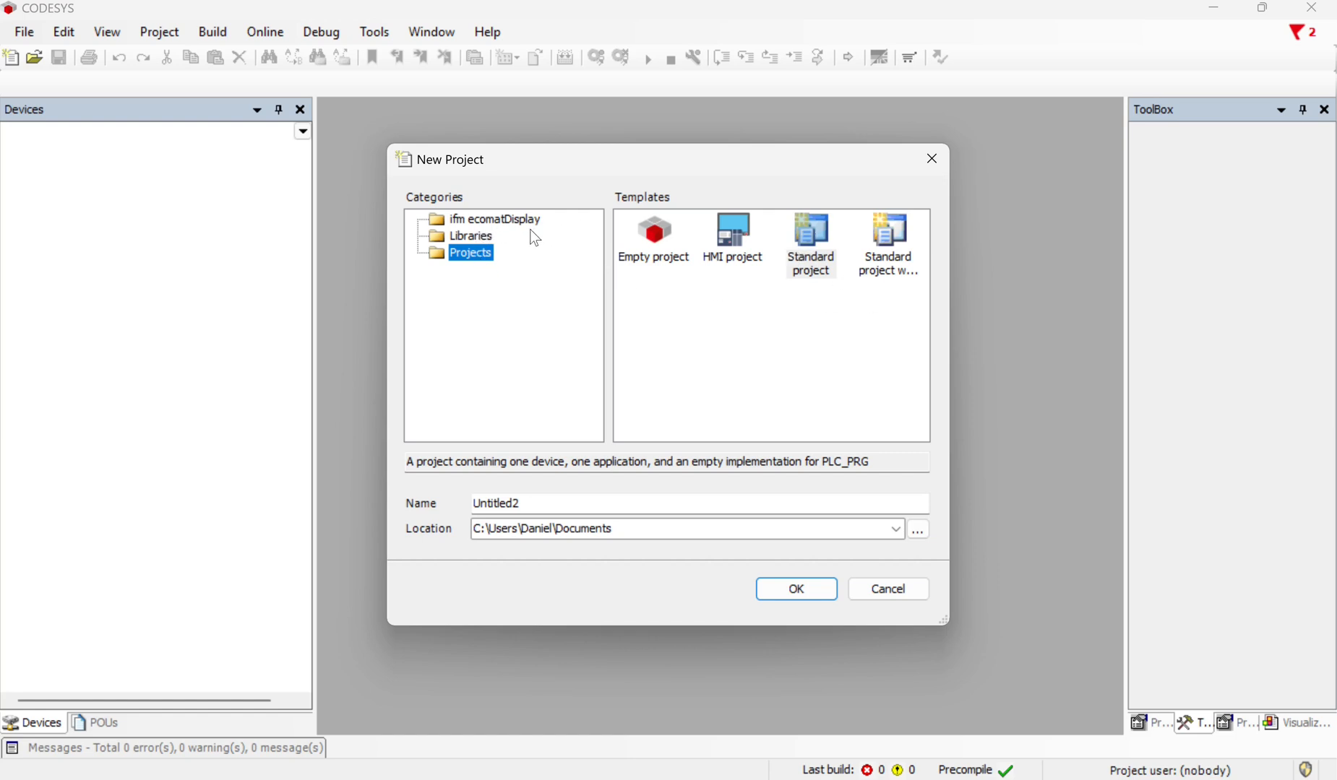
left_click(470, 236)
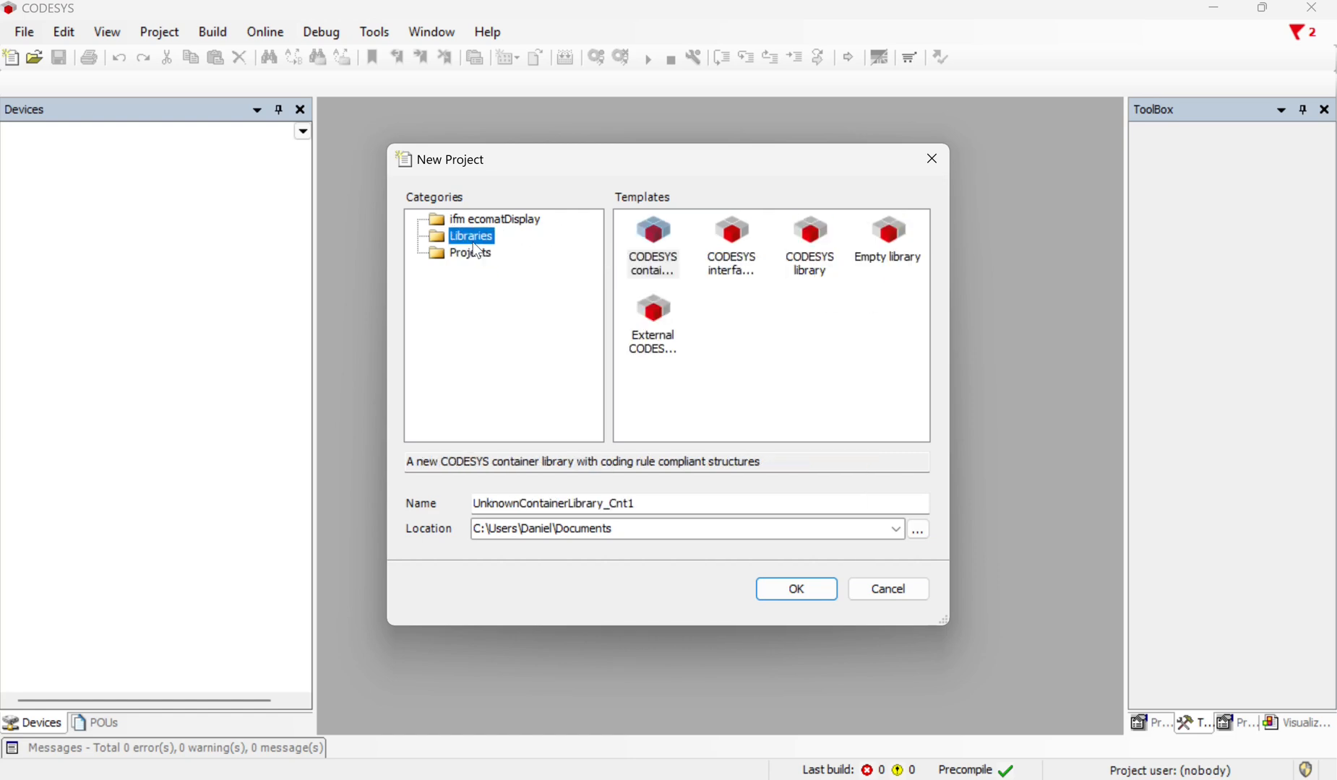
mouse_move(890, 253)
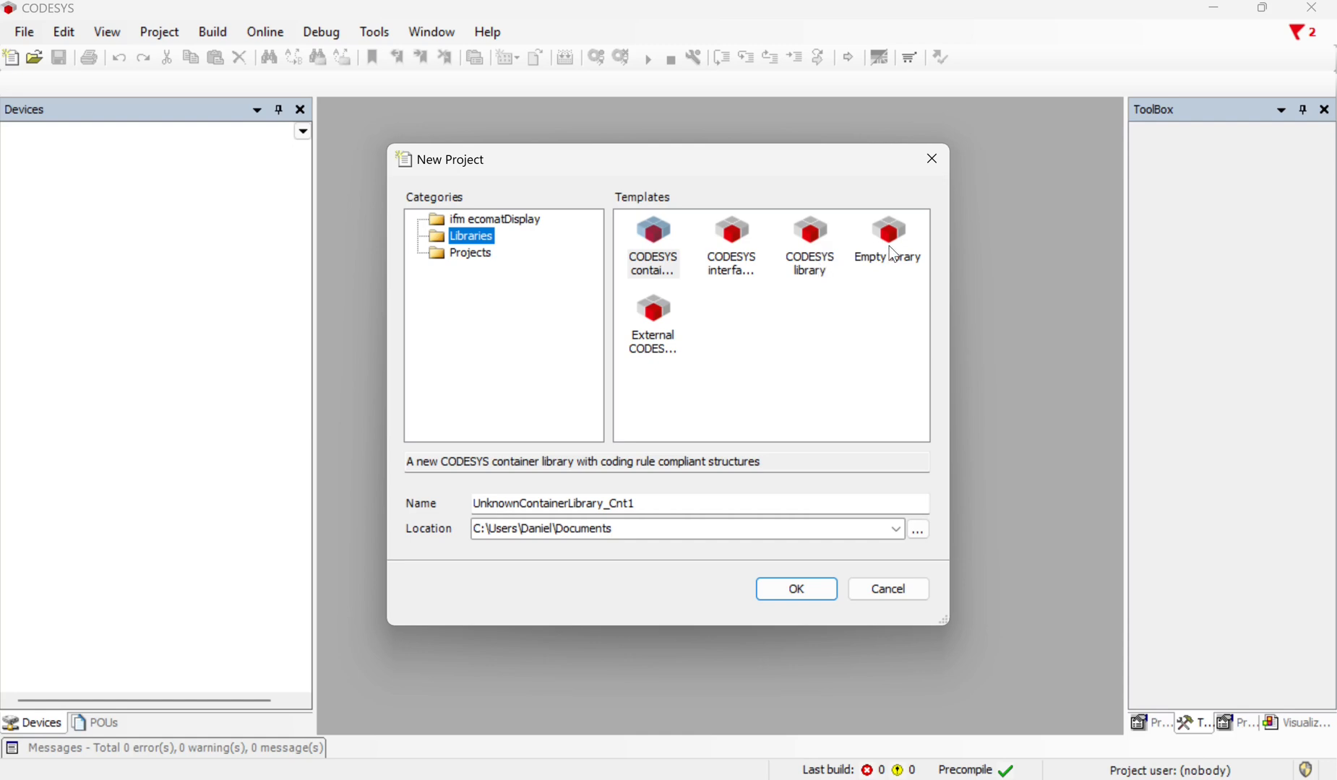
left_click(888, 247)
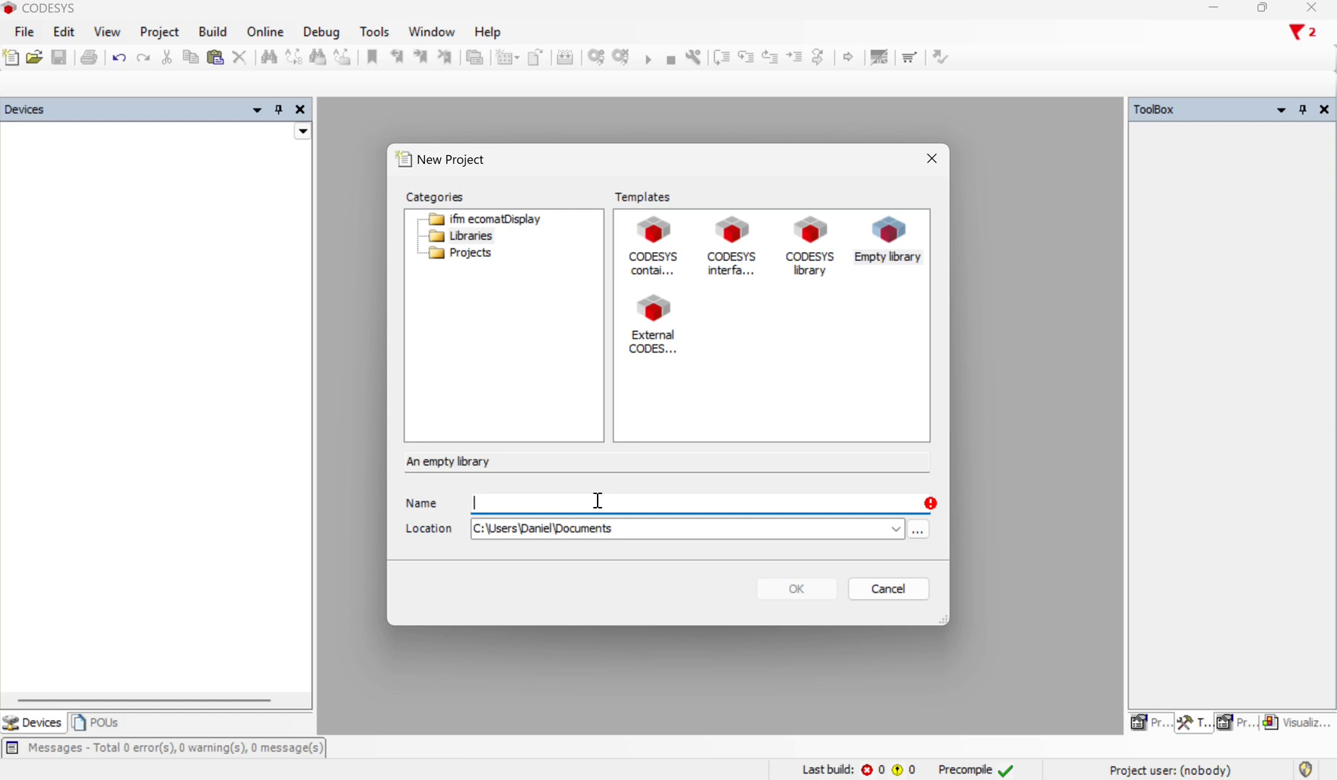
type("Librar")
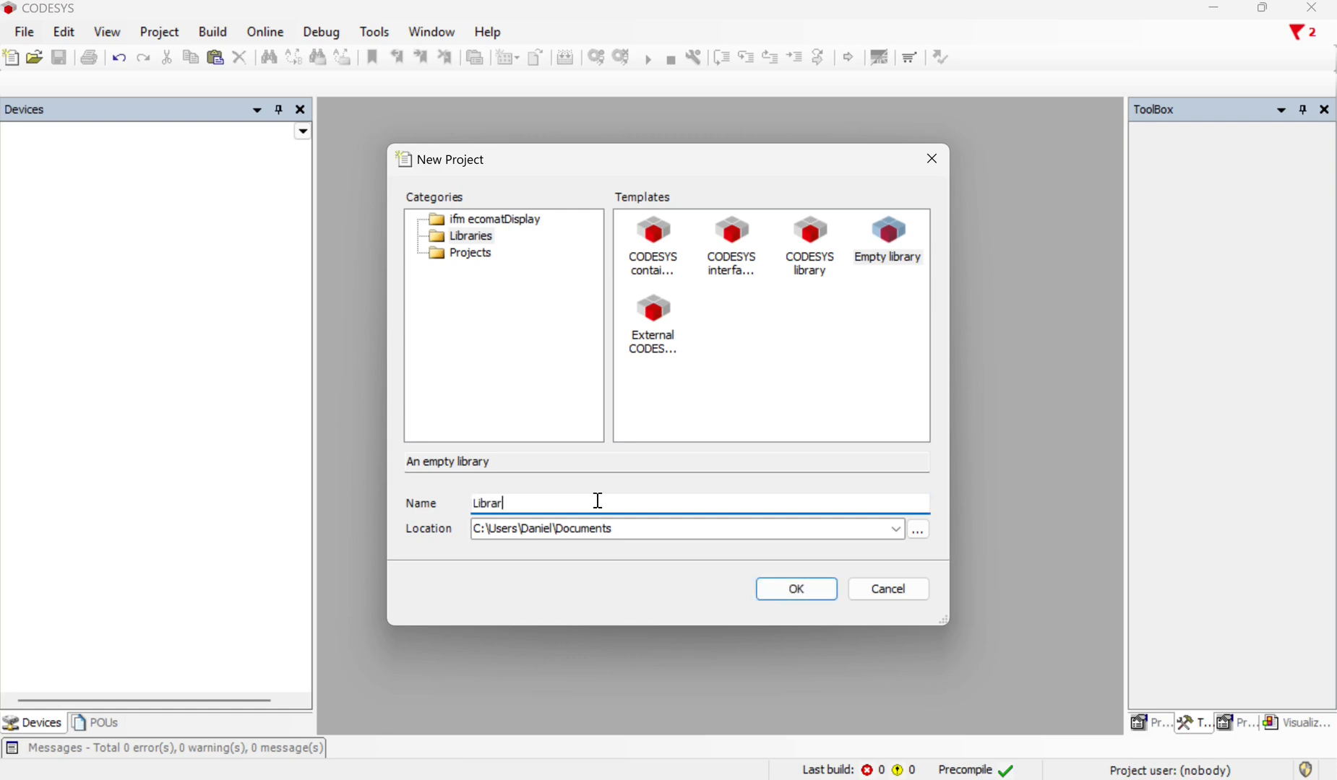
left_click(793, 588)
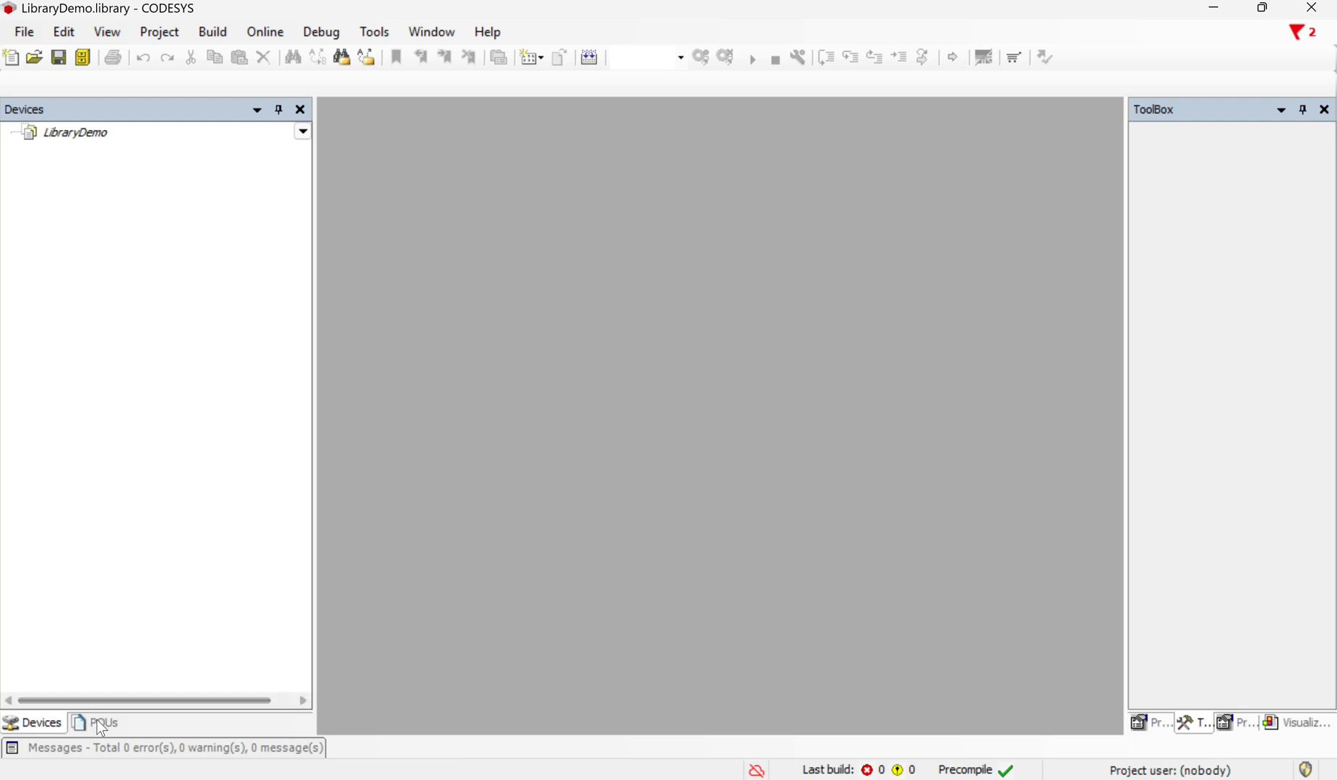
Add a new POU named In_to_MM to the LibraryDemo project from the POUs tab.
left_click(102, 723)
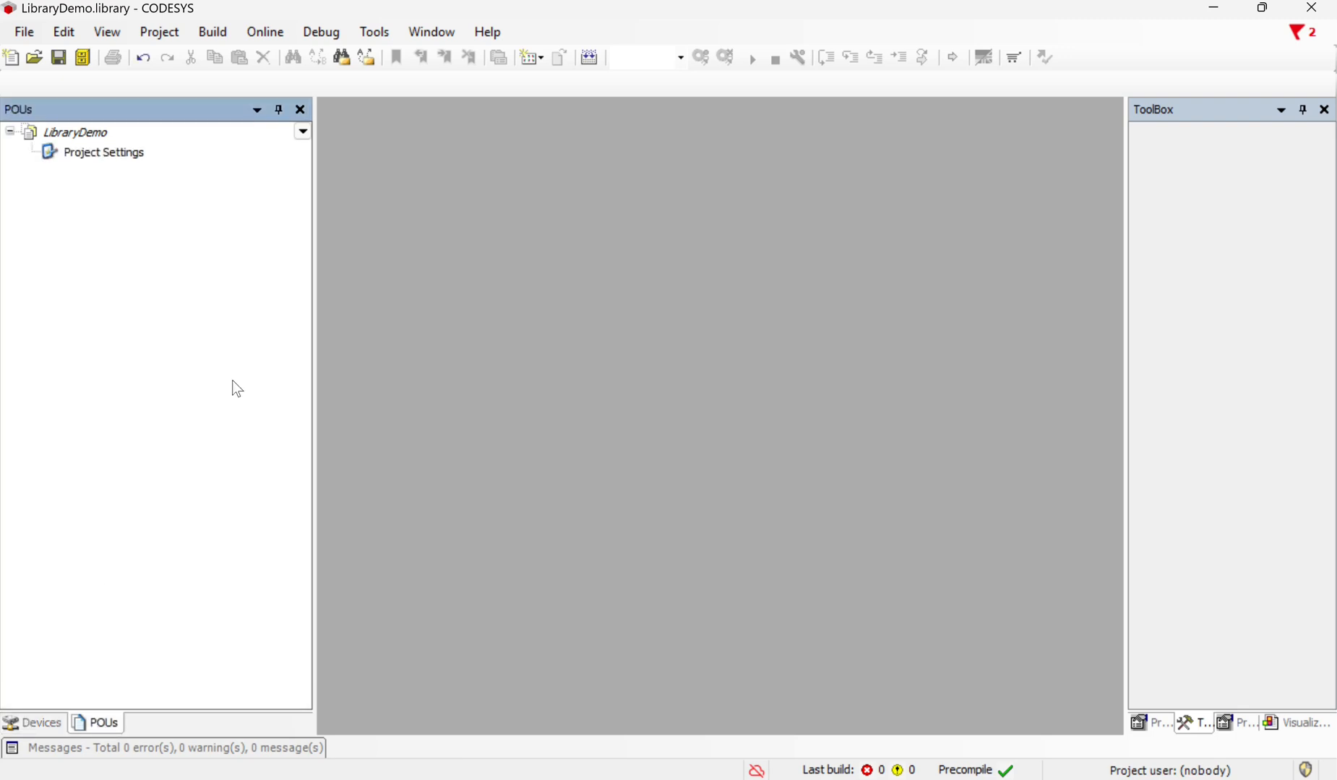
mouse_move(167, 75)
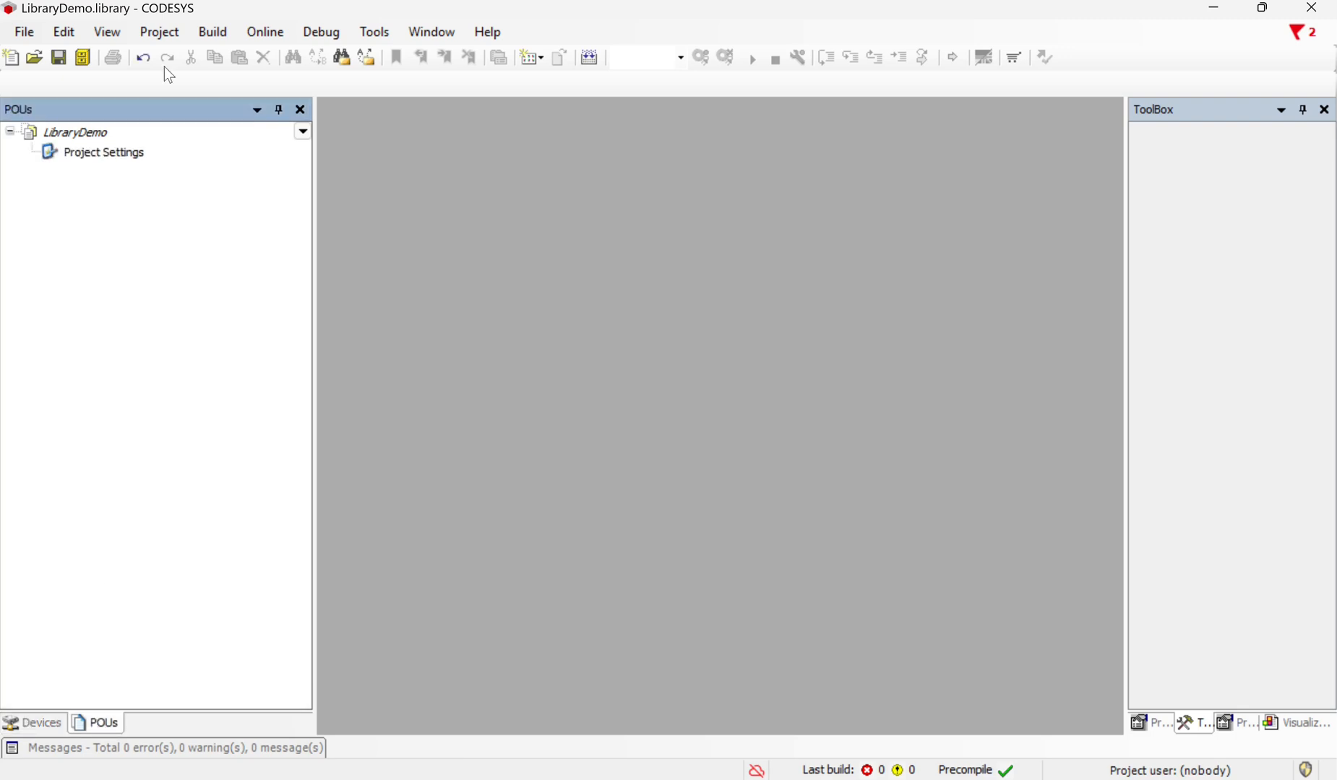
right_click(76, 132)
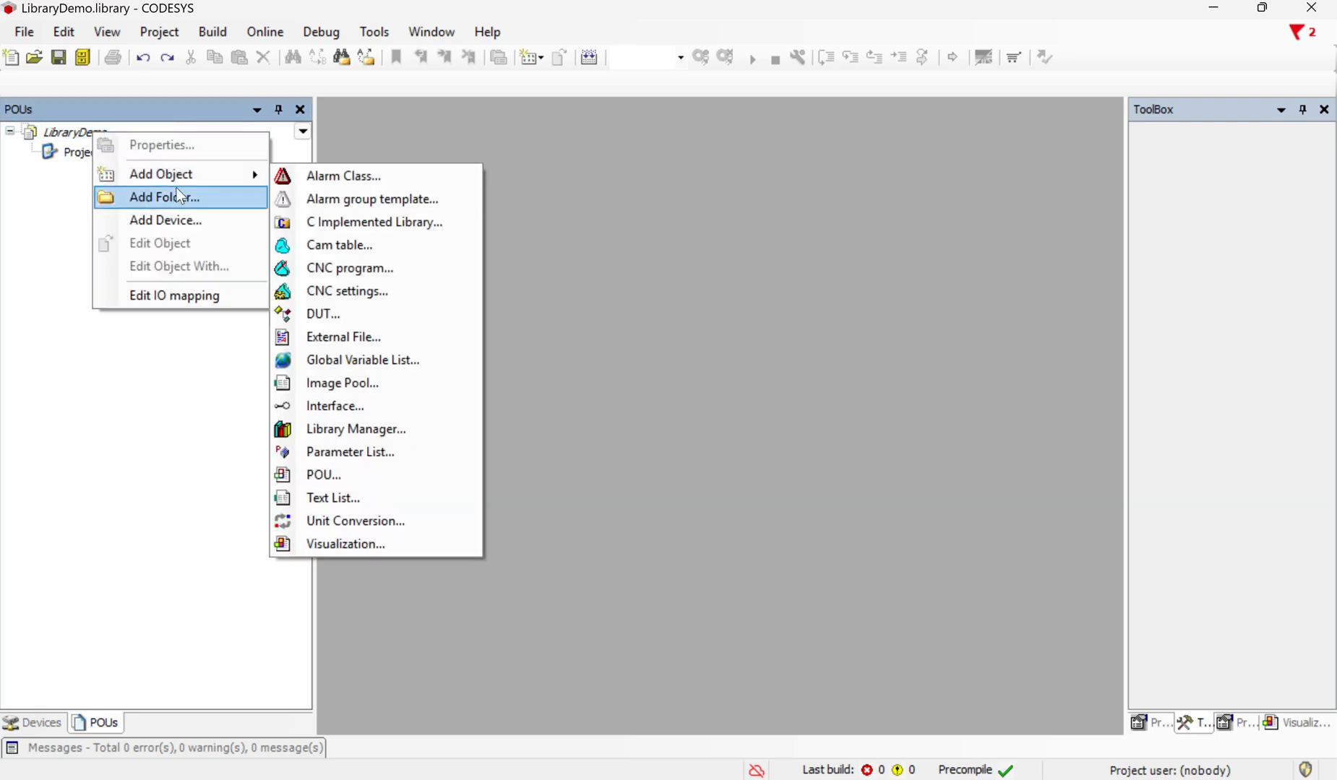
left_click(324, 476)
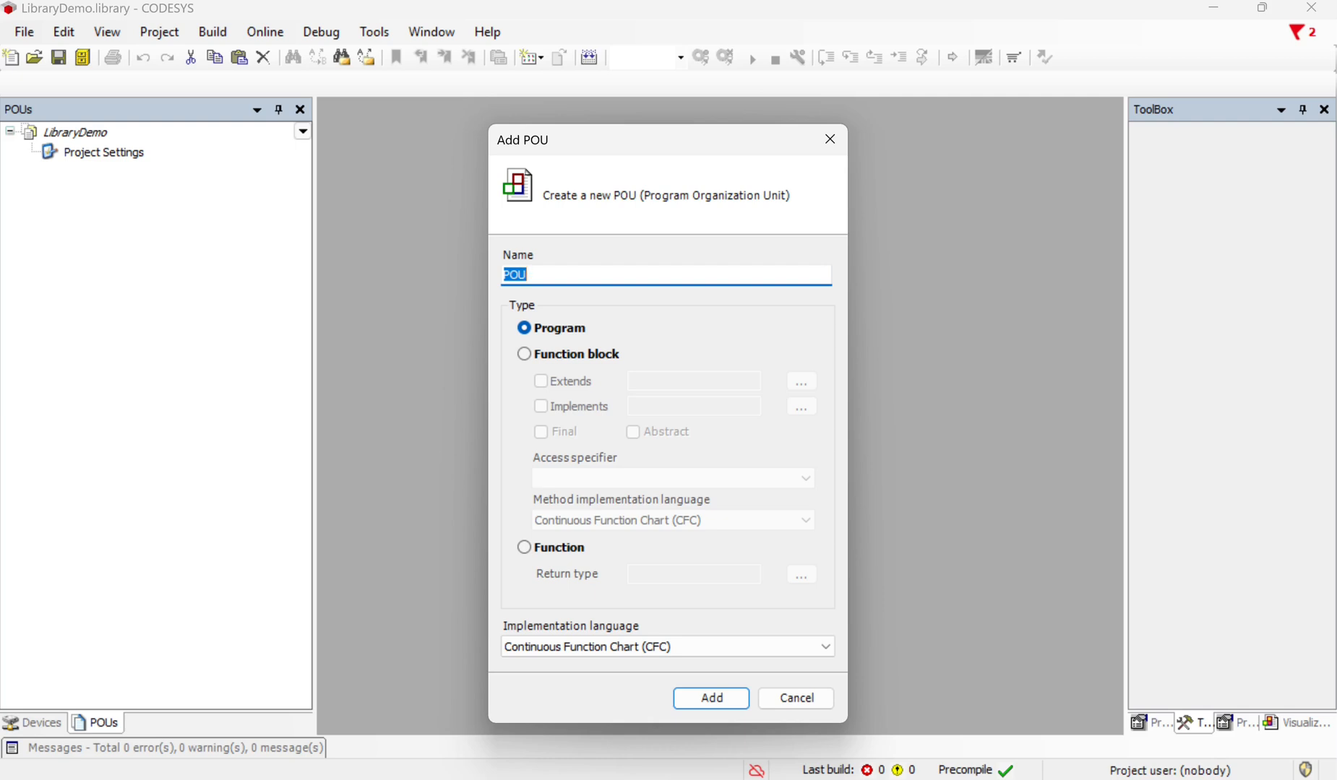
key("Delete")
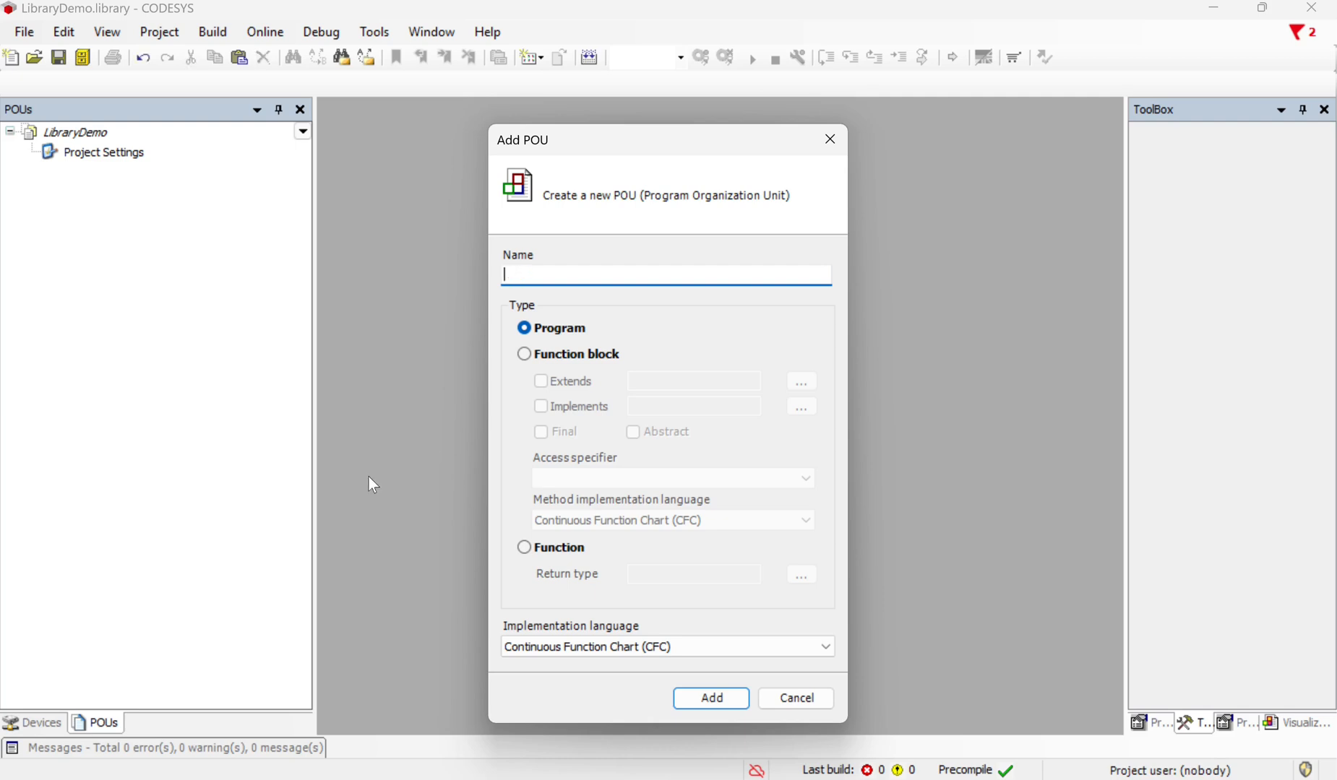
type("In")
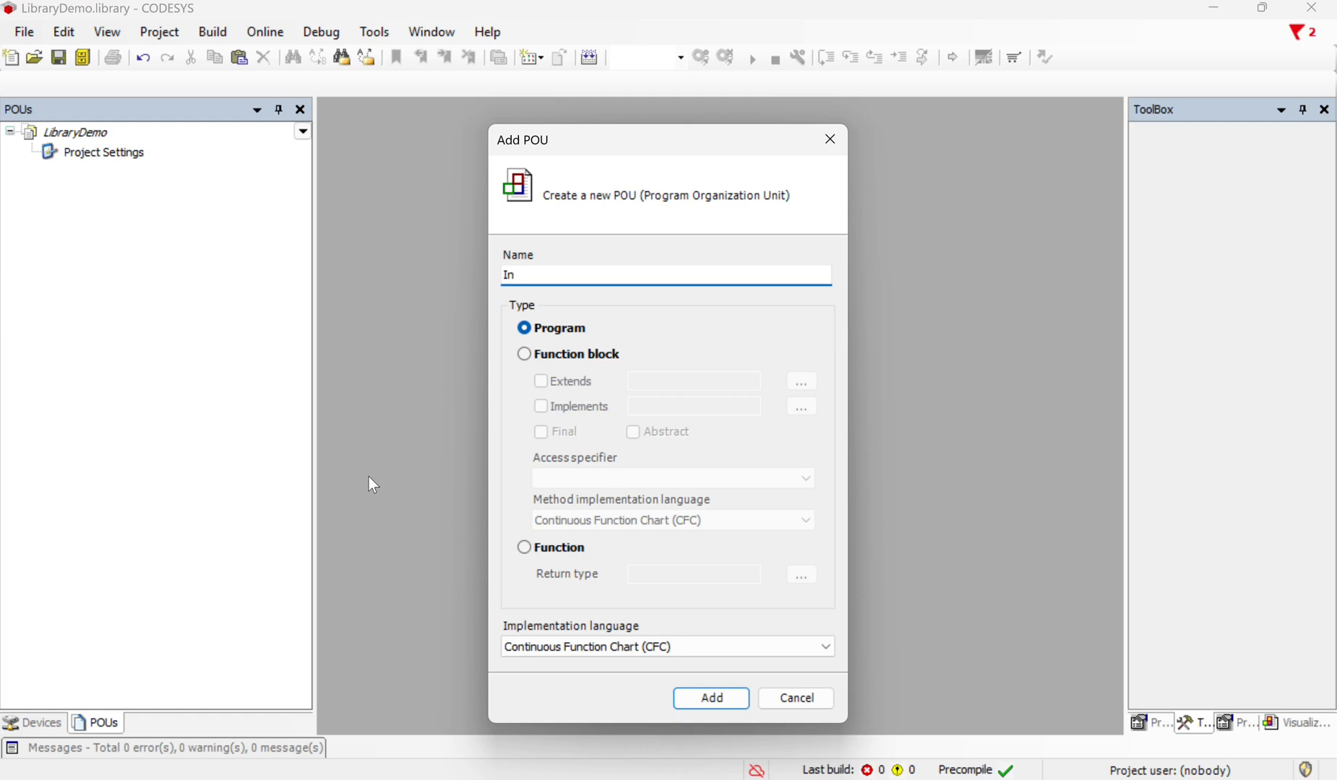
type("_to_MM")
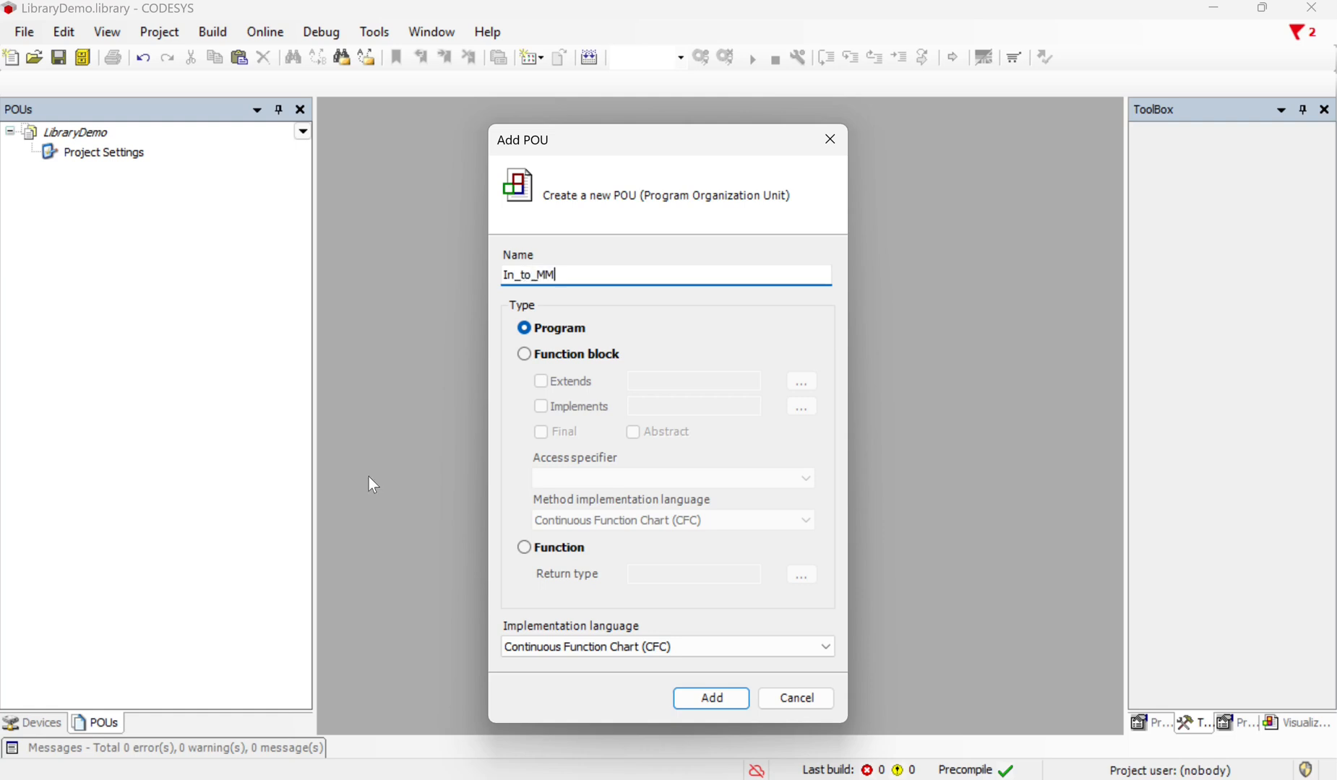
mouse_move(496, 438)
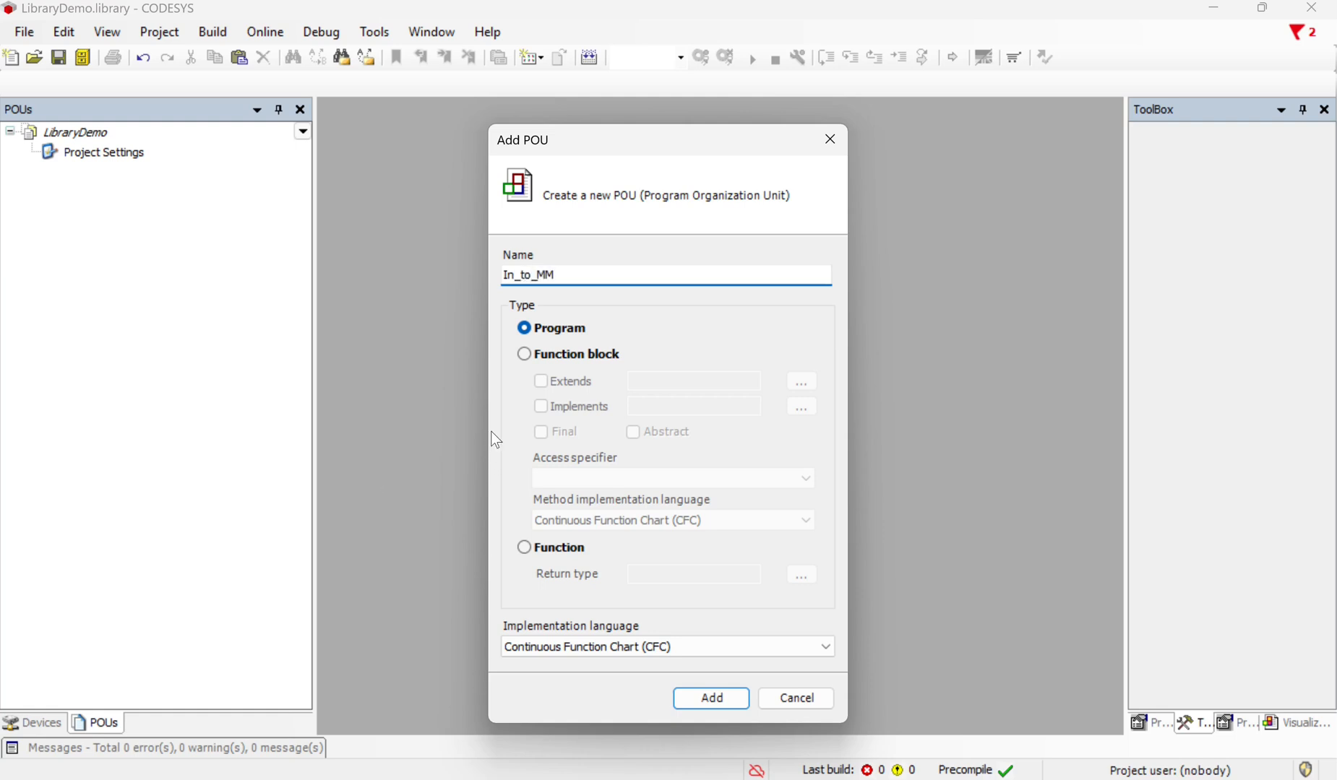
Make In_to_MM a function block in Structured Text and add it to the library.
left_click(525, 354)
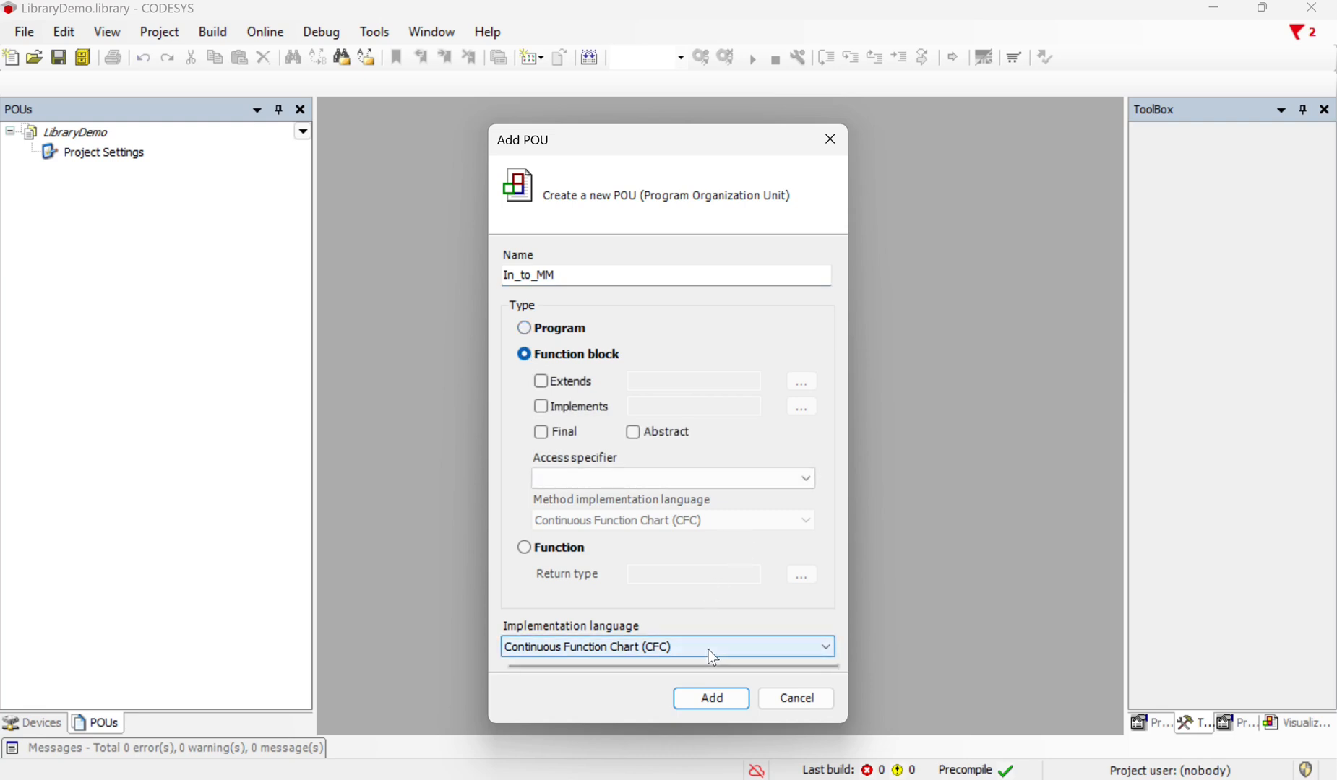
left_click(821, 646)
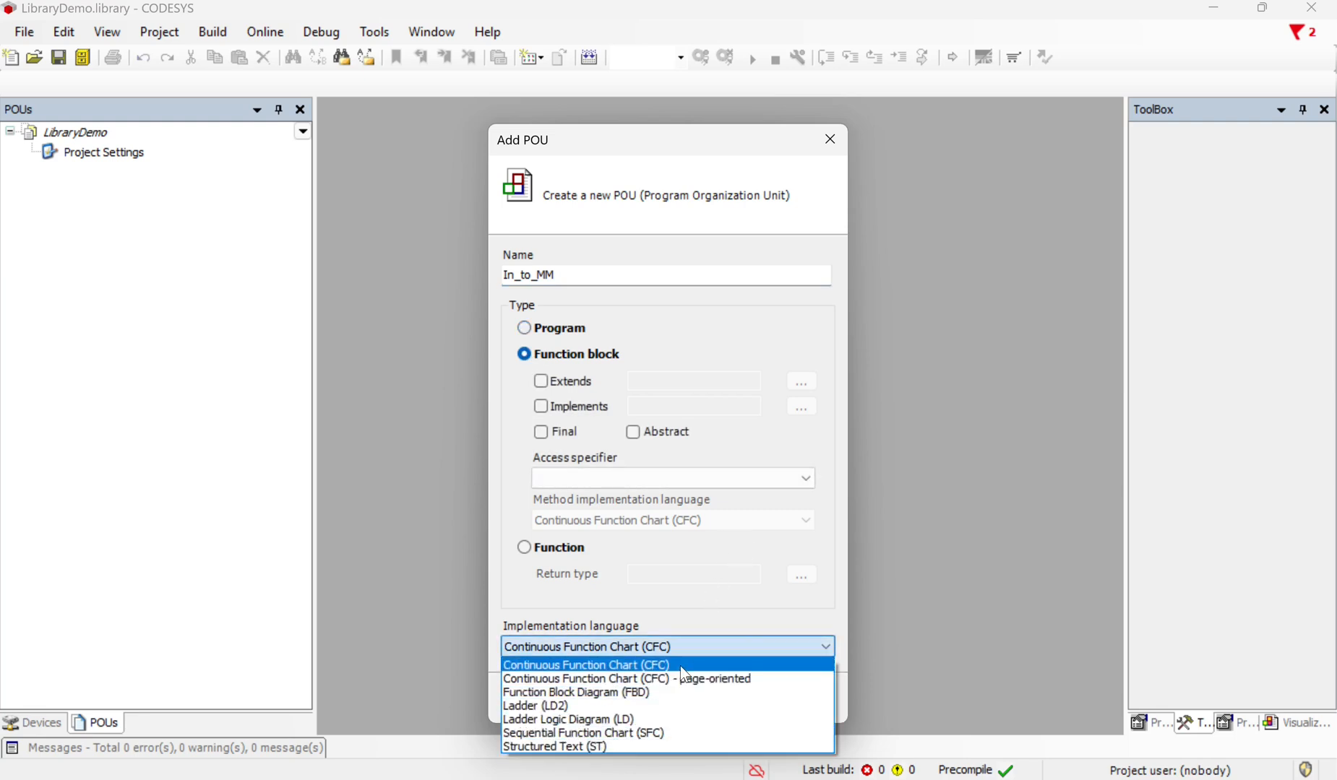
mouse_move(653, 719)
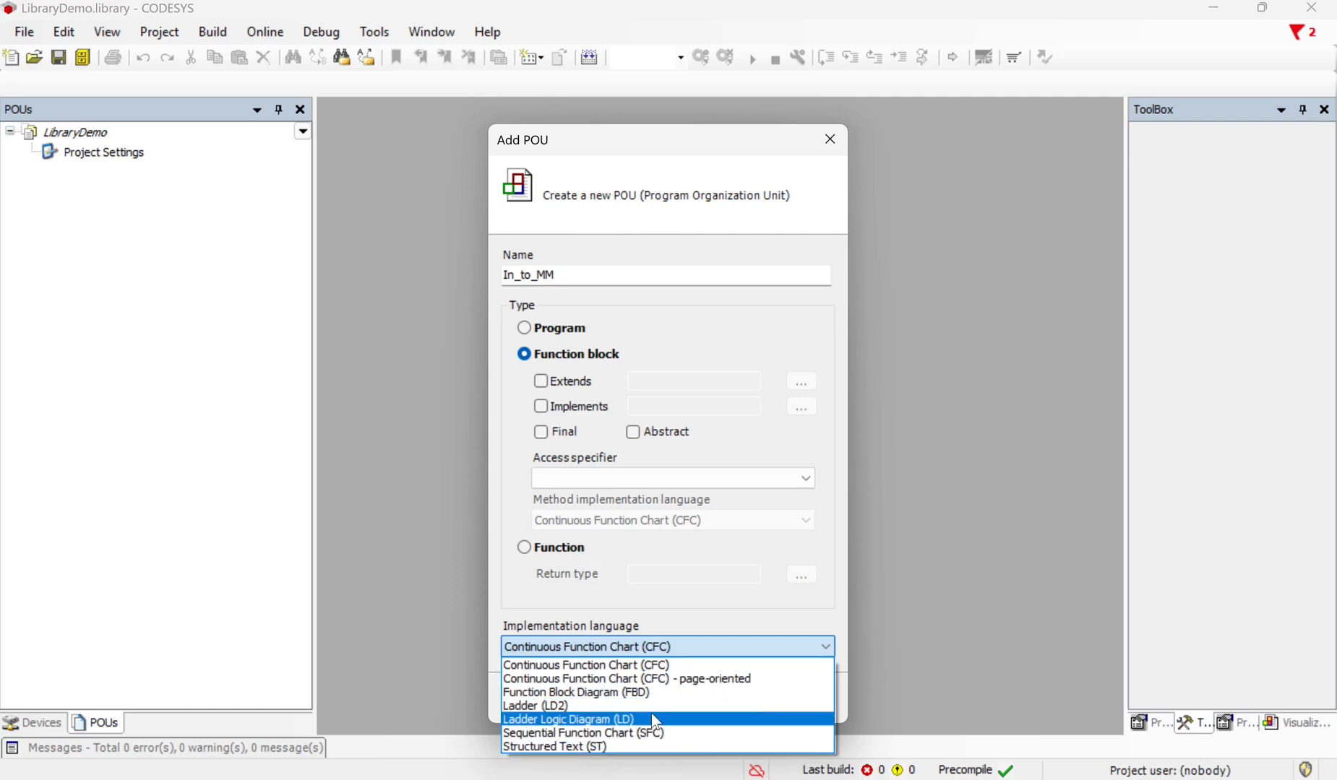
left_click(555, 745)
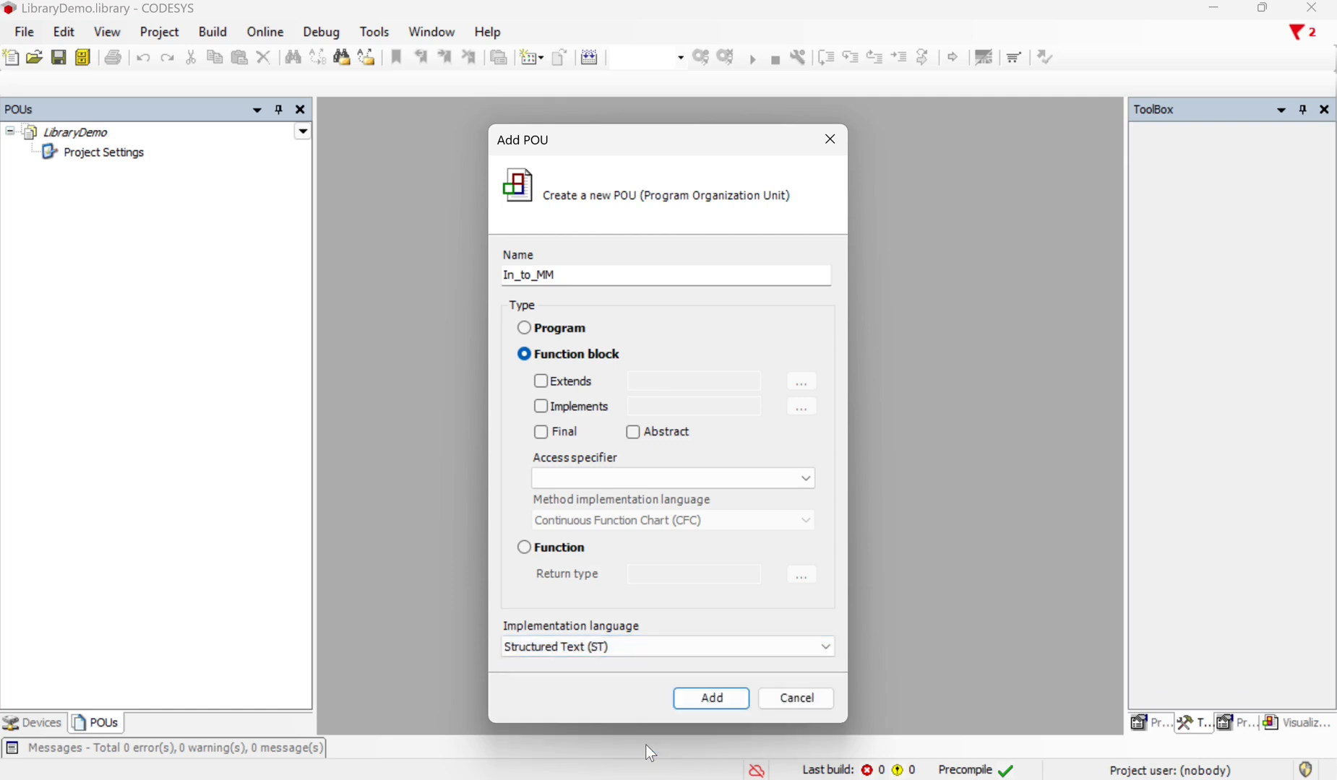
left_click(709, 698)
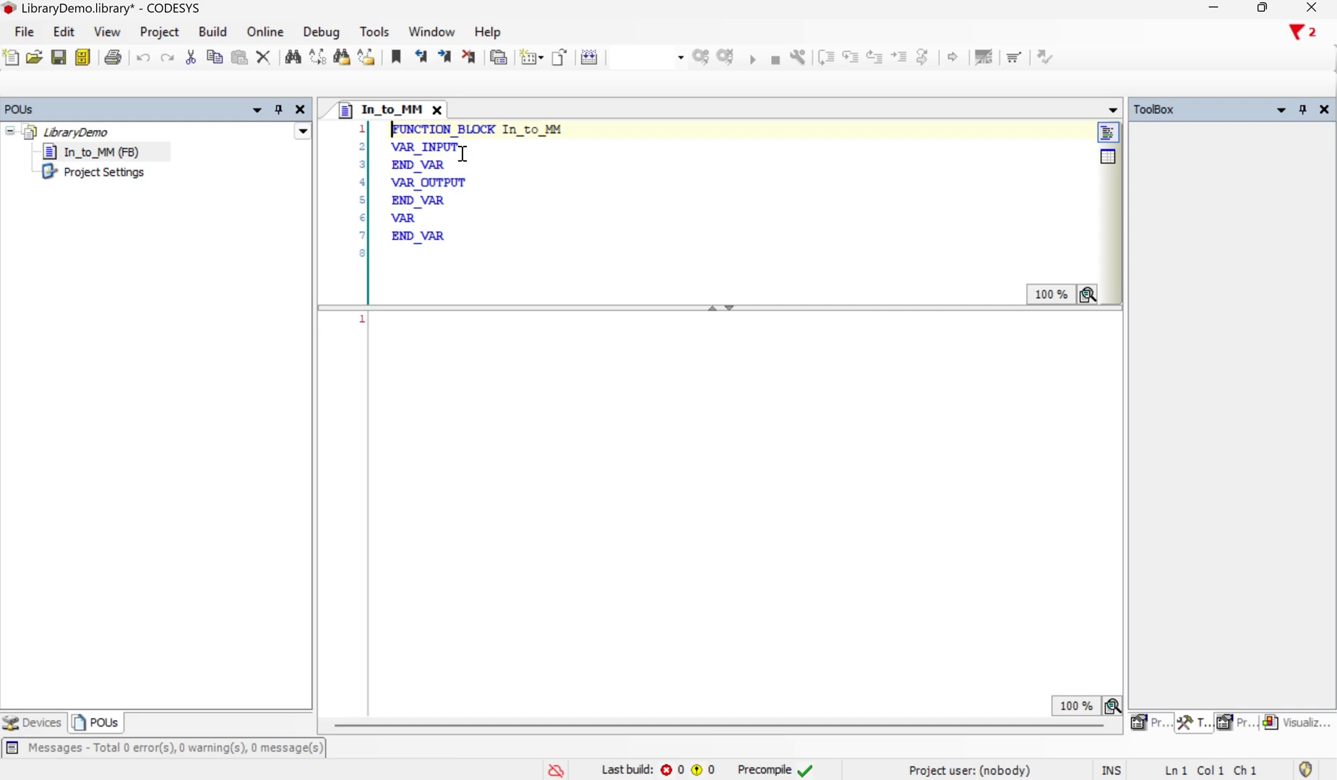
Enter the block body Millimeters := inches *25.4; in In_to_MM.
left_click(458, 147)
type("Millimeters:real;")
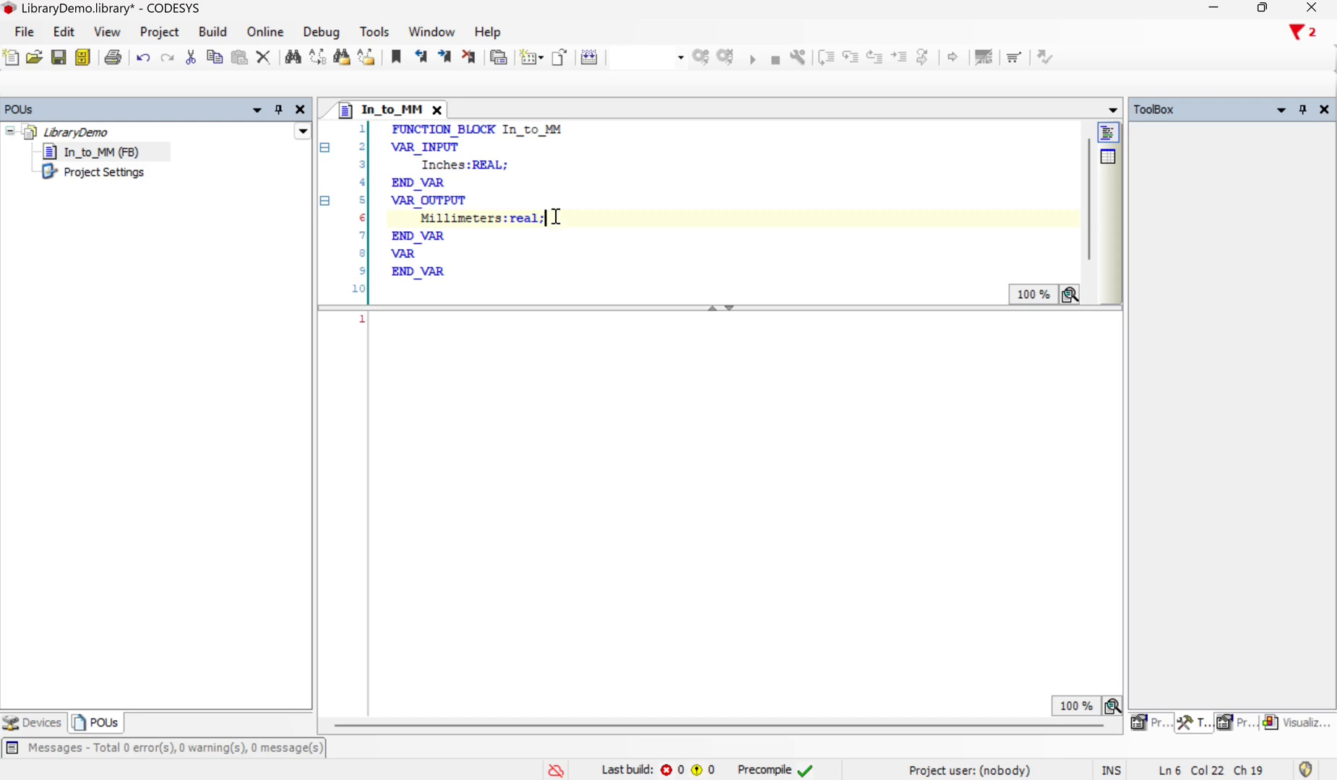
mouse_move(435, 217)
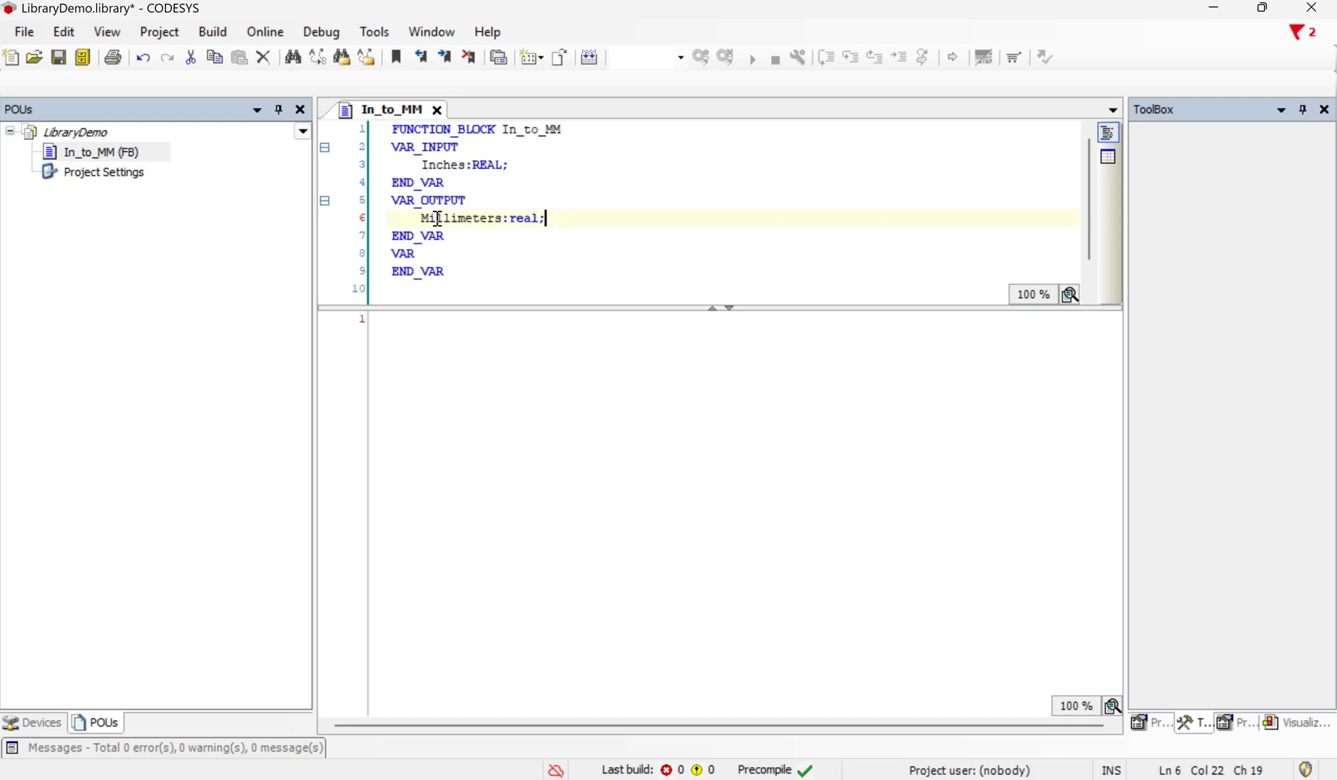
mouse_move(449, 357)
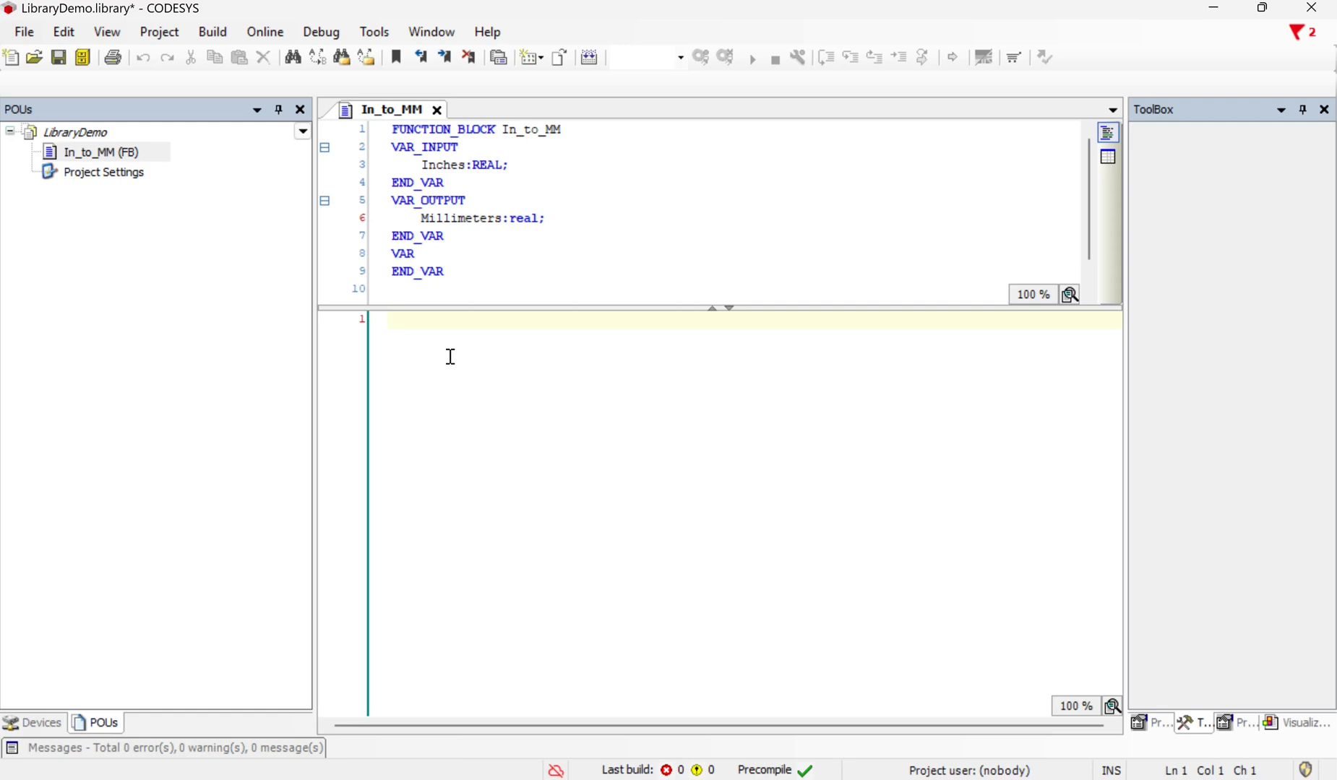
type("Millimeters := inches *25.4;")
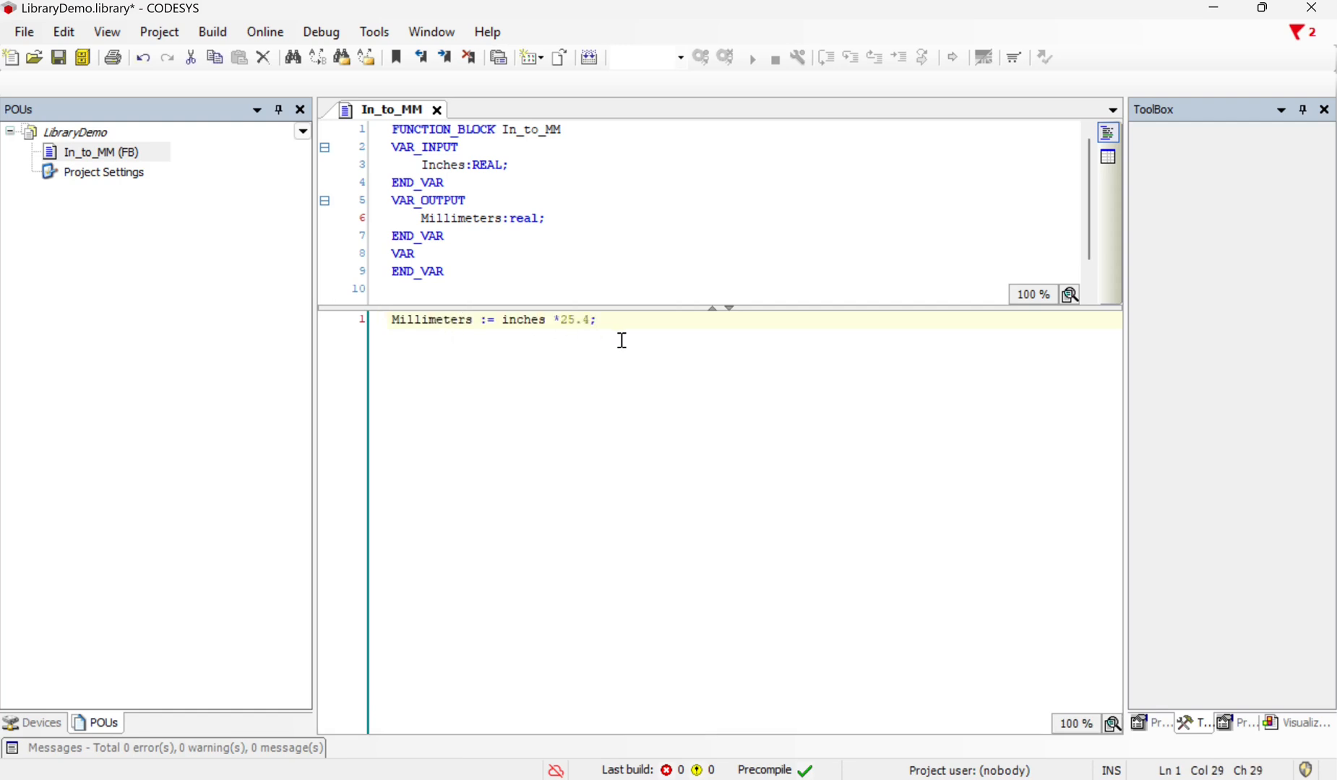
mouse_move(431, 320)
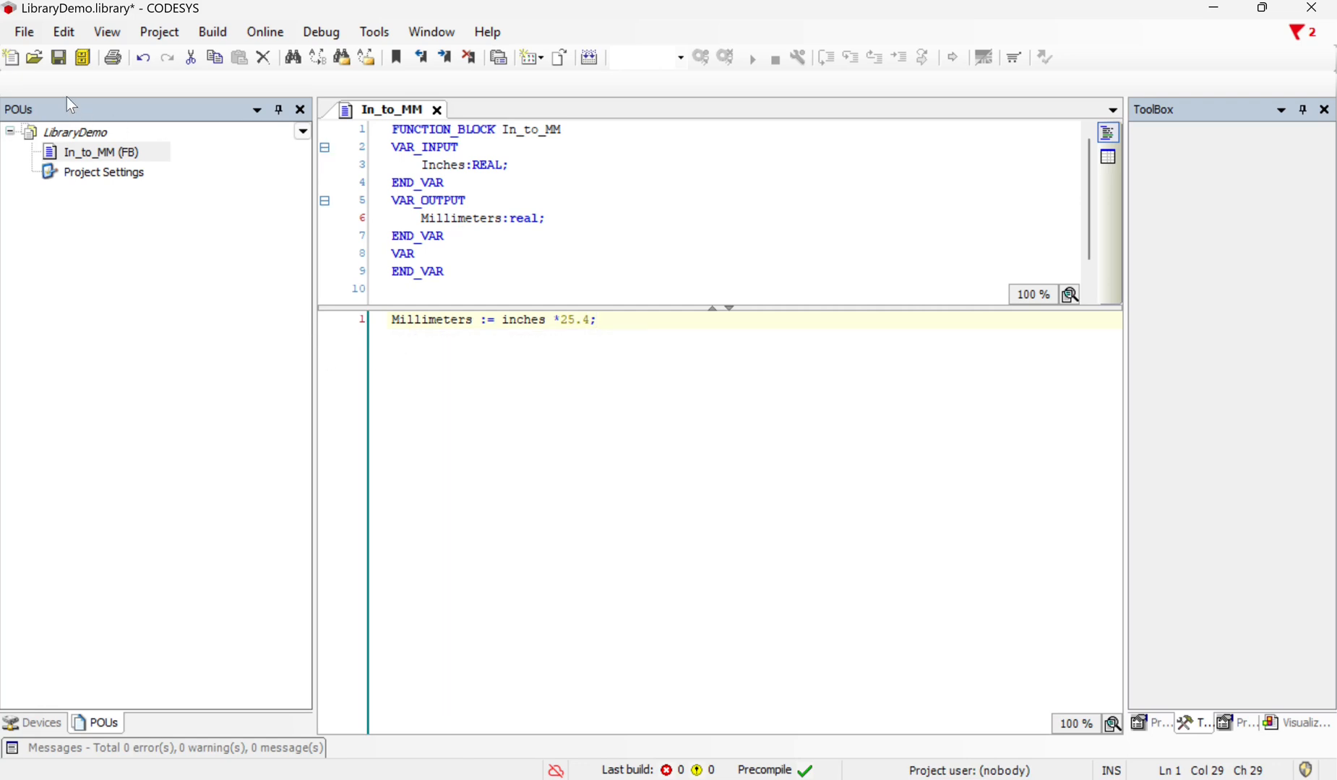
mouse_move(58, 58)
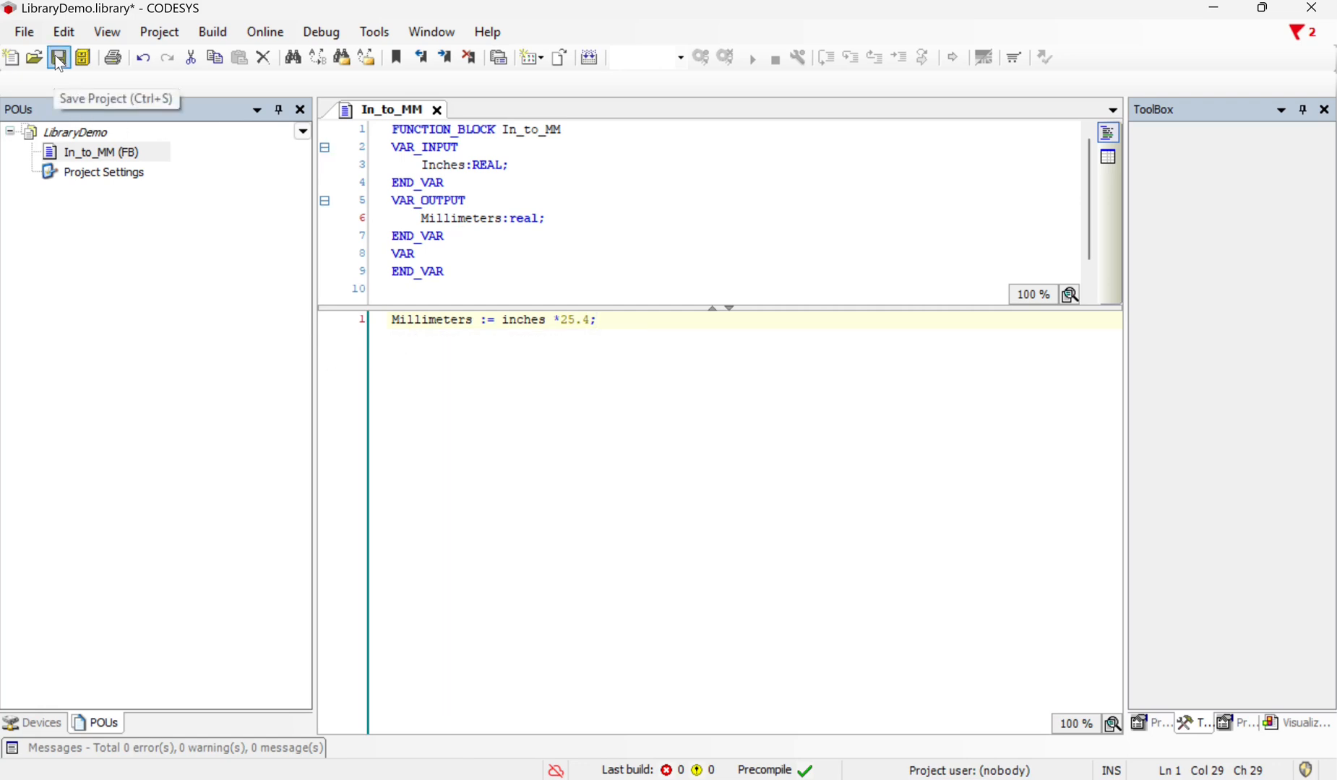
Save the library and agree to enter the missing Project Information, starting with Company.
left_click(59, 58)
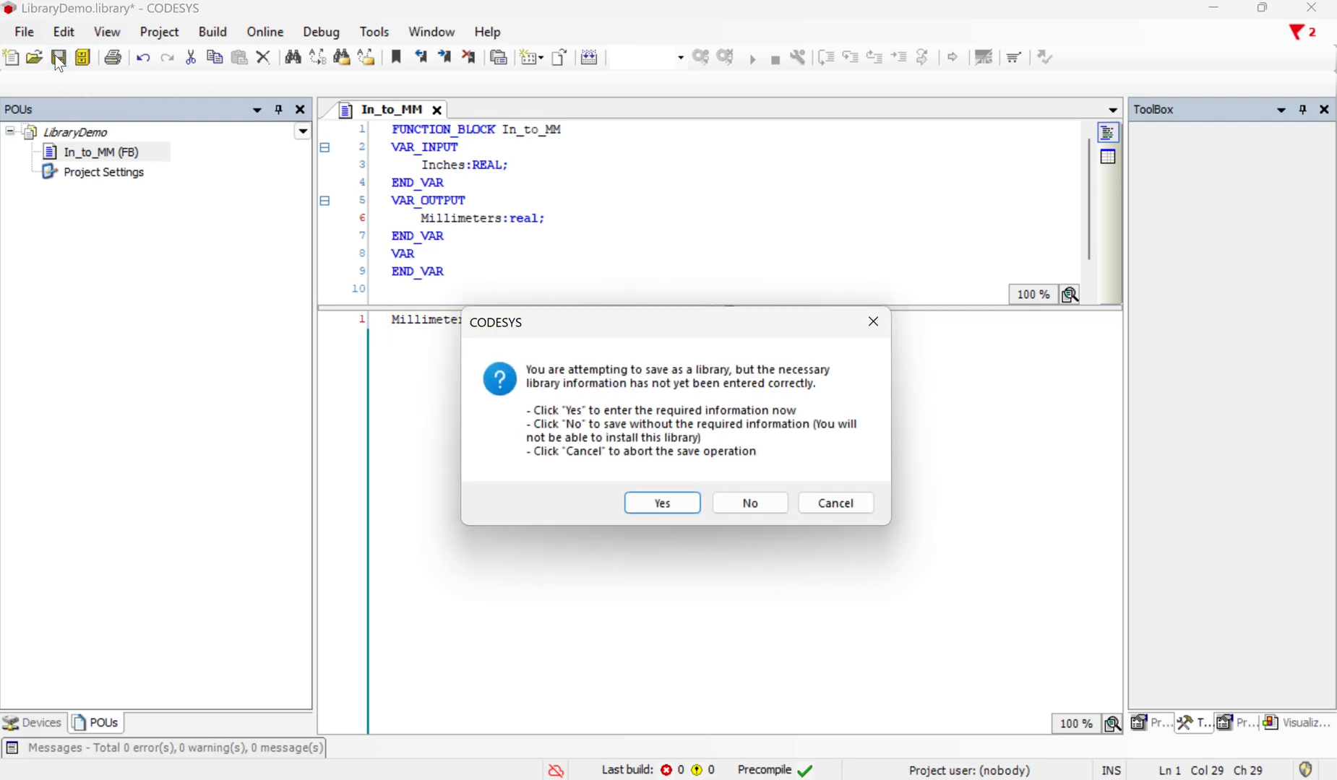
mouse_move(667, 377)
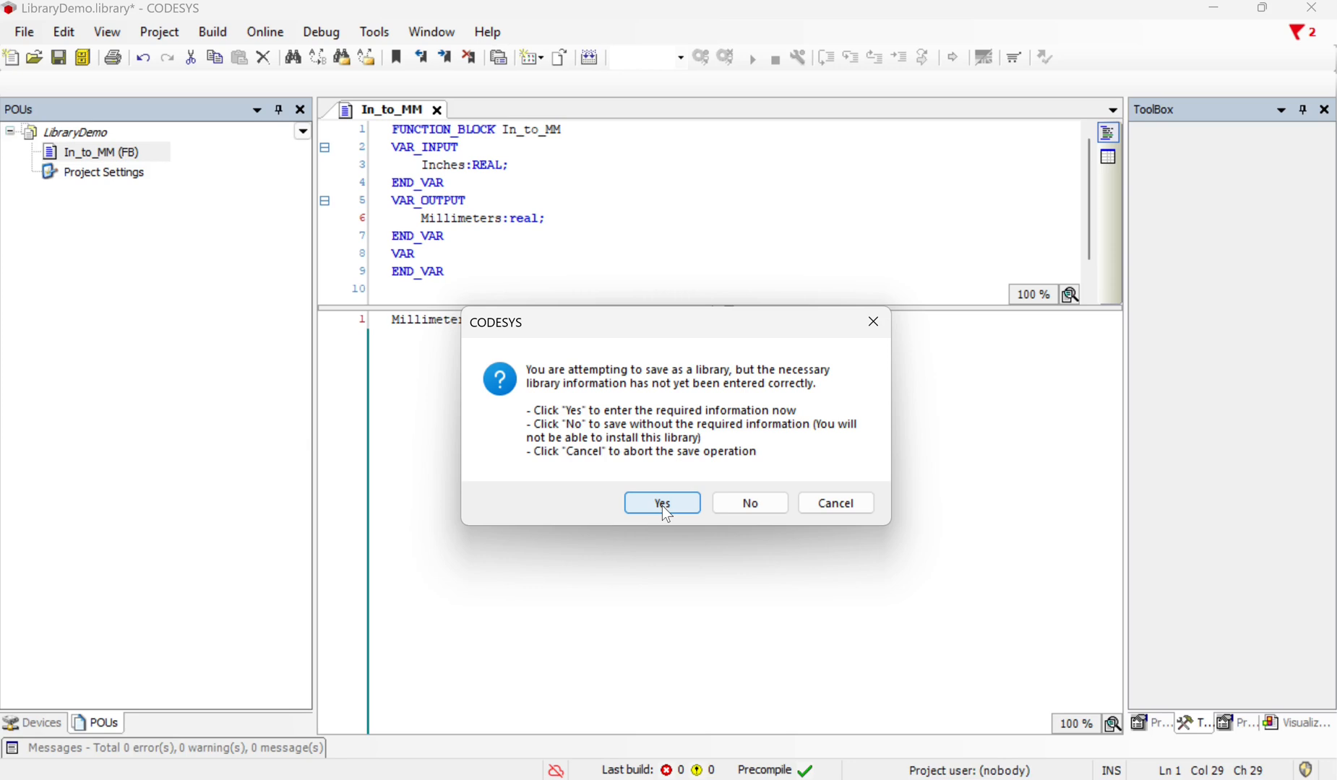
left_click(662, 503)
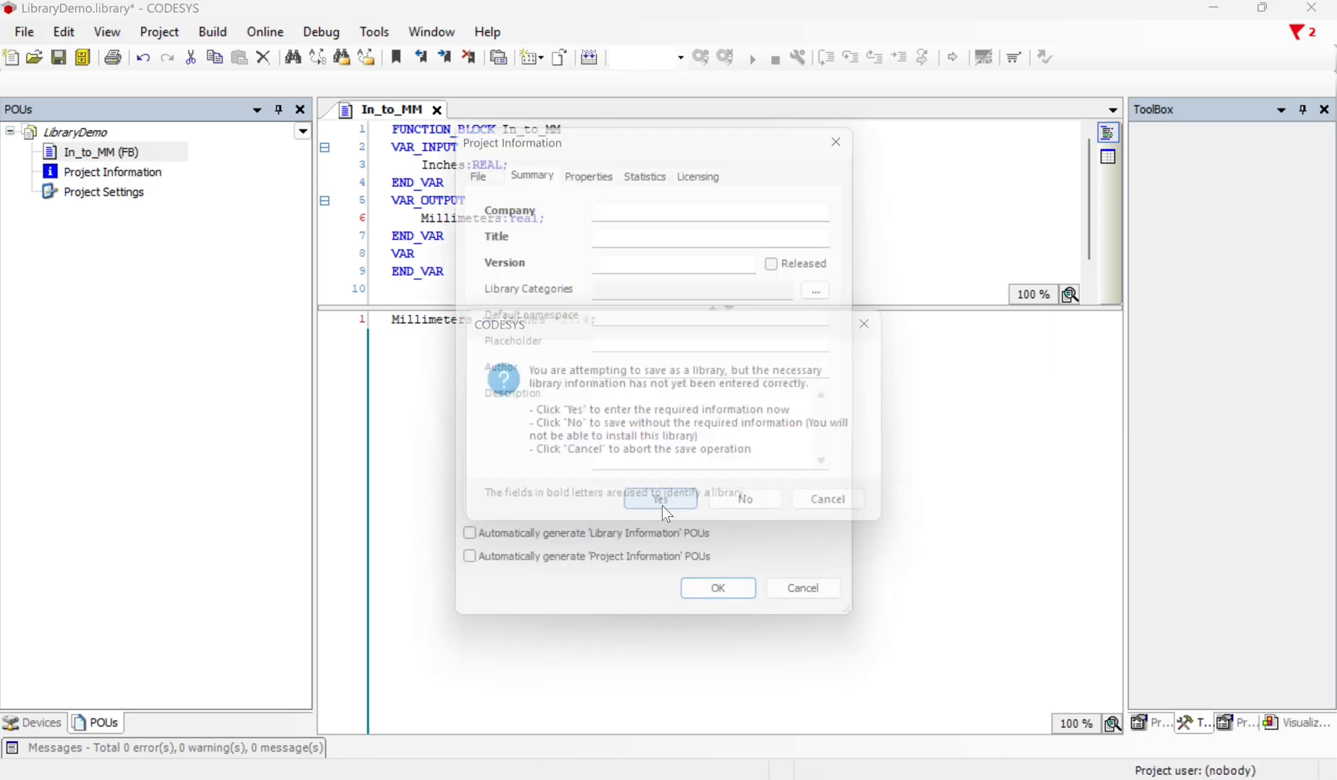
left_click(660, 499)
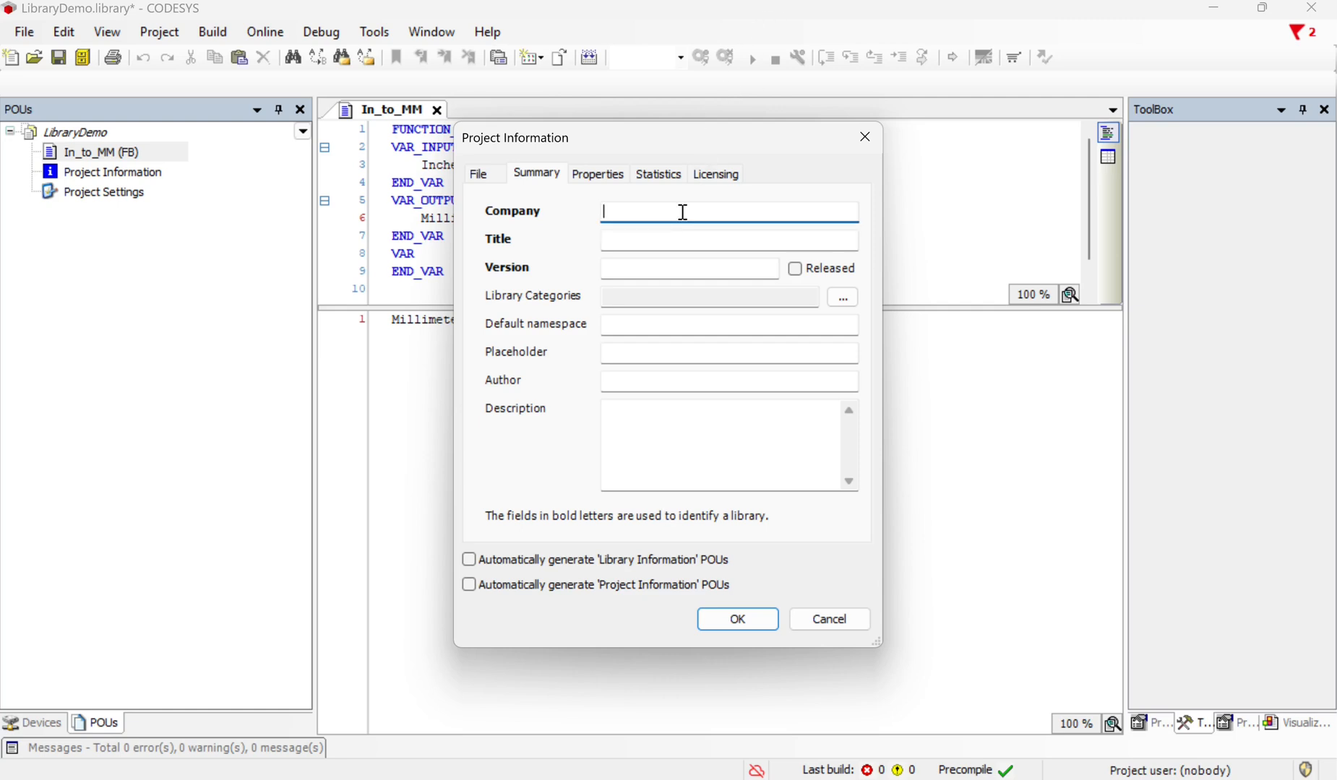
mouse_move(673, 474)
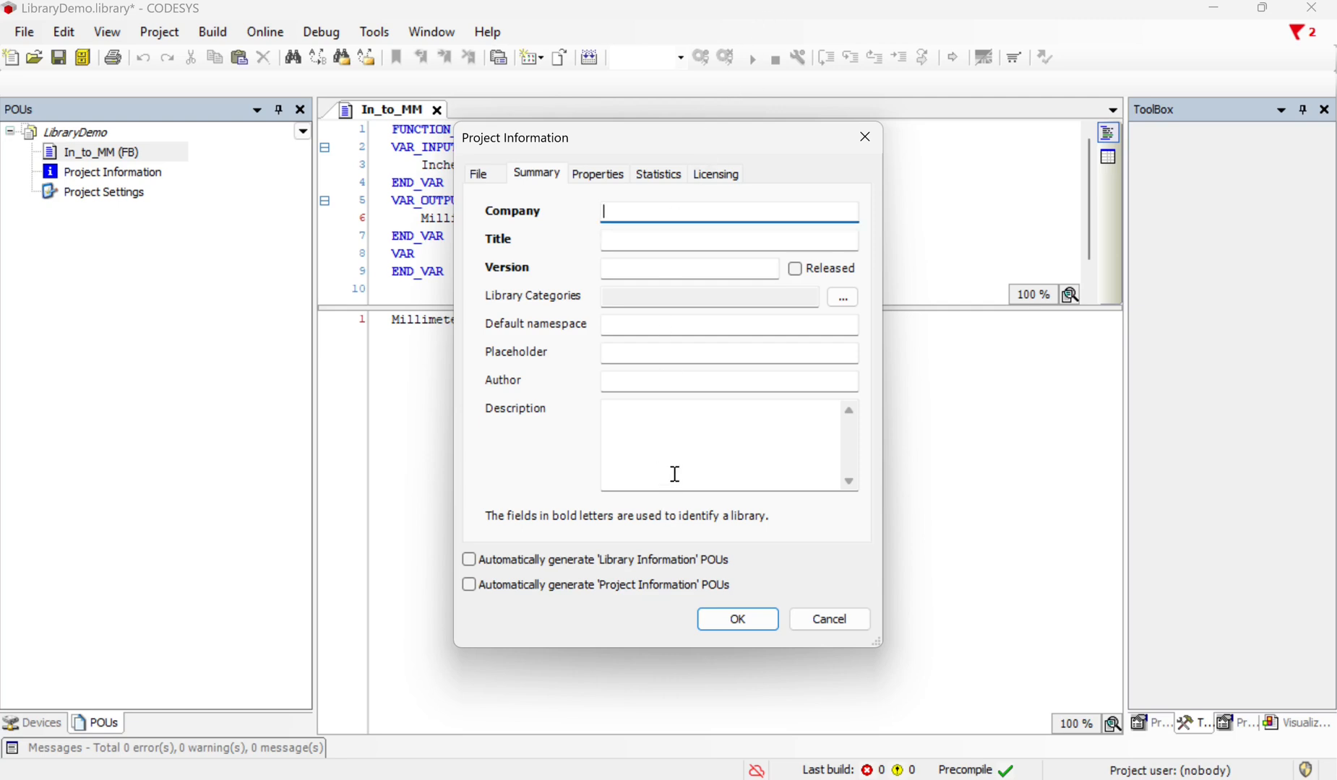
mouse_move(727, 259)
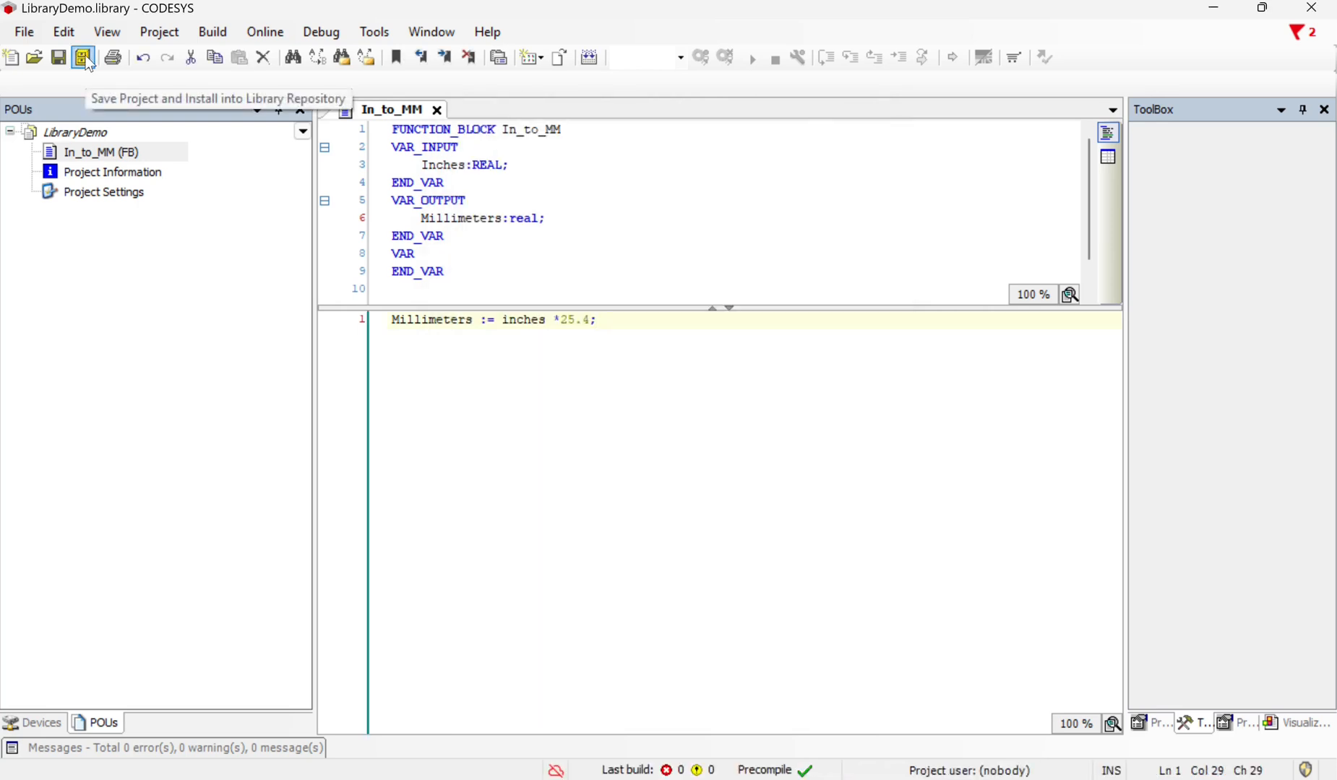
Confirm the project information and install LibraryDemo into the library repository.
left_click(592, 319)
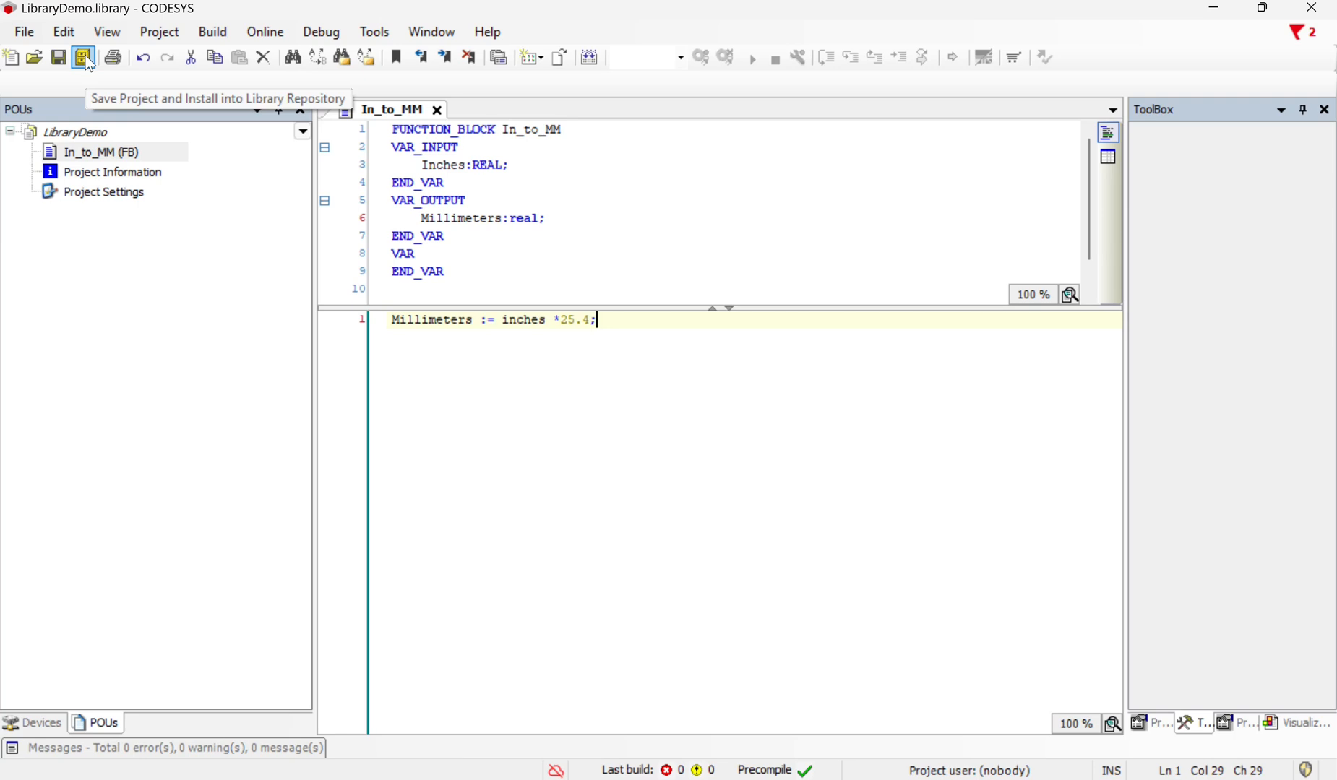
mouse_move(84, 57)
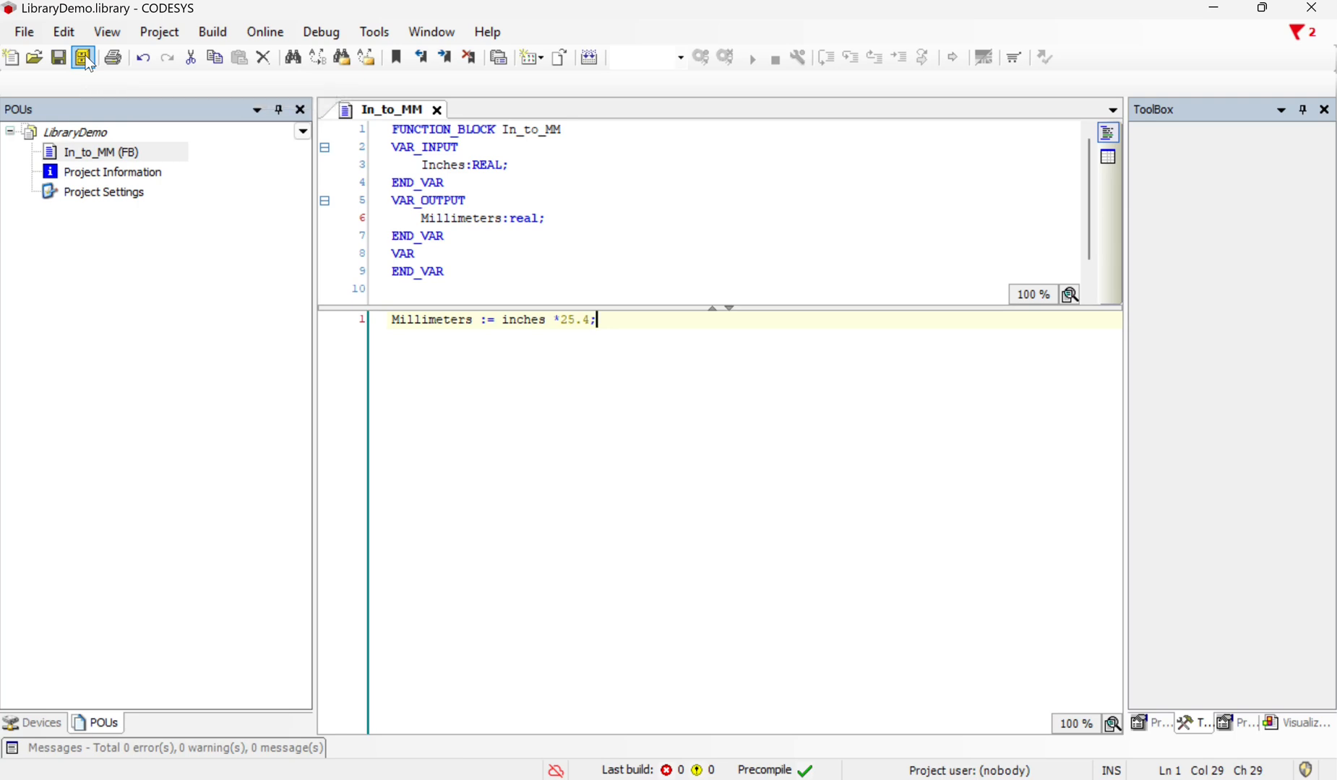
left_click(83, 58)
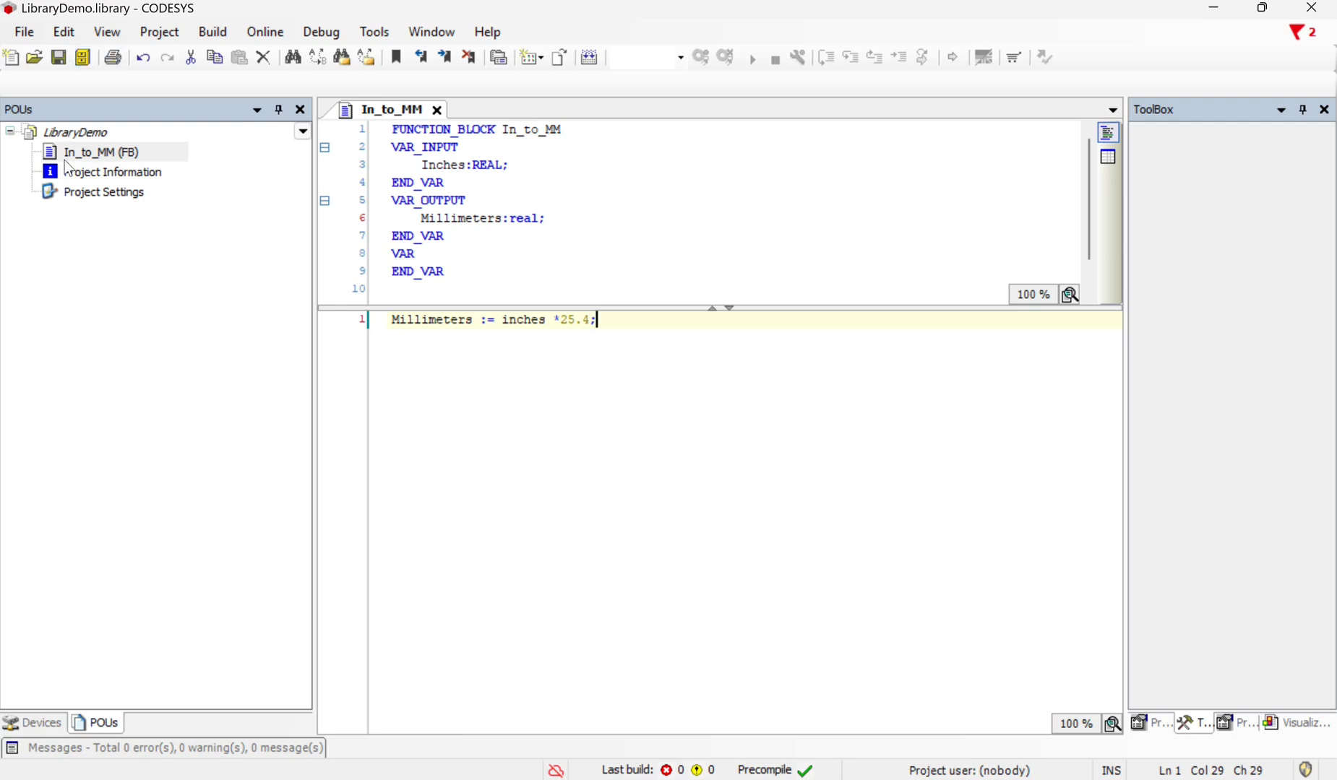
mouse_move(95, 654)
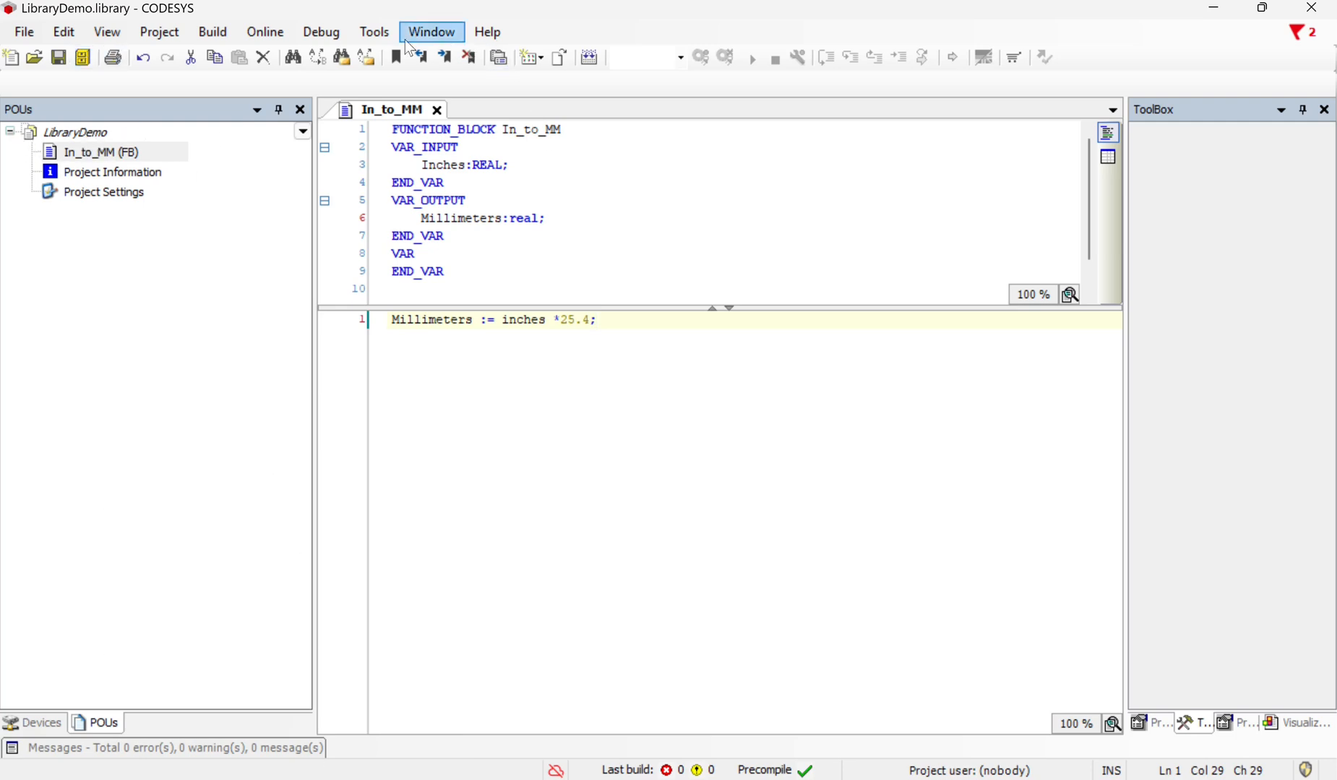
left_click(373, 32)
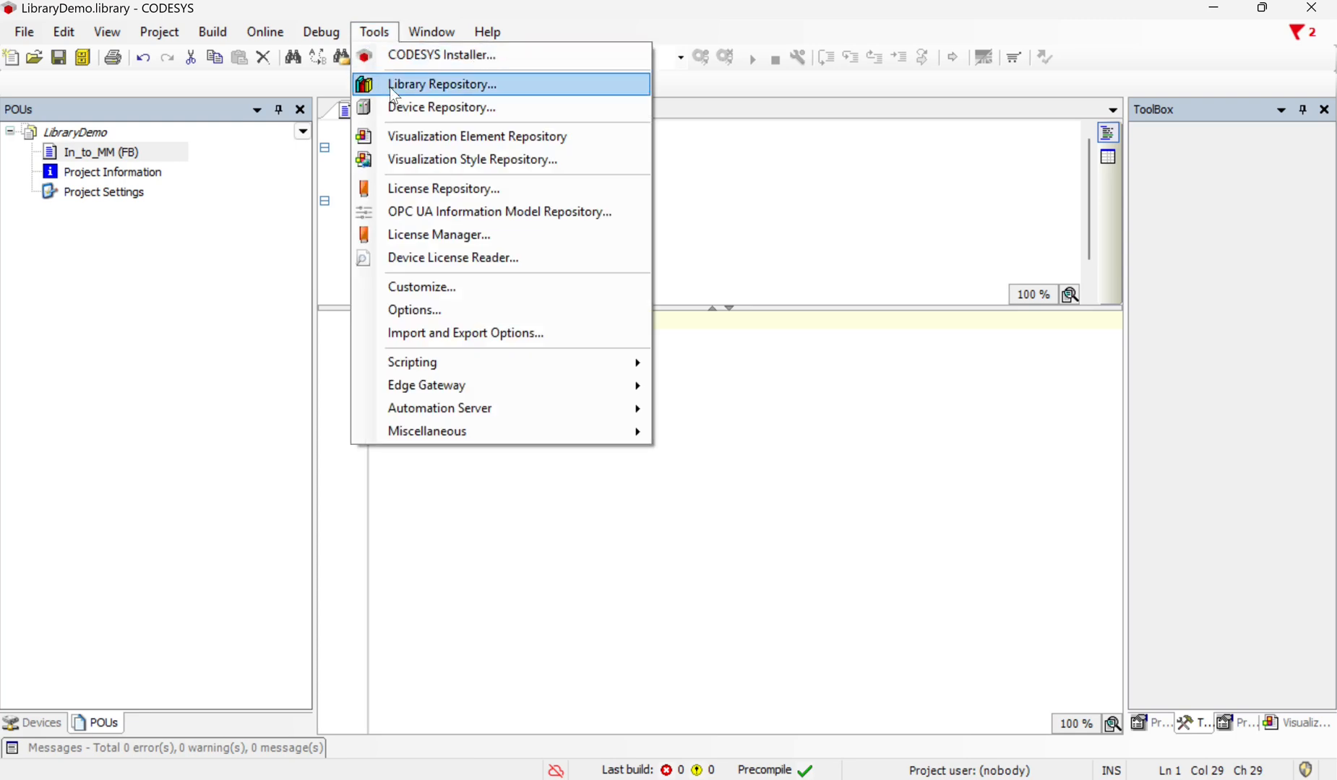
left_click(443, 84)
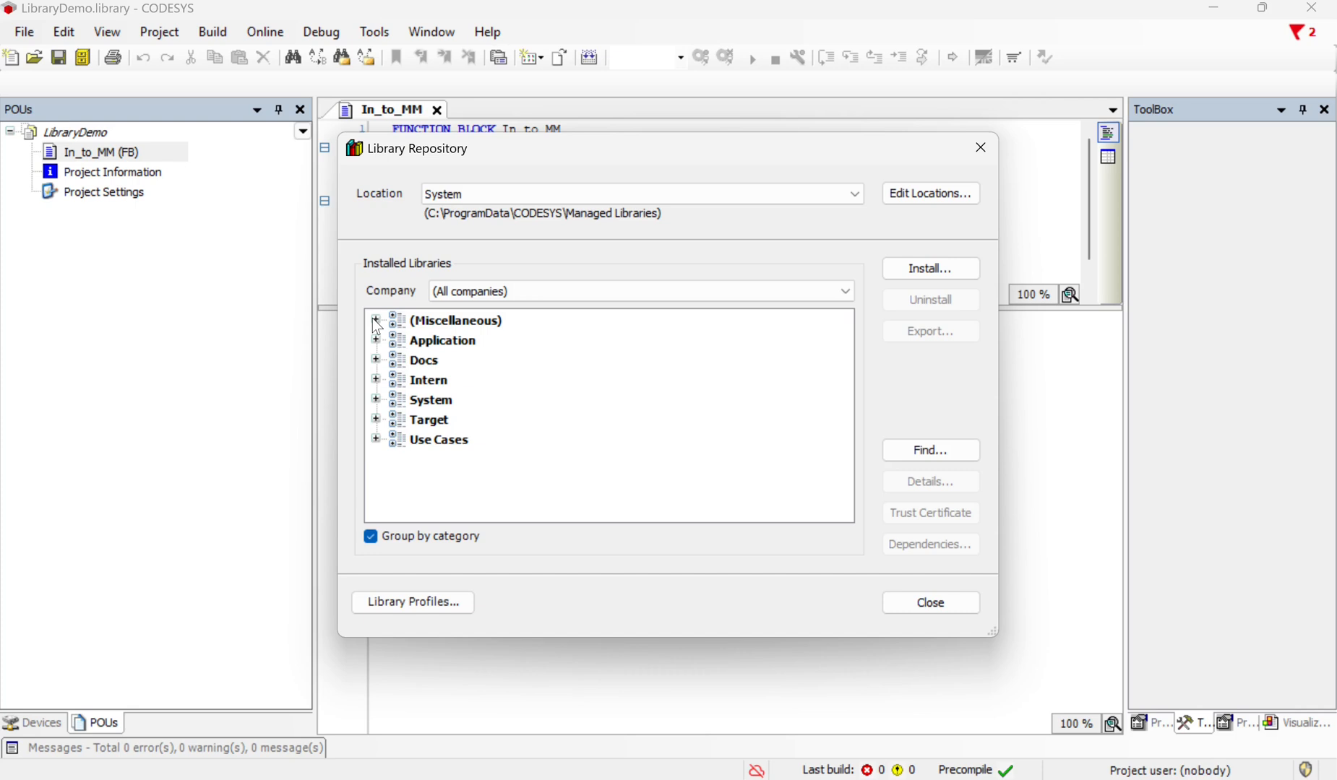
left_click(376, 320)
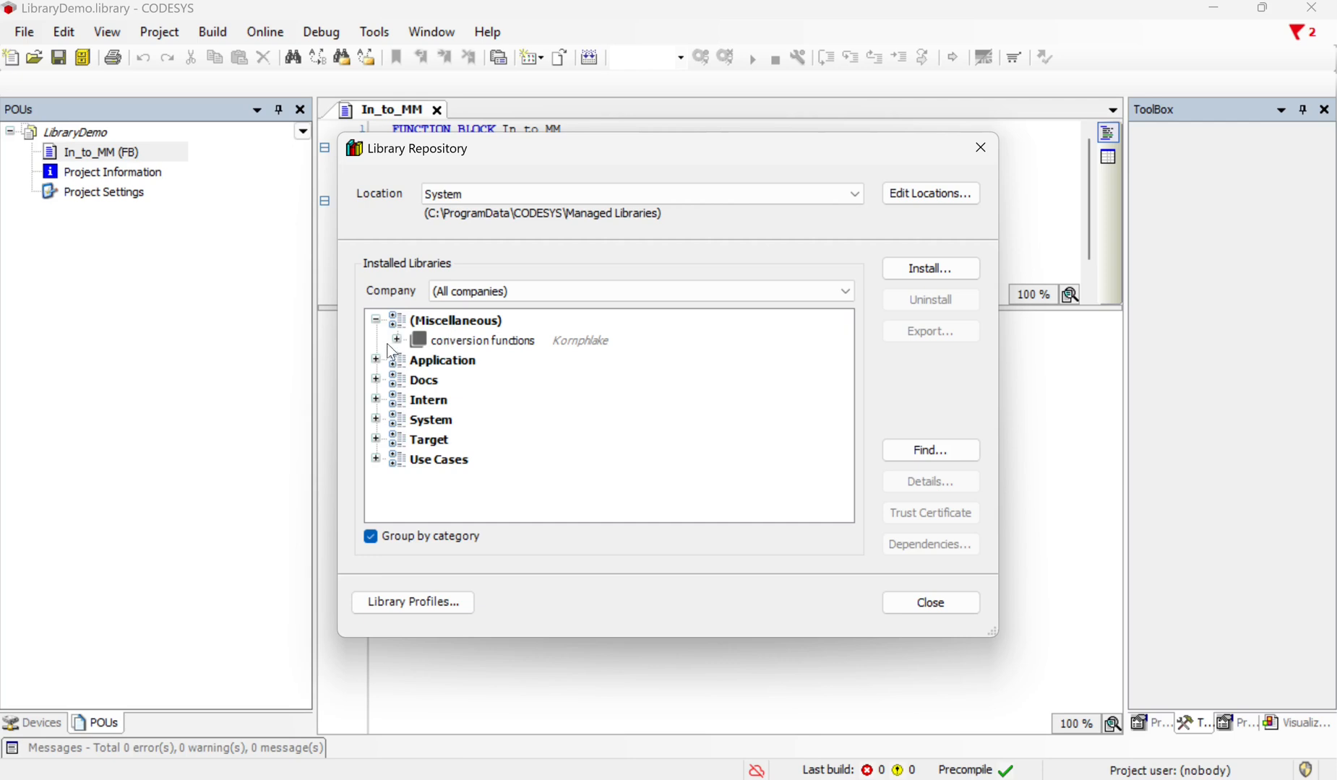
left_click(396, 340)
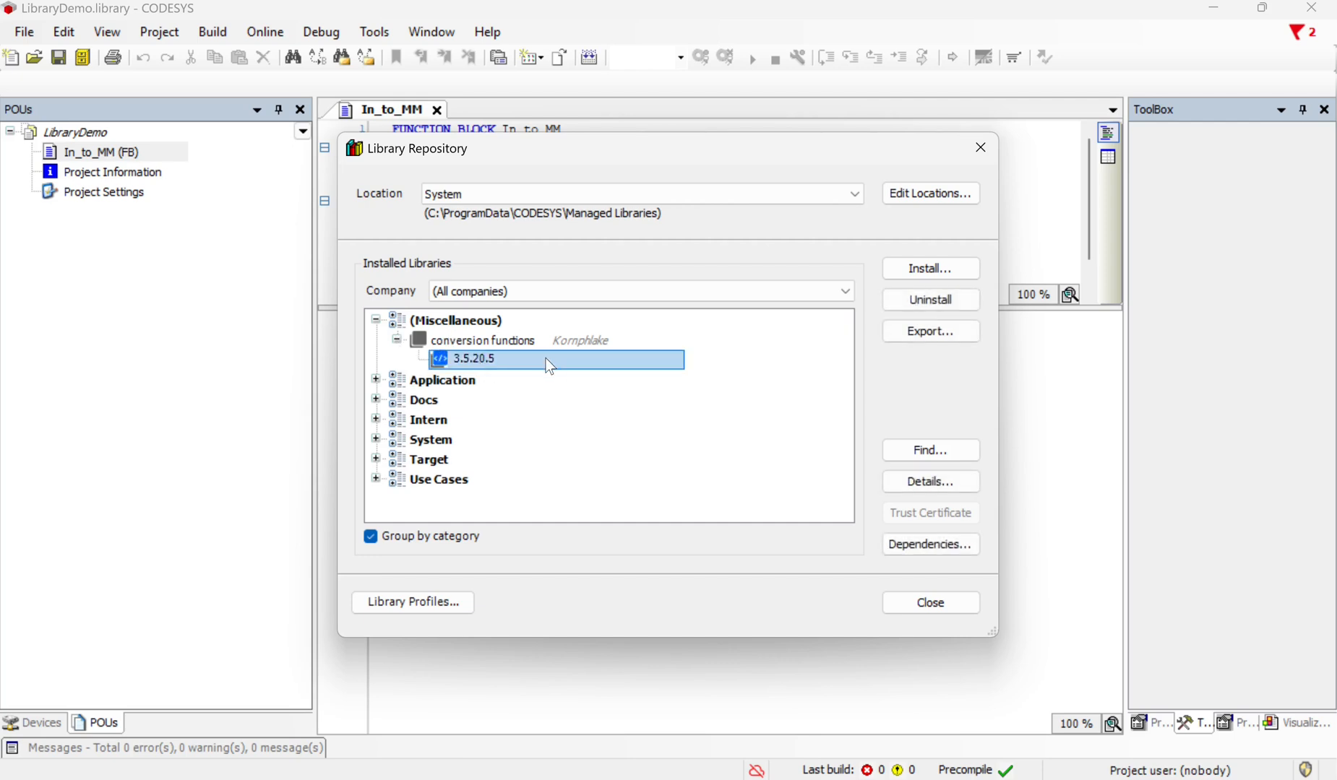
mouse_move(443, 373)
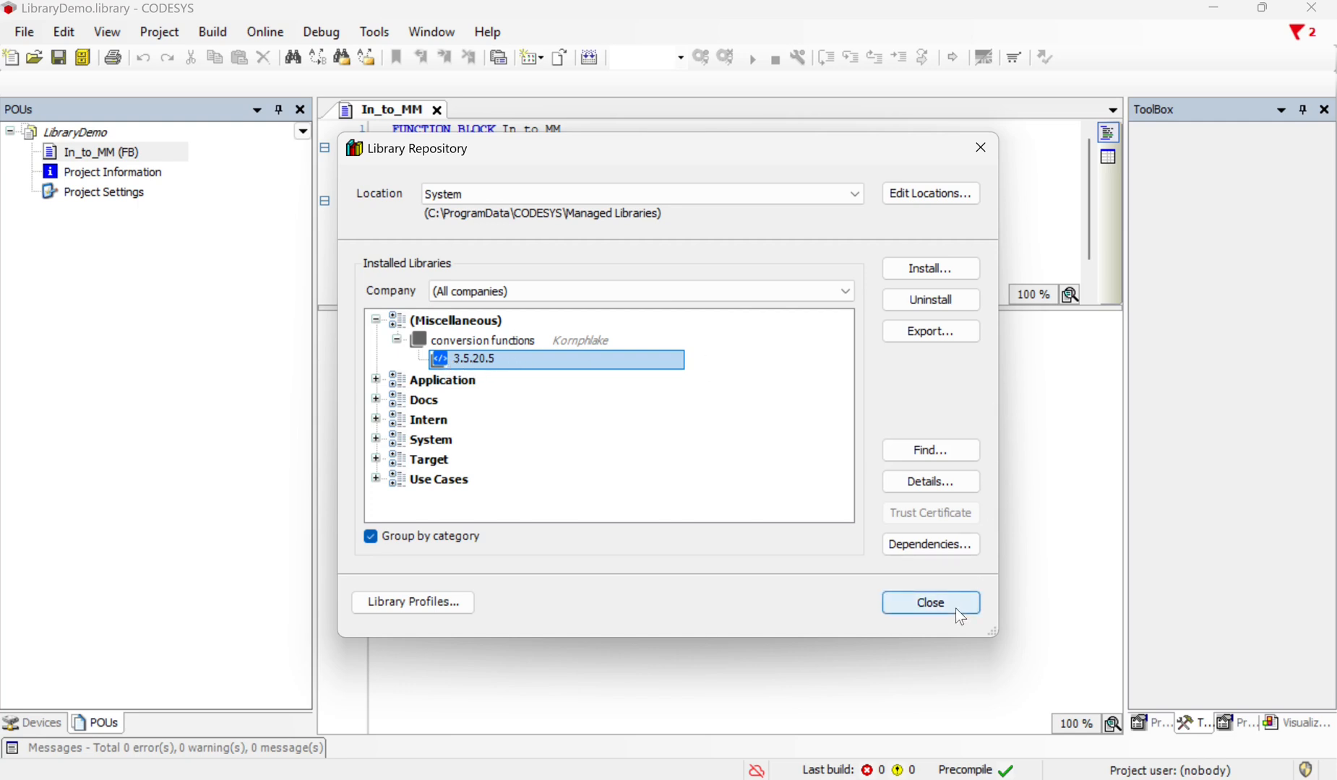
left_click(929, 602)
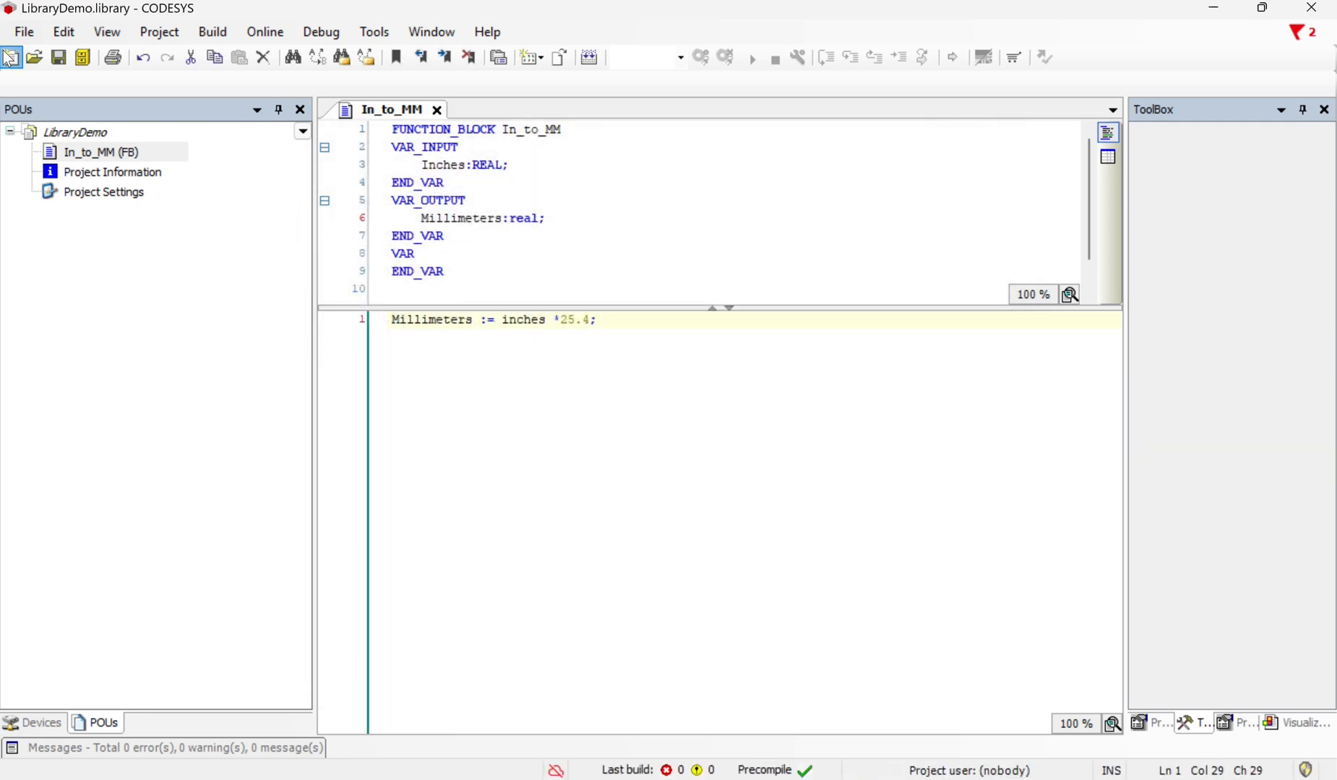
Create a standard project named demo.
left_click(11, 57)
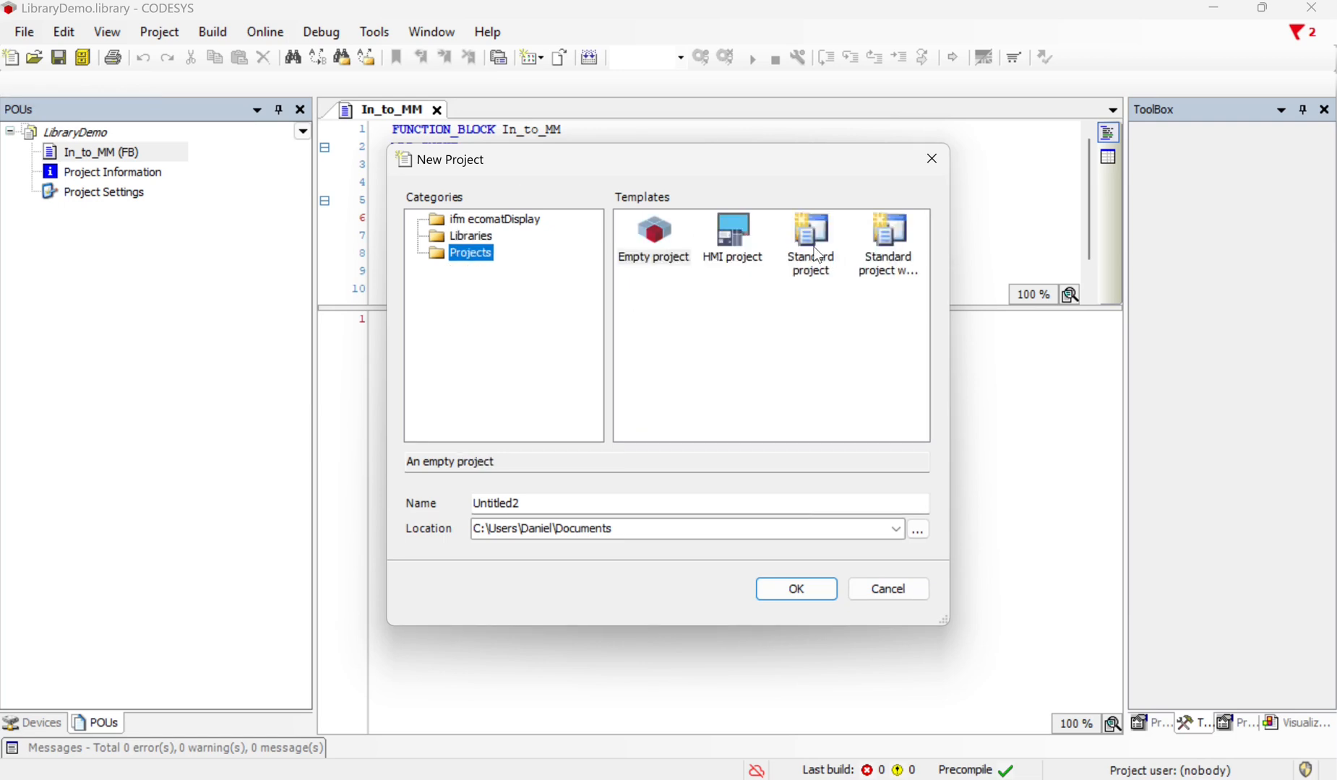
left_click(809, 238)
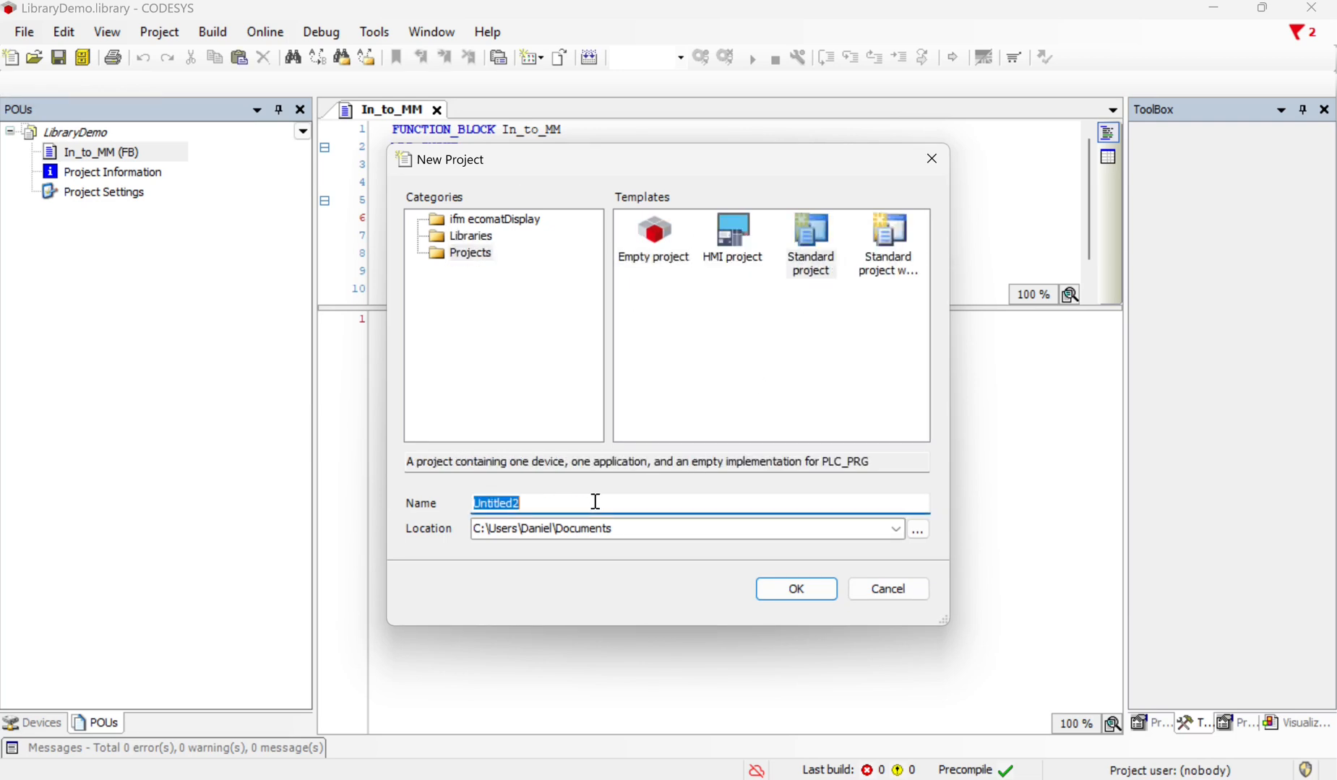
type("demo")
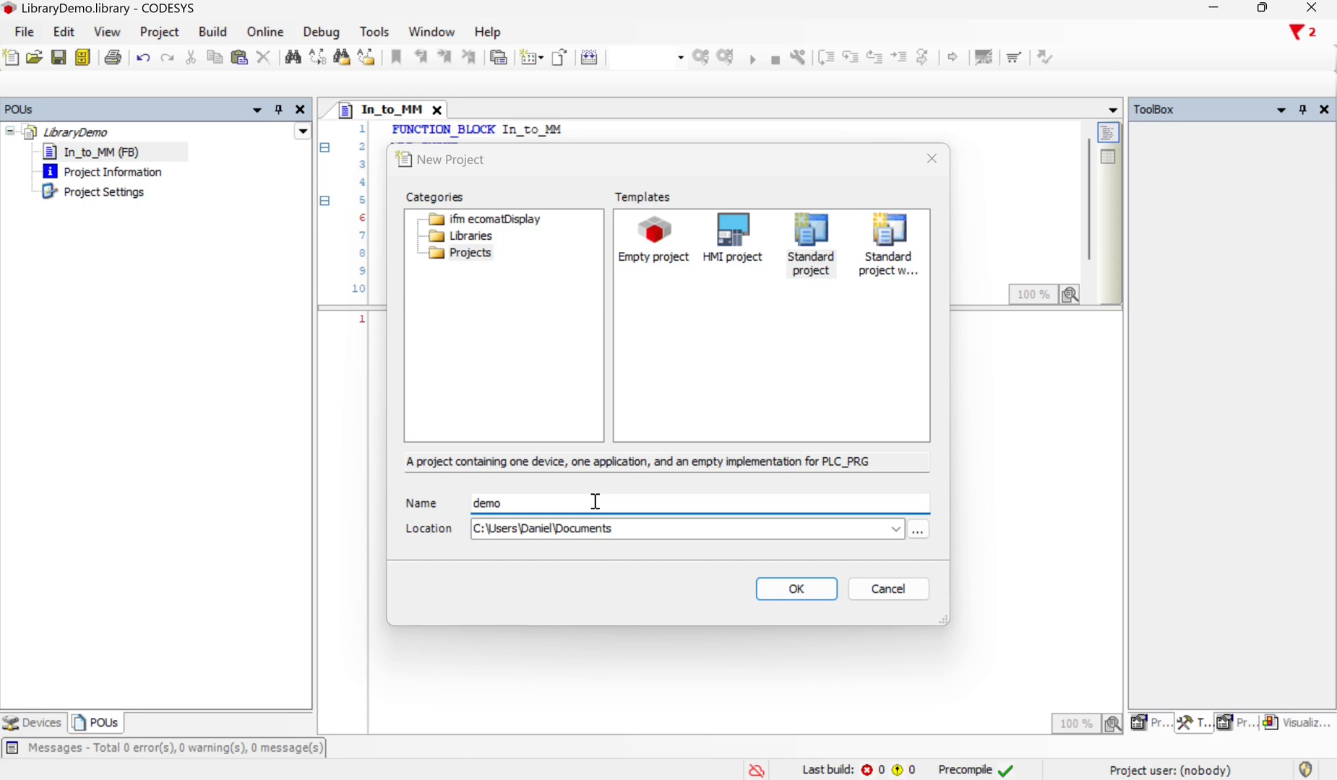
left_click(793, 589)
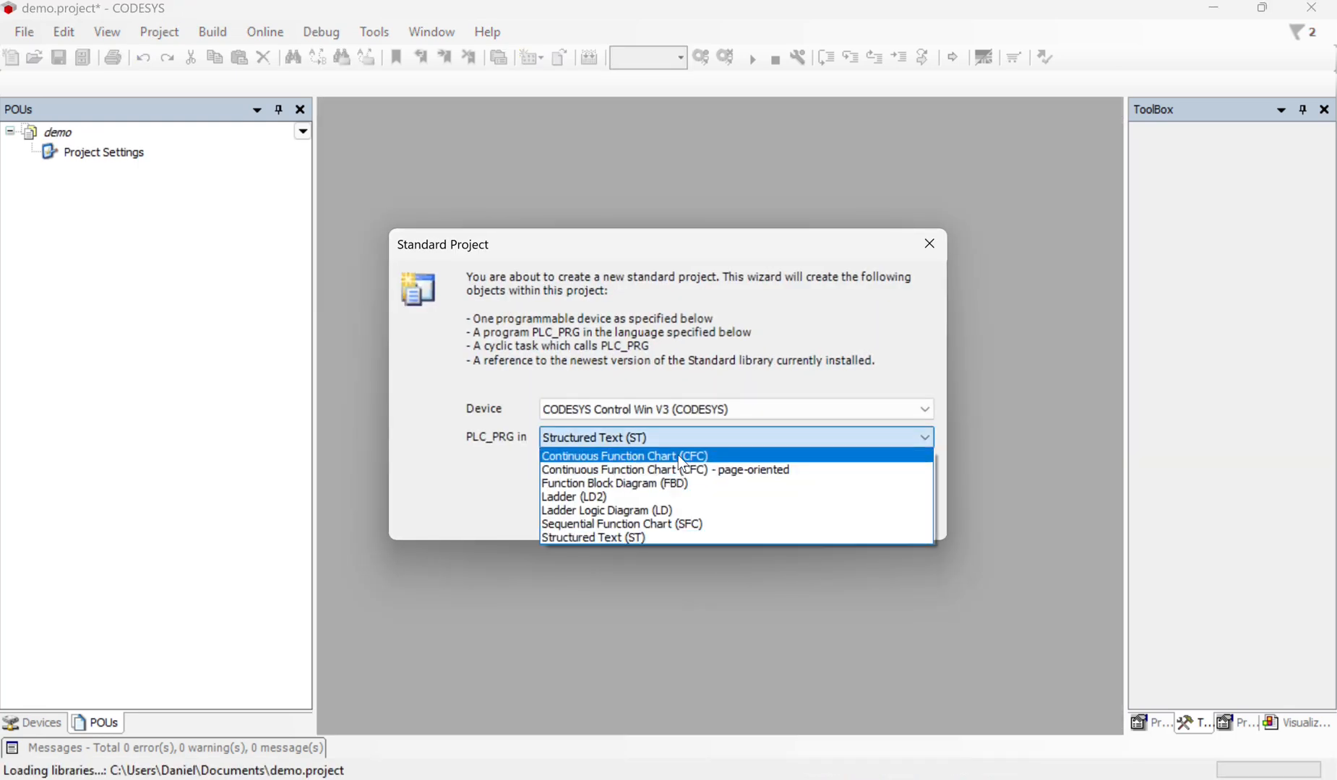
Set PLC_PRG to Continuous Function Chart and open it for editing.
left_click(608, 455)
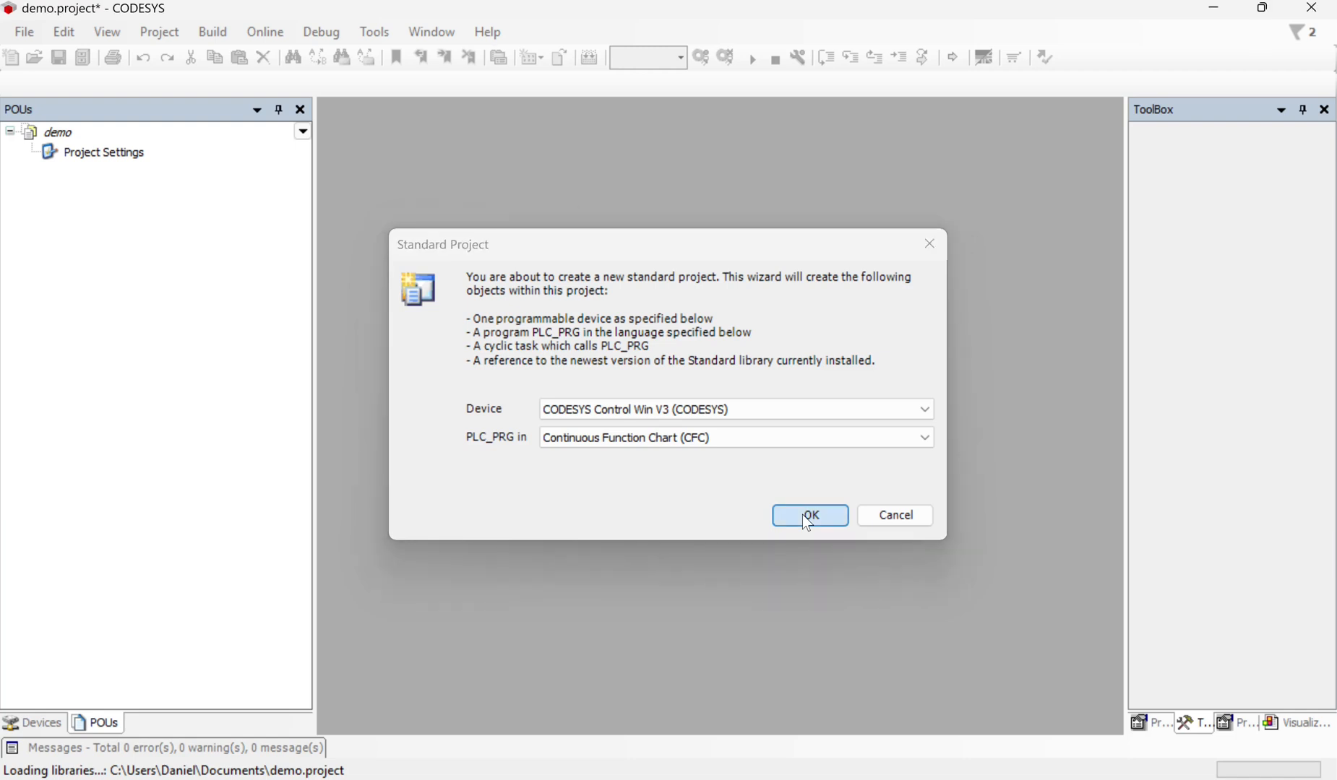
left_click(807, 514)
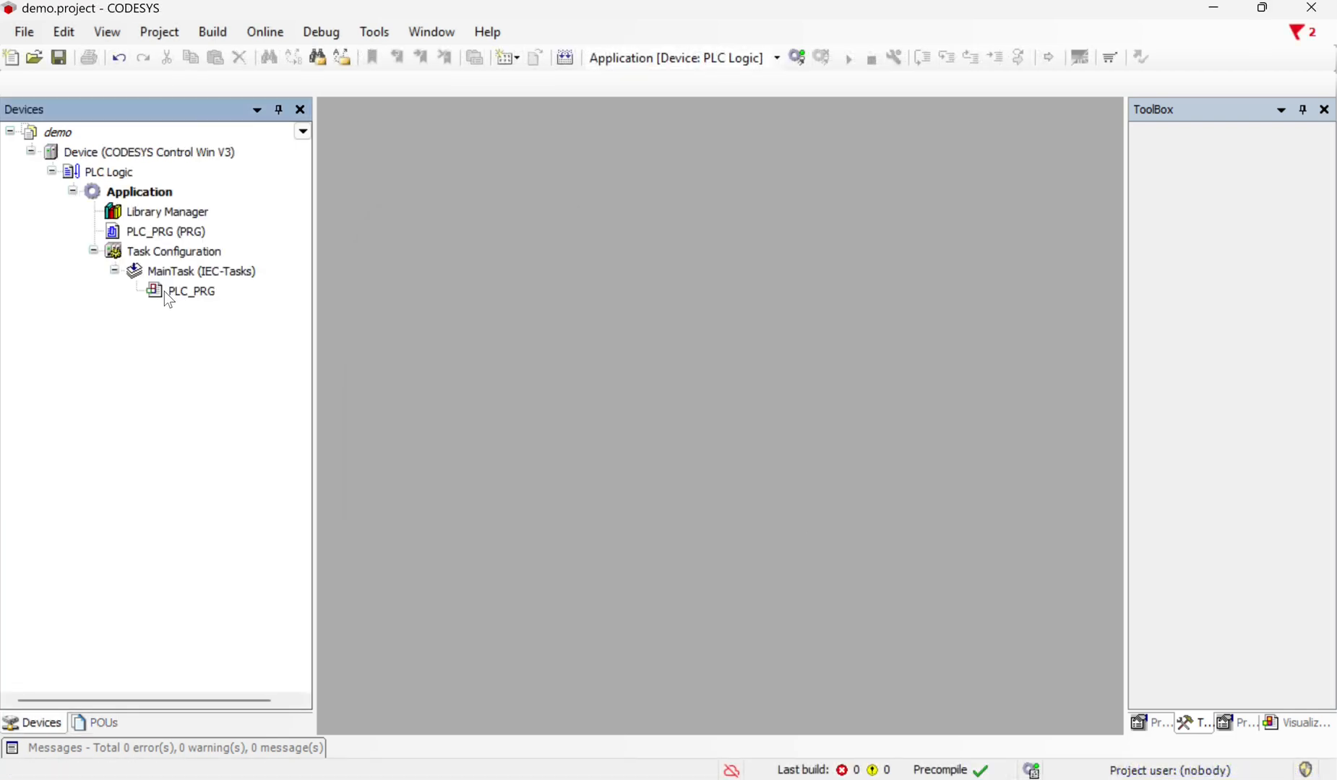
double_click(165, 231)
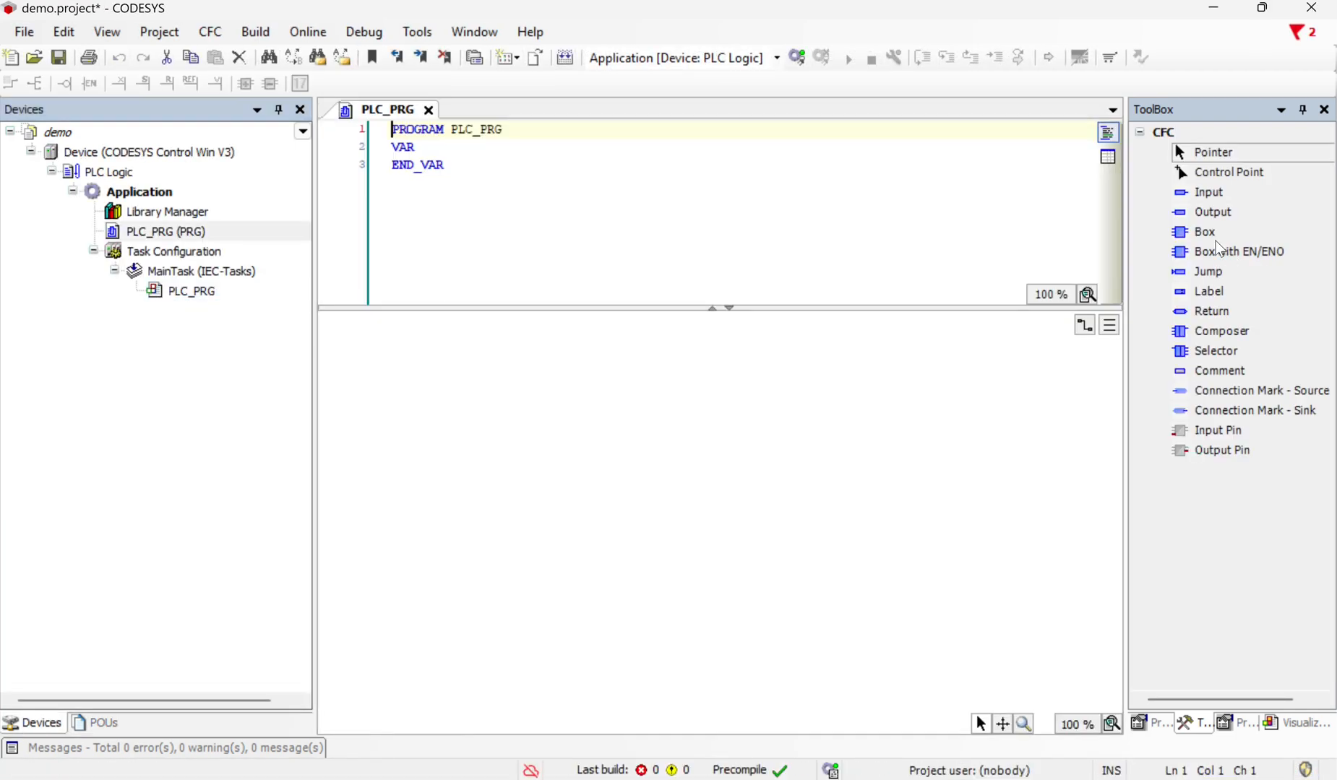
mouse_move(1205, 231)
type("in_to_mm")
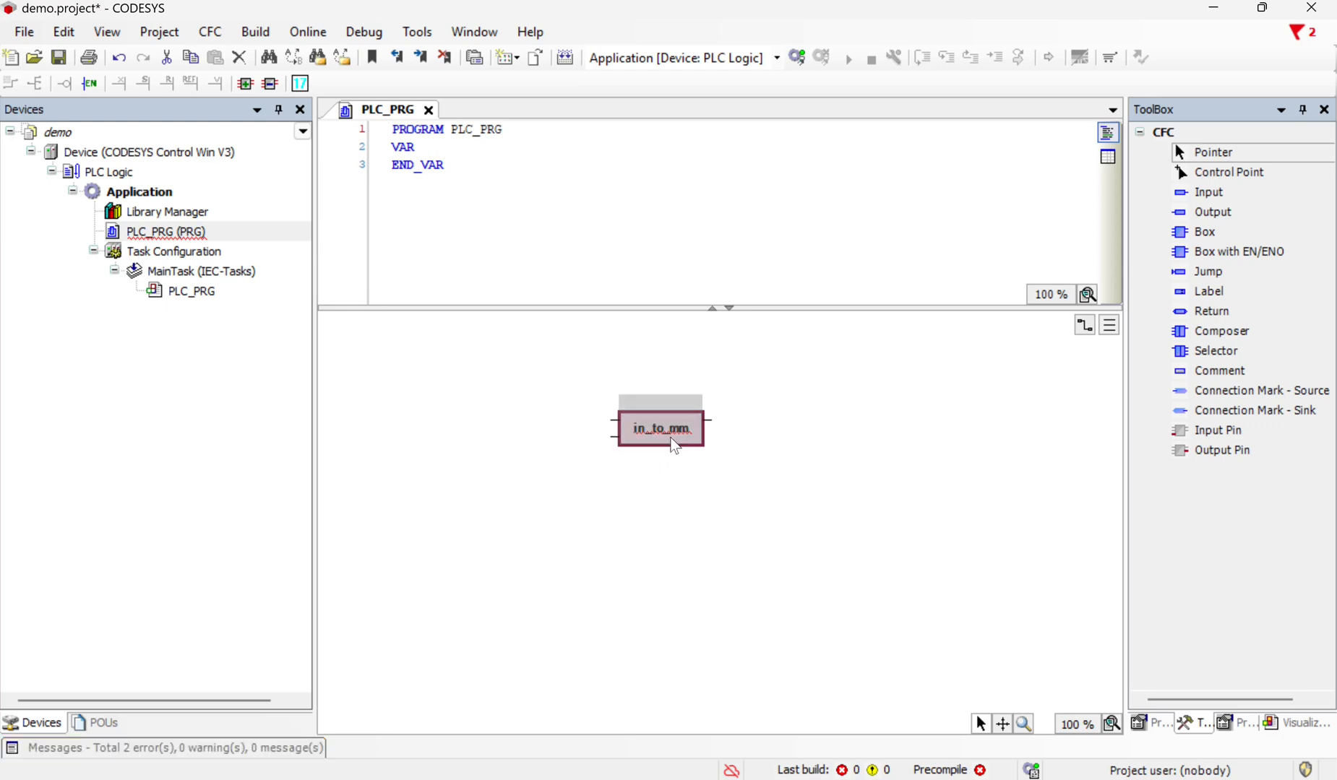
Inspect the unknown in_to_mm box, then open the demo project's Library Manager.
left_click(660, 428)
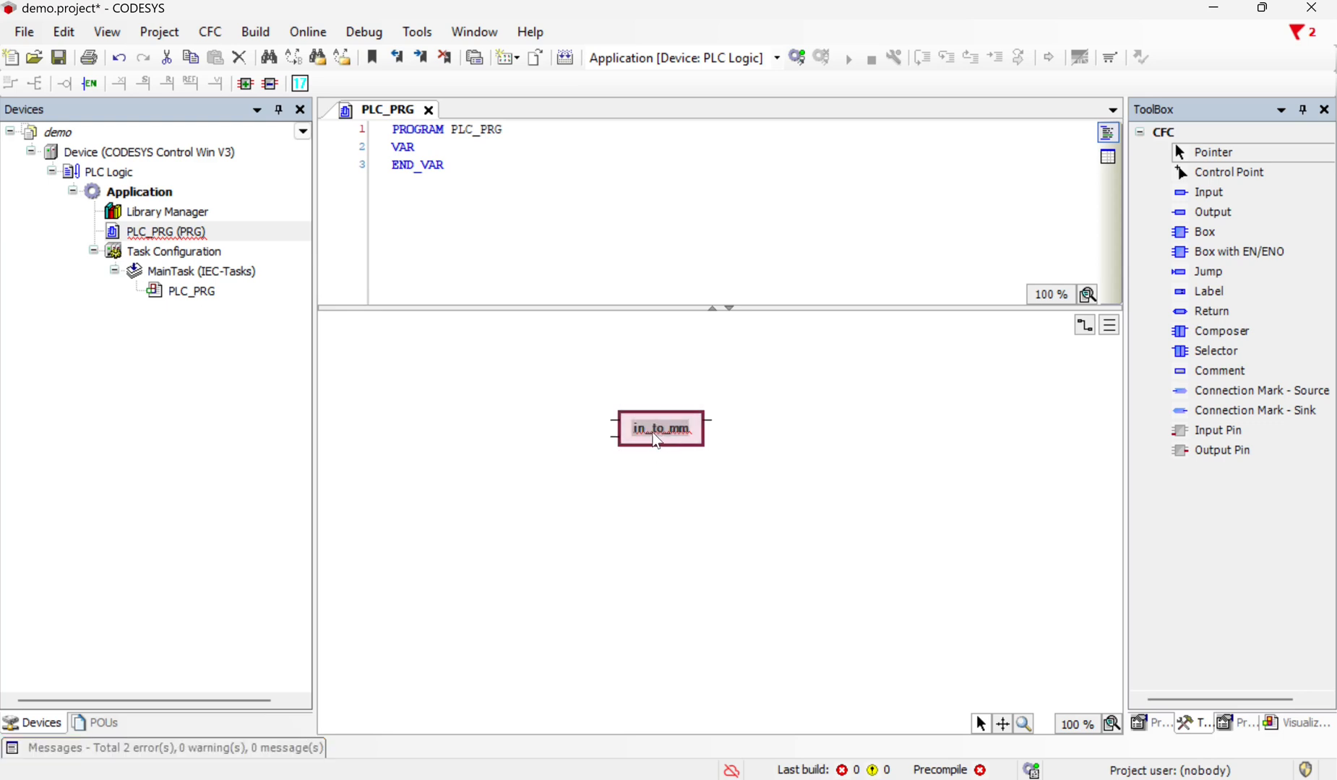
mouse_move(661, 428)
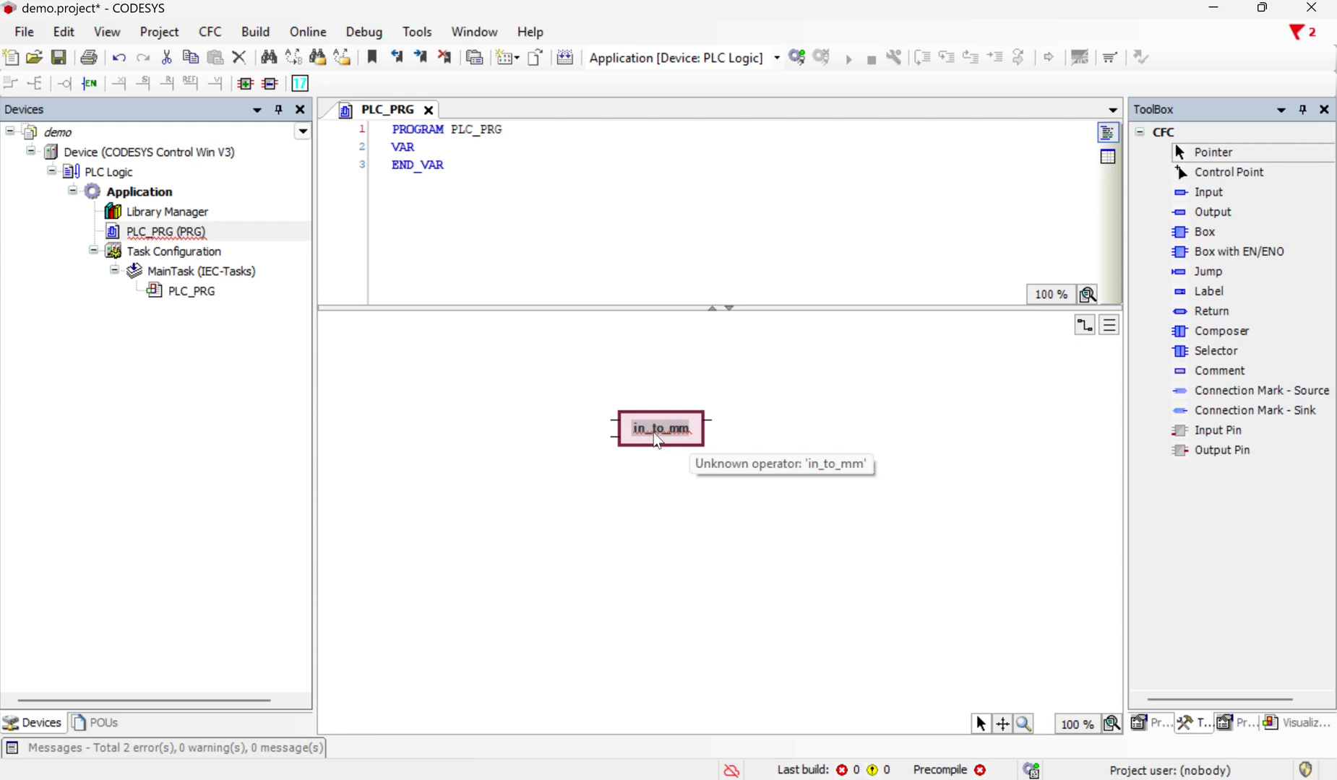
mouse_move(546, 477)
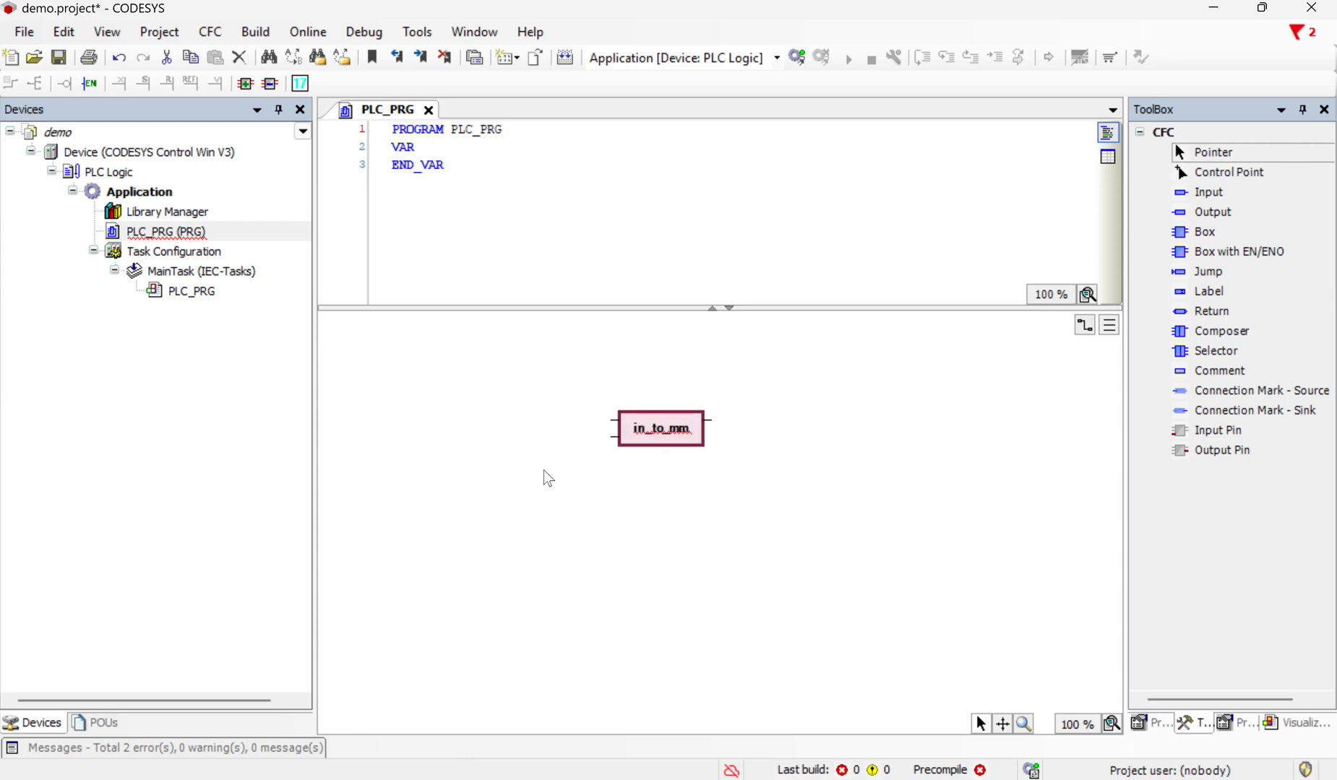
mouse_move(670, 378)
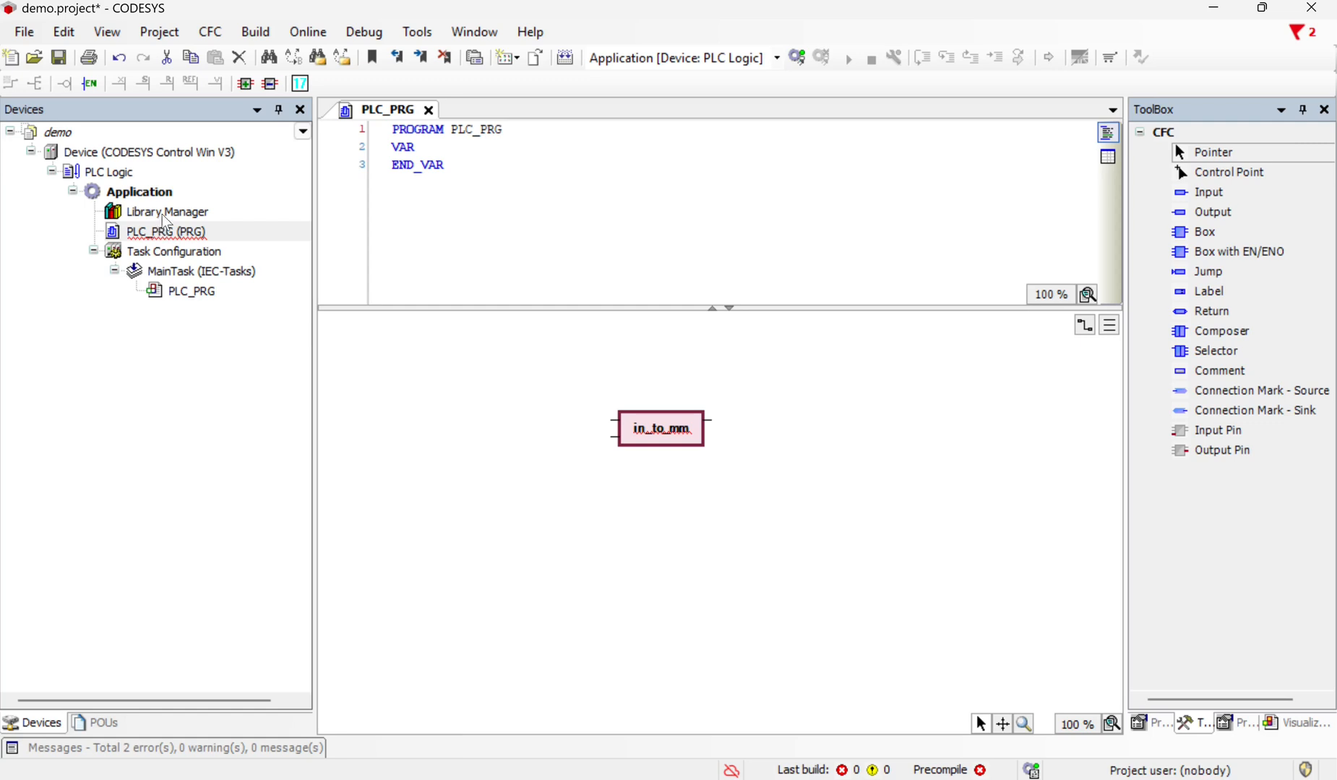
double_click(168, 211)
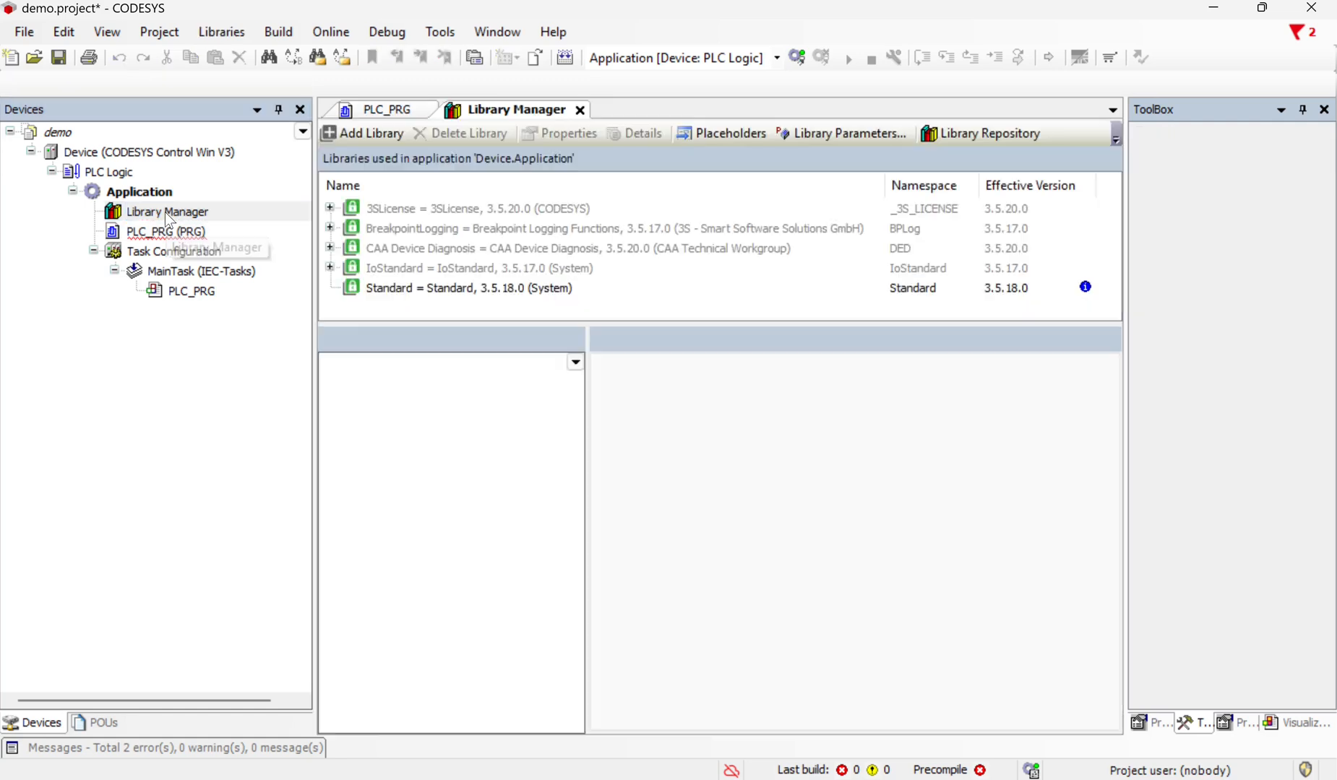
mouse_move(144, 273)
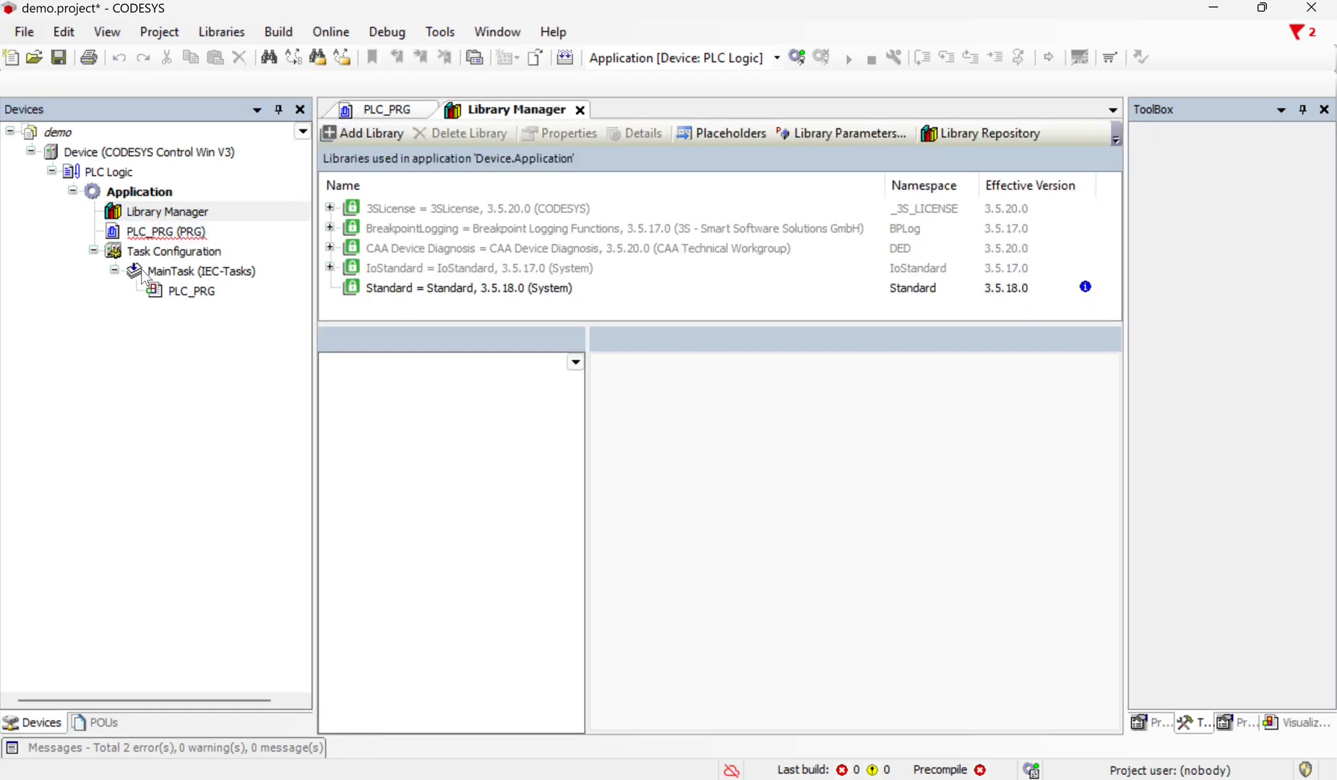
mouse_move(361, 133)
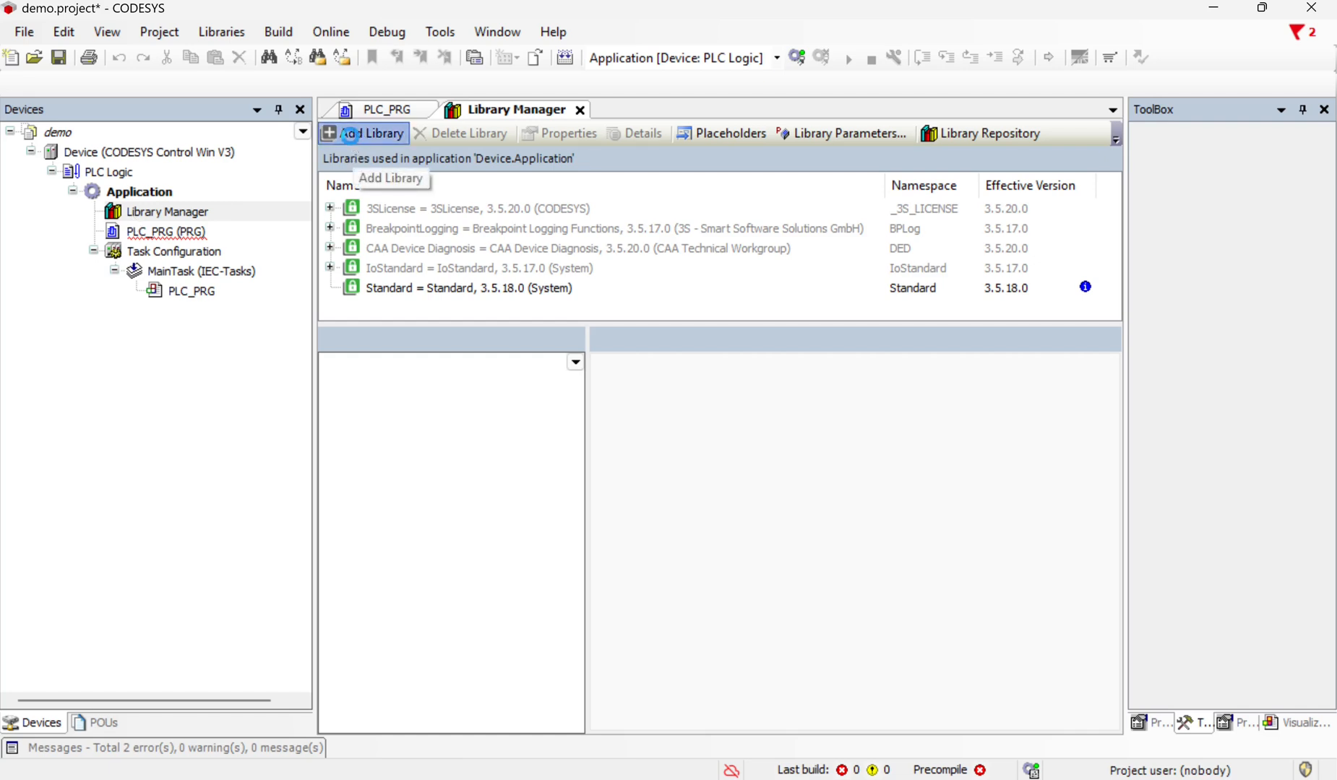
Add the conversion functions library and return to the PLC_PRG diagram.
left_click(363, 133)
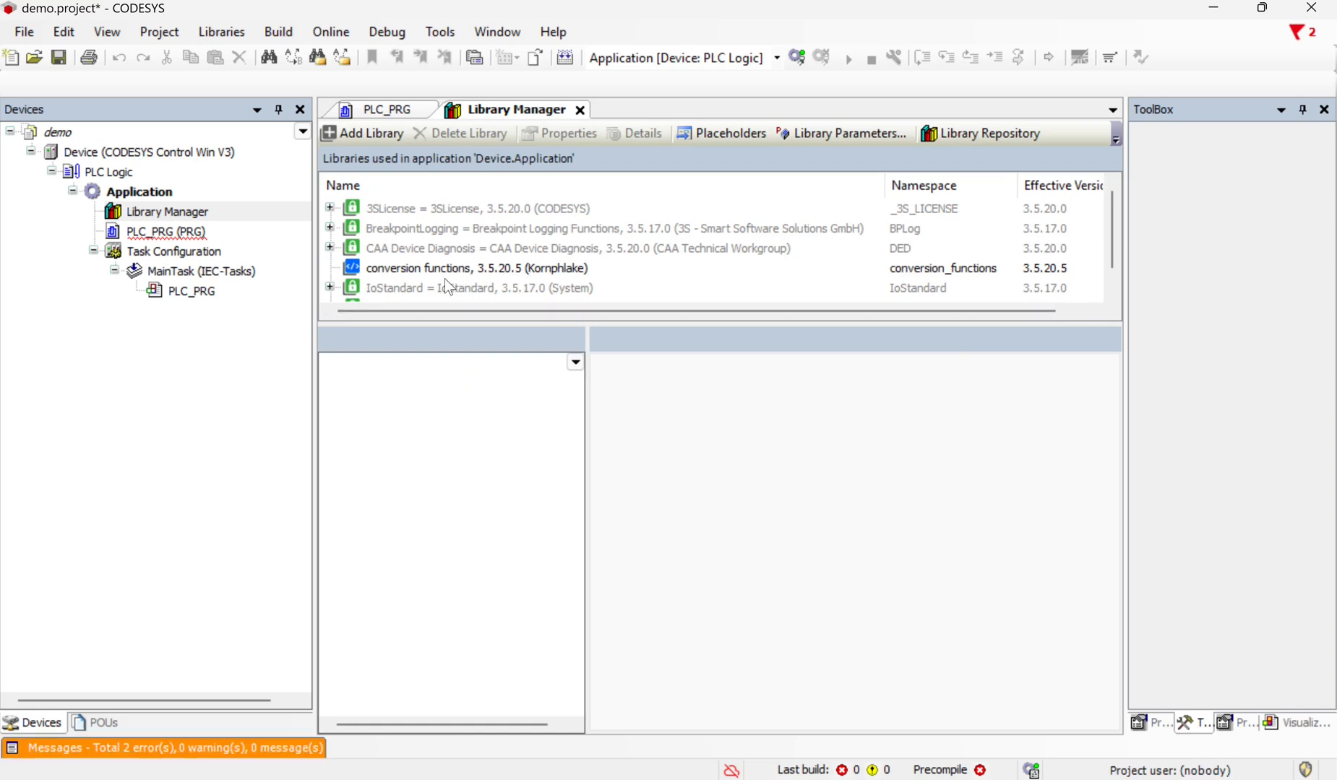
mouse_move(460, 168)
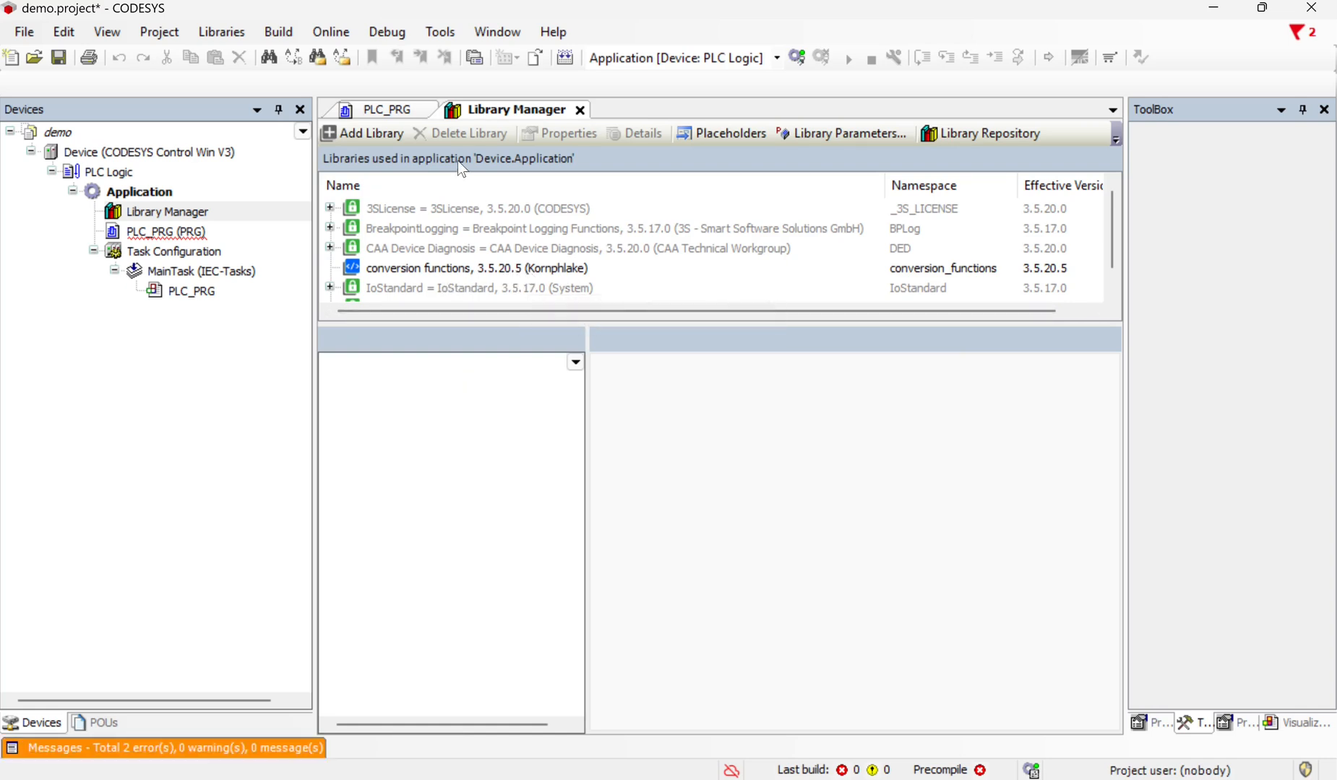
left_click(386, 110)
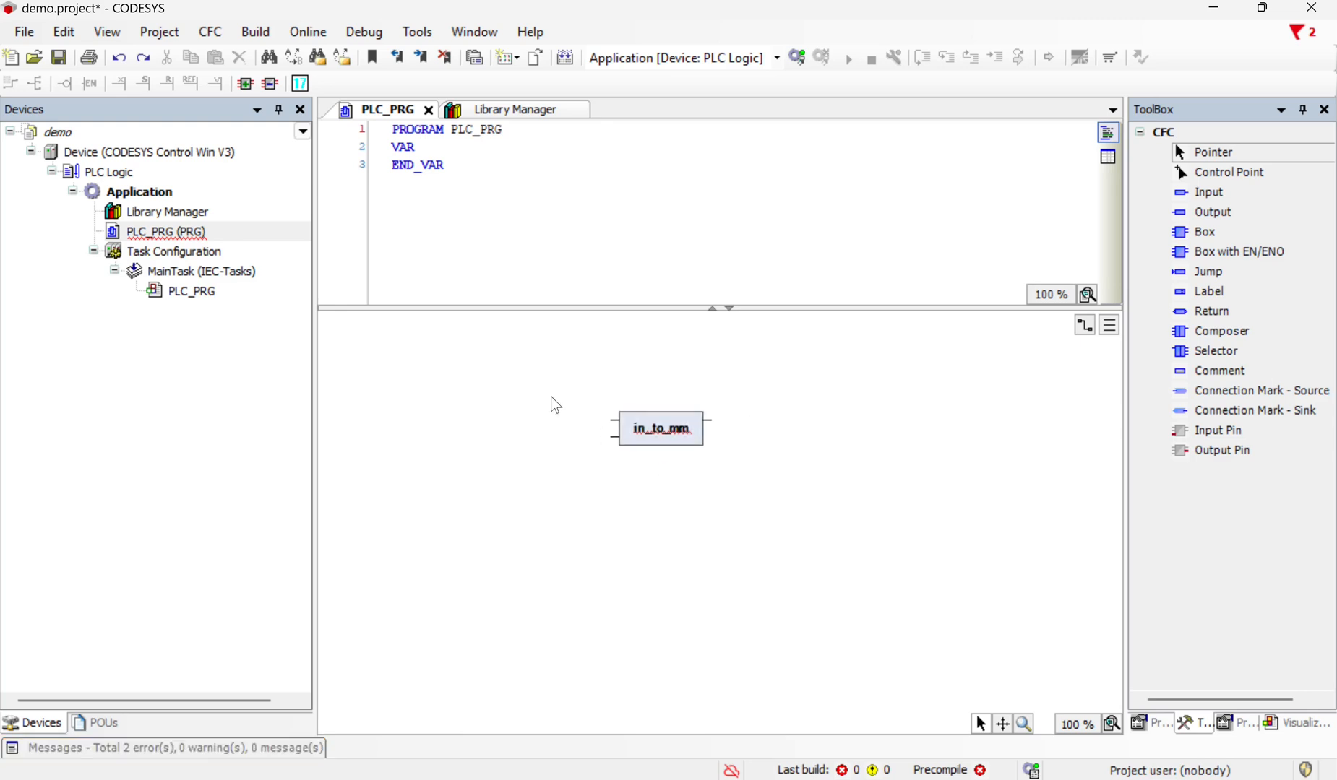
Rename the box to IN_to_mm, triggering the Auto Declare for instance In_to_MM_0.
double_click(661, 427)
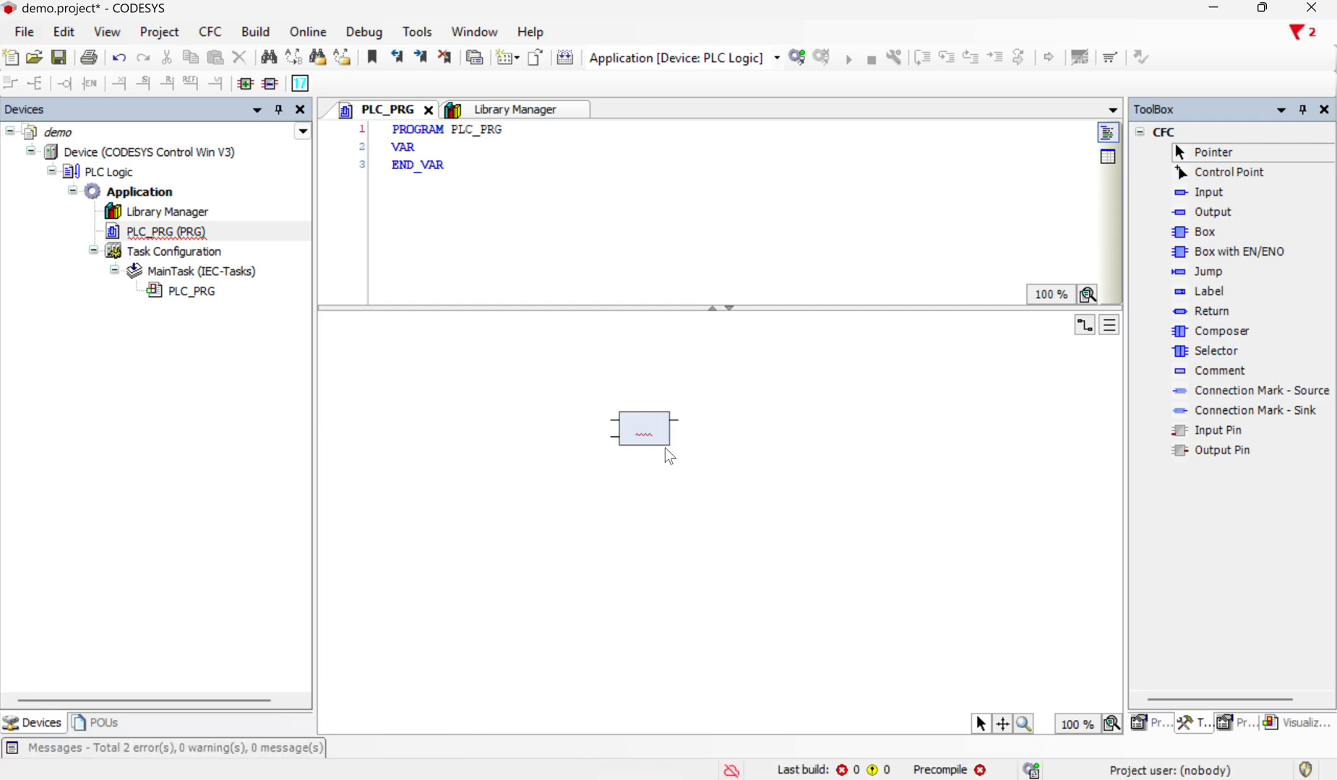
left_click(643, 430)
type("IN")
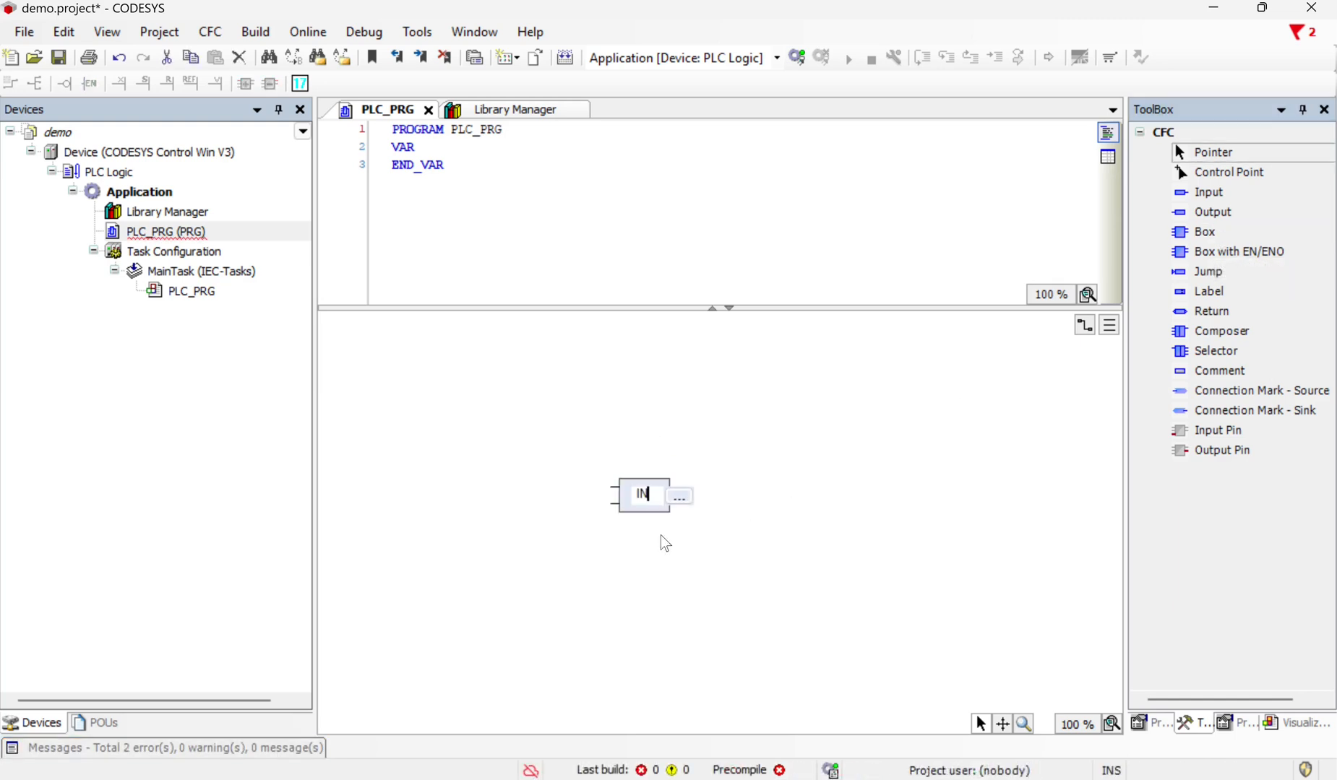
type("_to_mm")
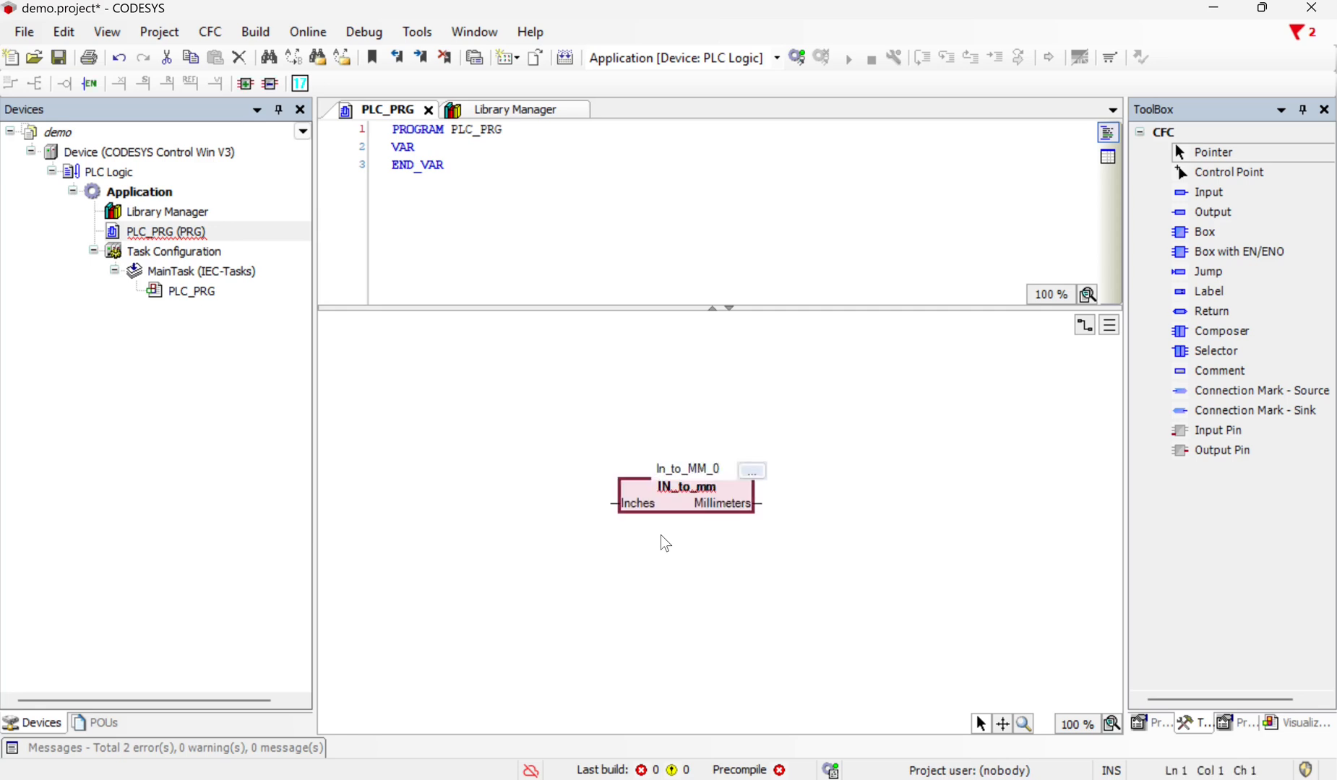
left_click(687, 468)
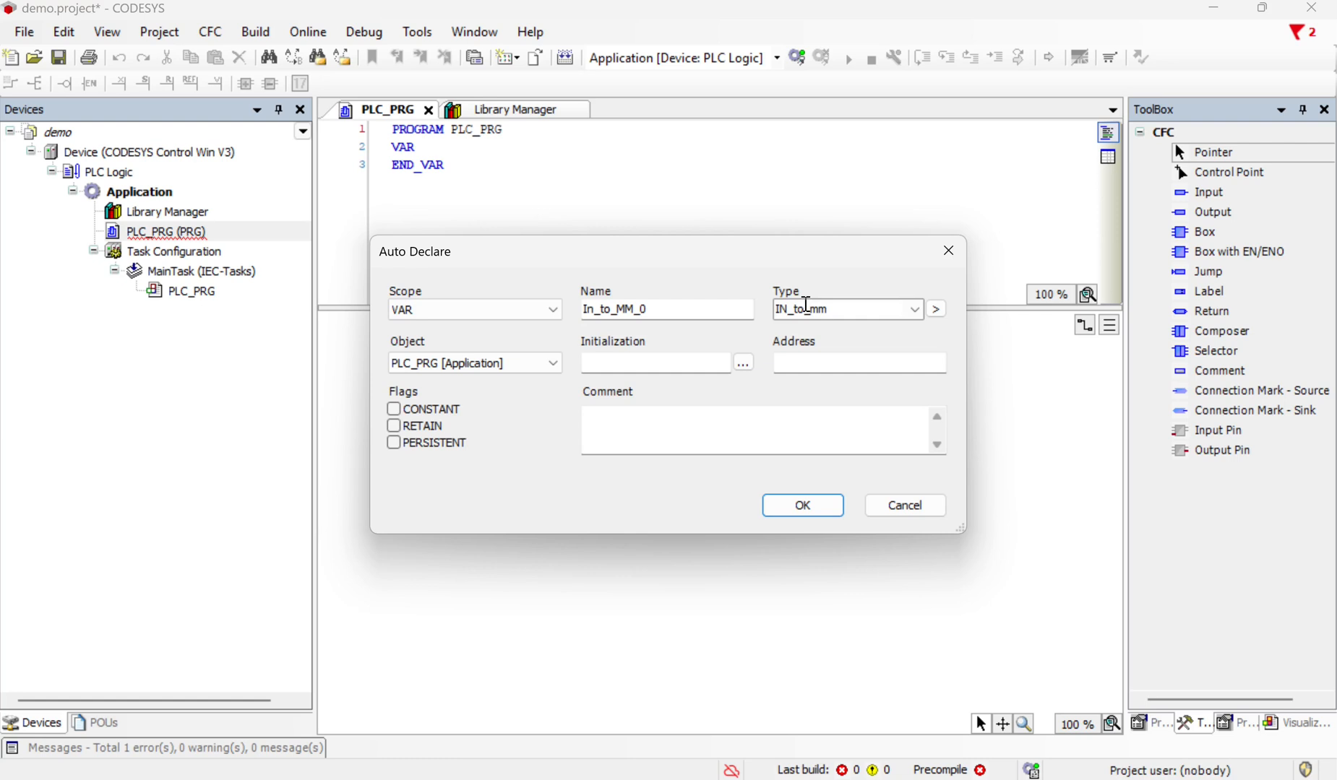
mouse_move(724, 328)
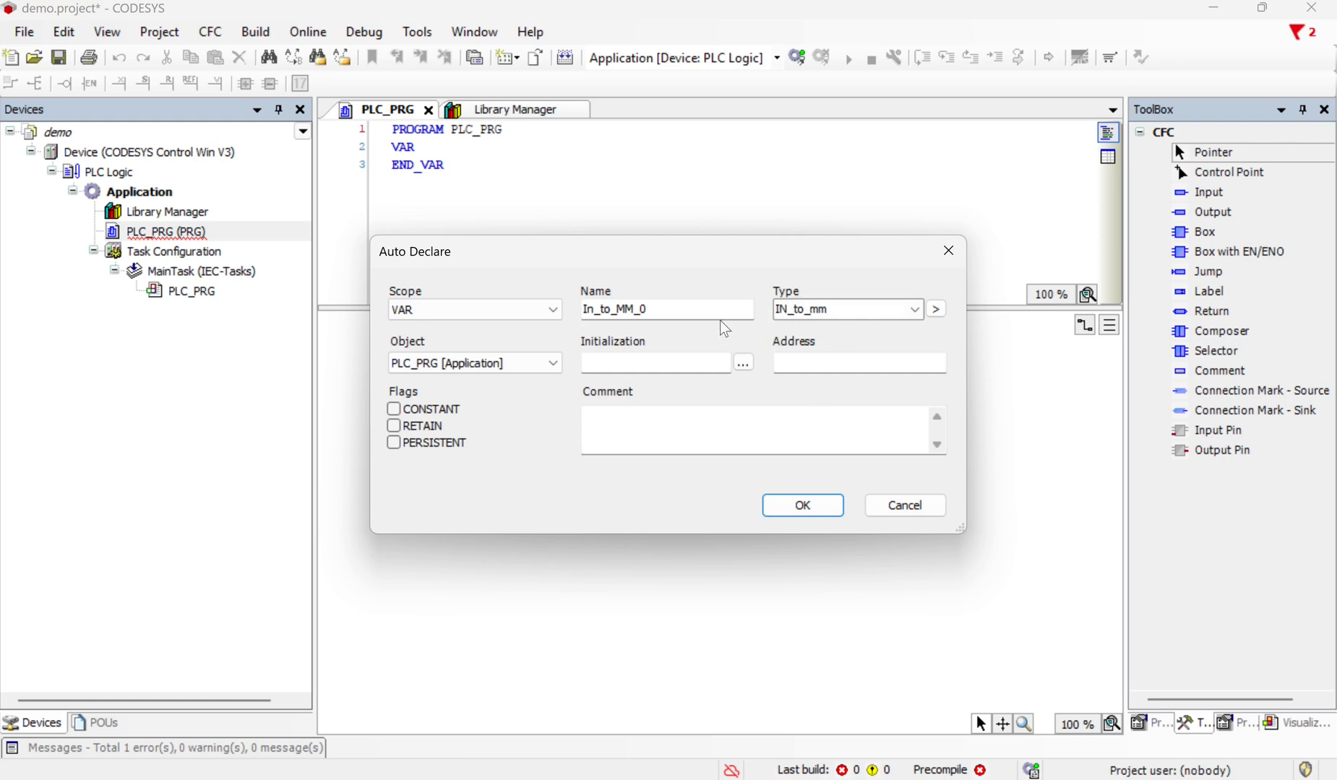
mouse_move(850, 310)
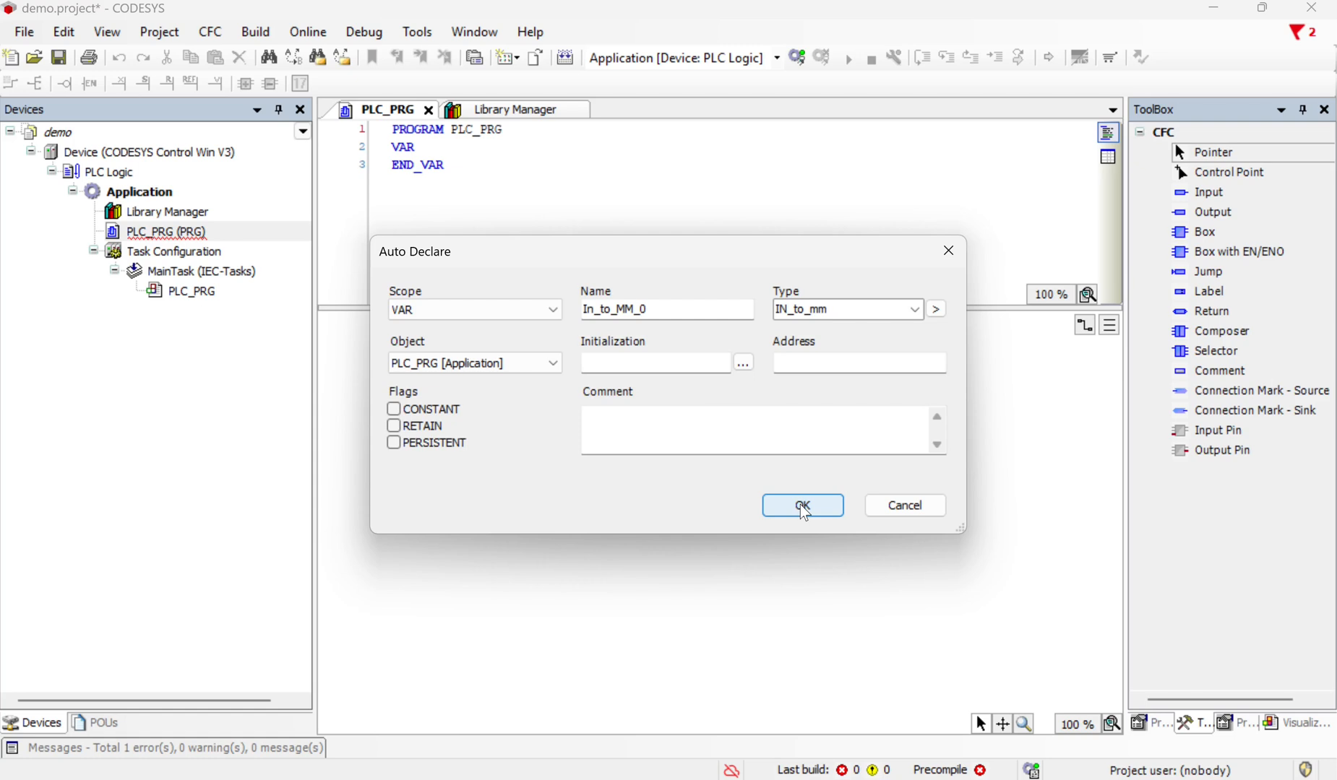
Confirm declaring In_to_MM_0: IN_to_mm in PLC_PRG.
left_click(802, 504)
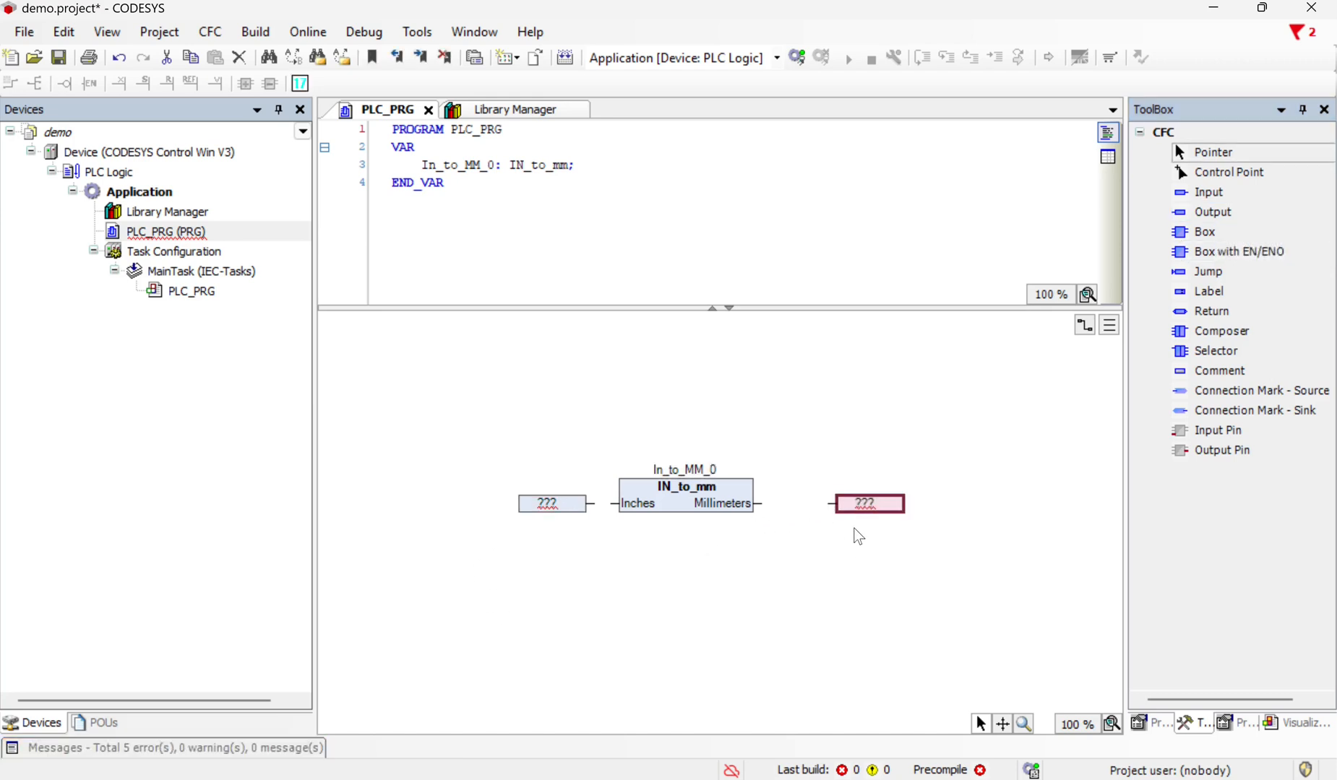
mouse_move(765, 452)
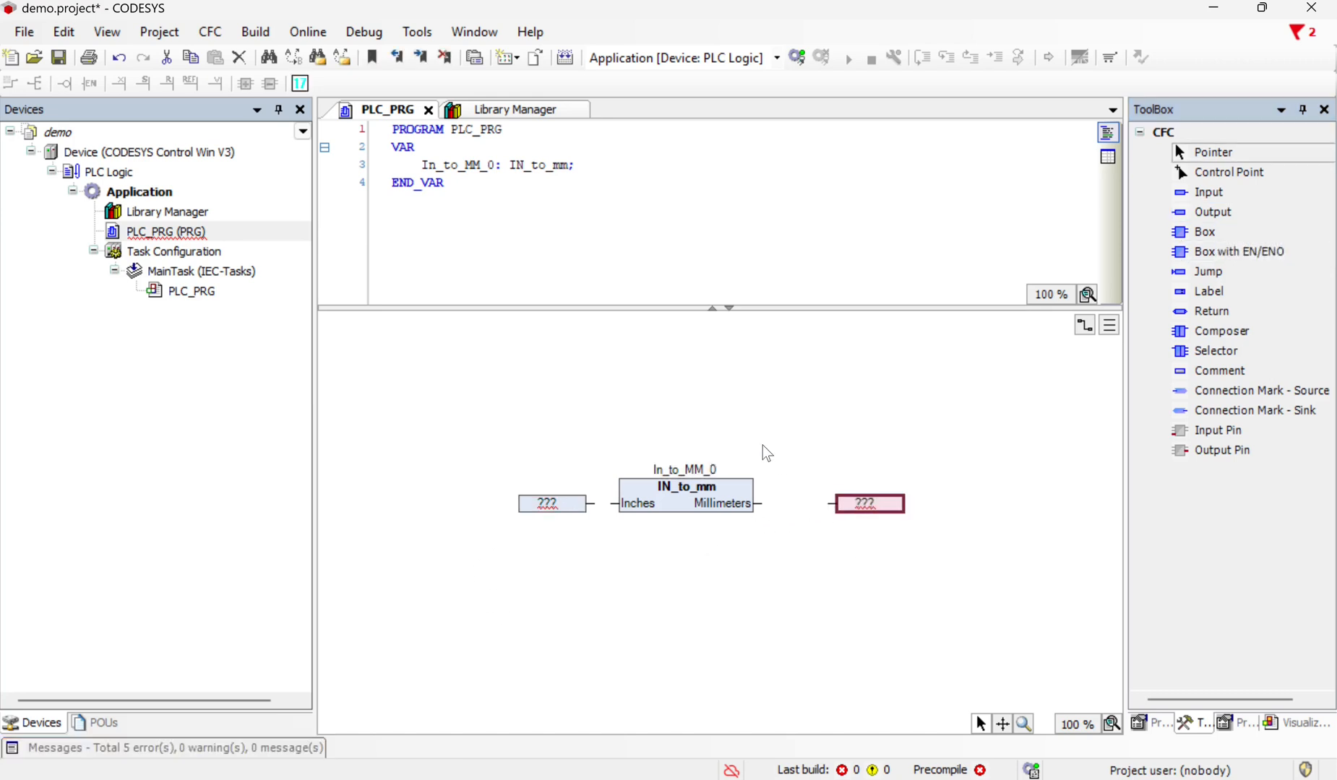
mouse_move(666, 571)
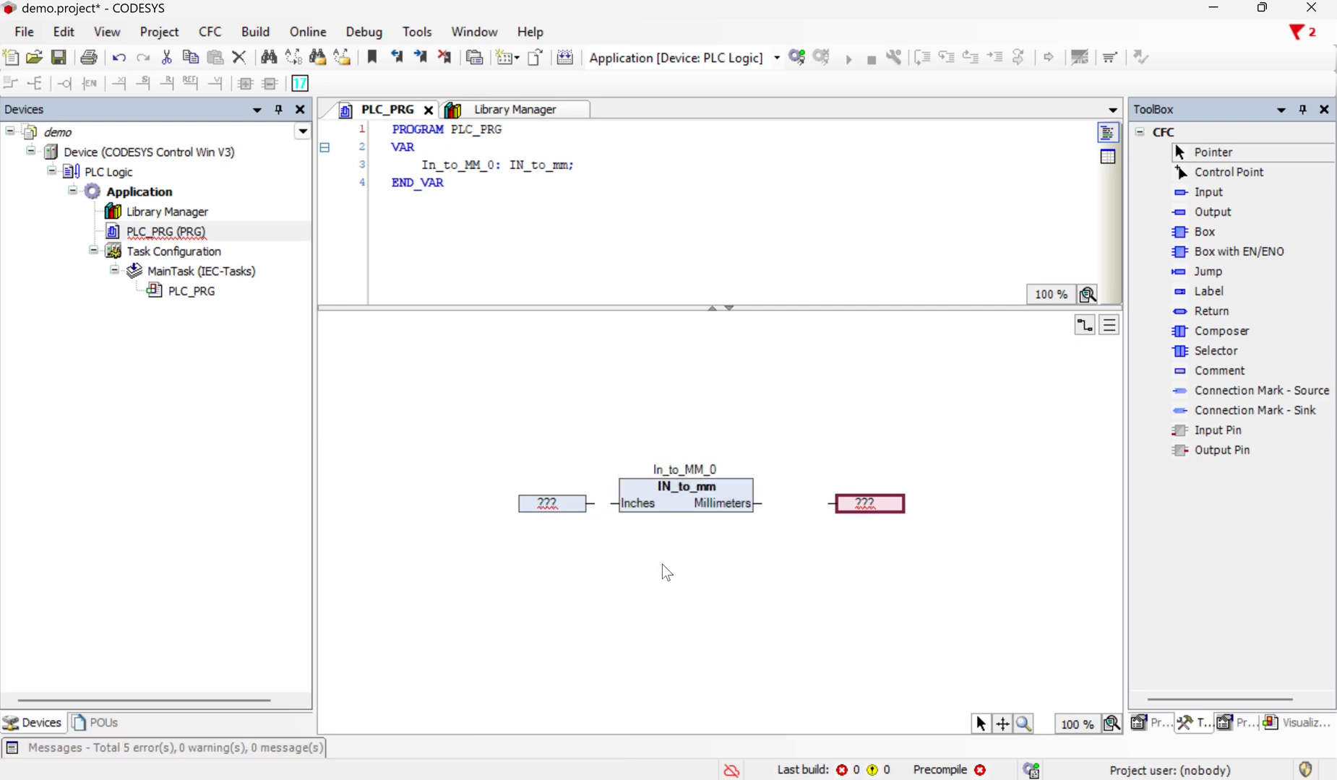
mouse_move(760, 470)
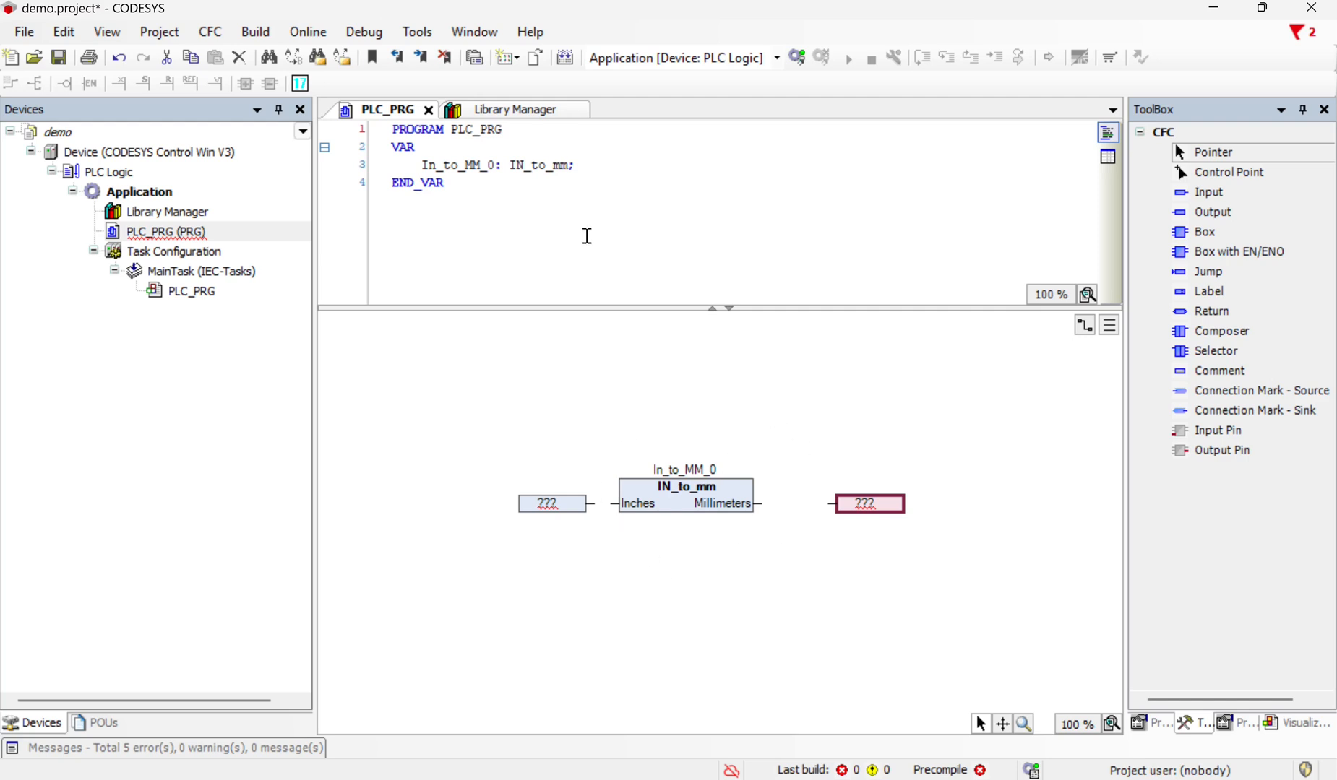
mouse_move(595, 282)
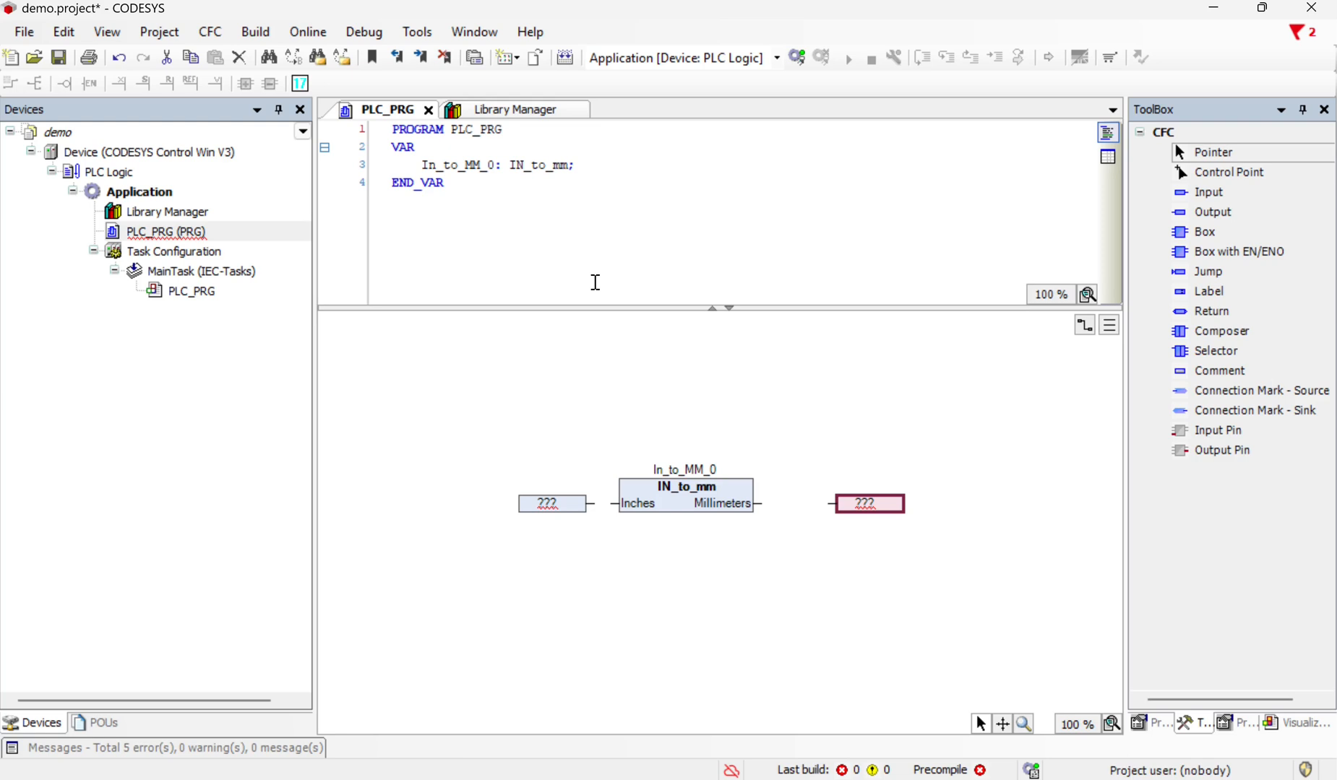
mouse_move(501, 110)
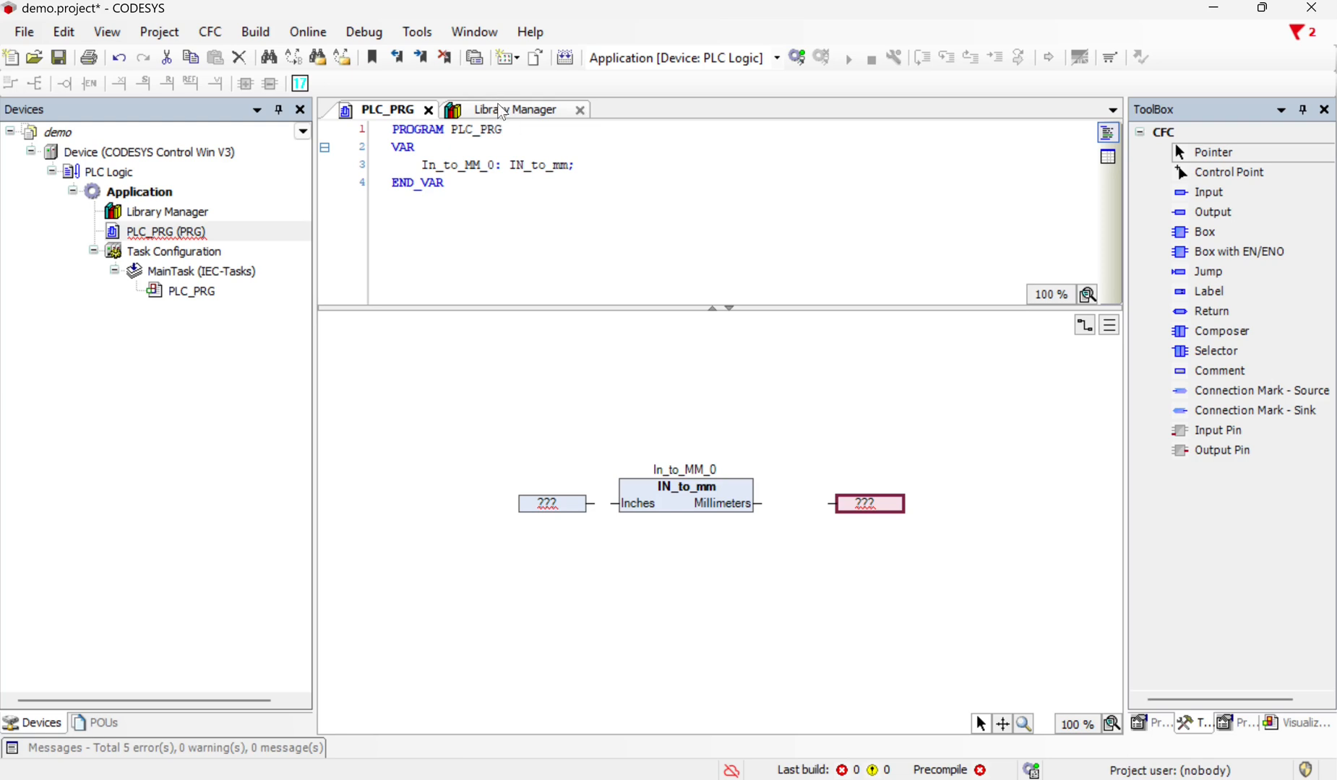
left_click(517, 110)
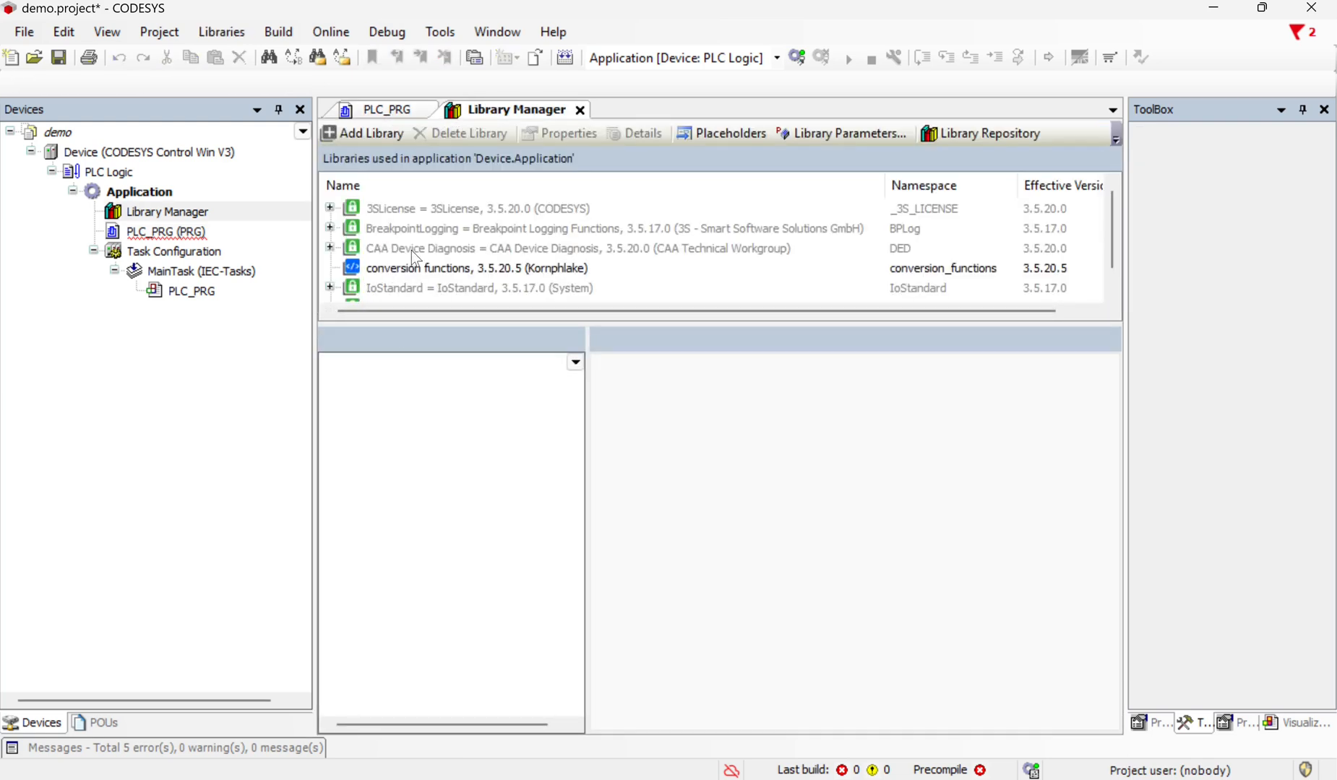
mouse_move(515, 187)
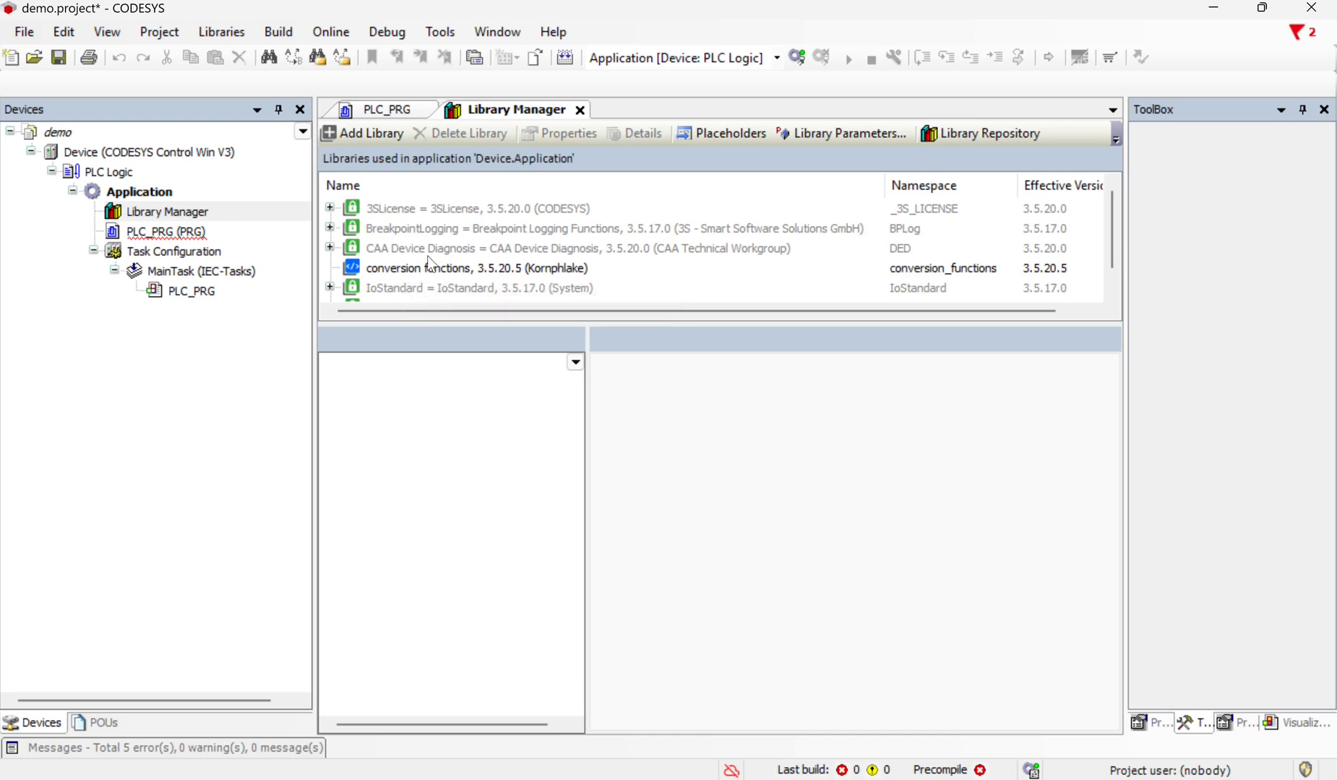
left_click(385, 109)
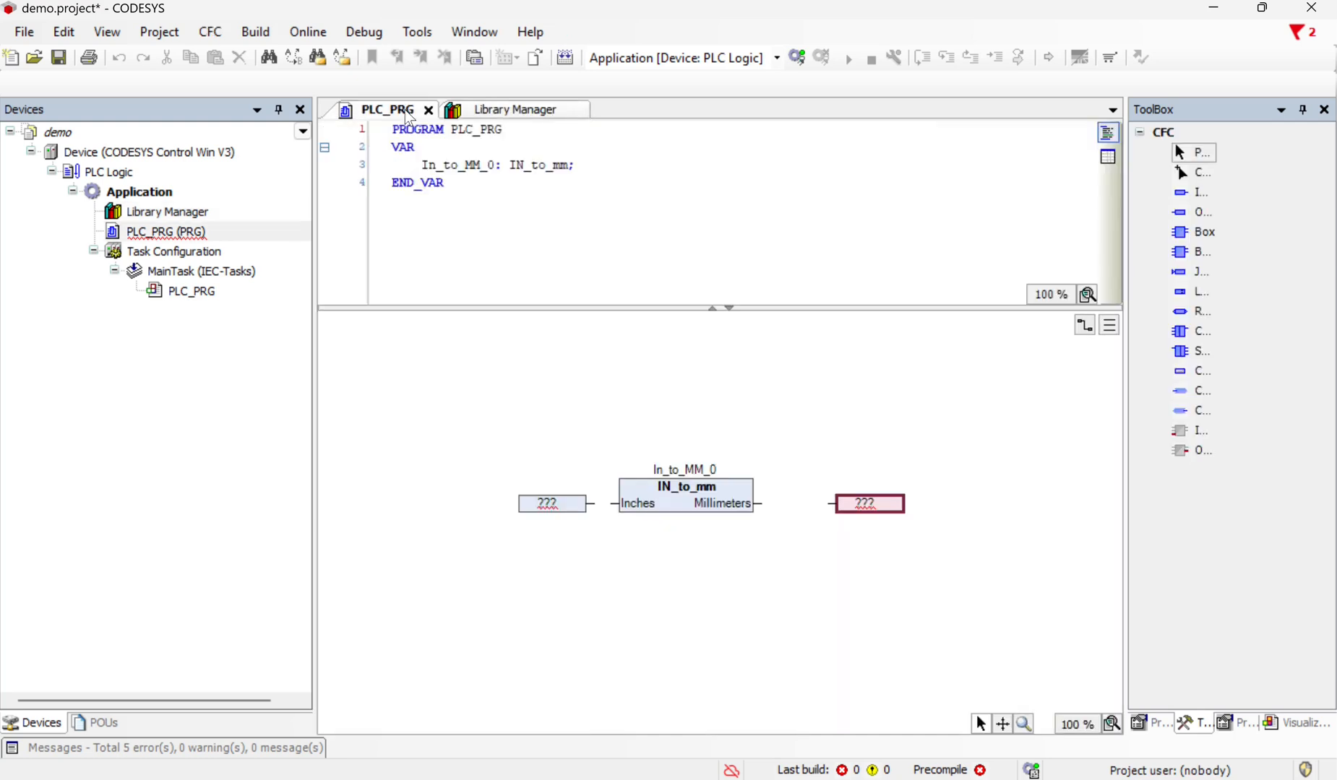